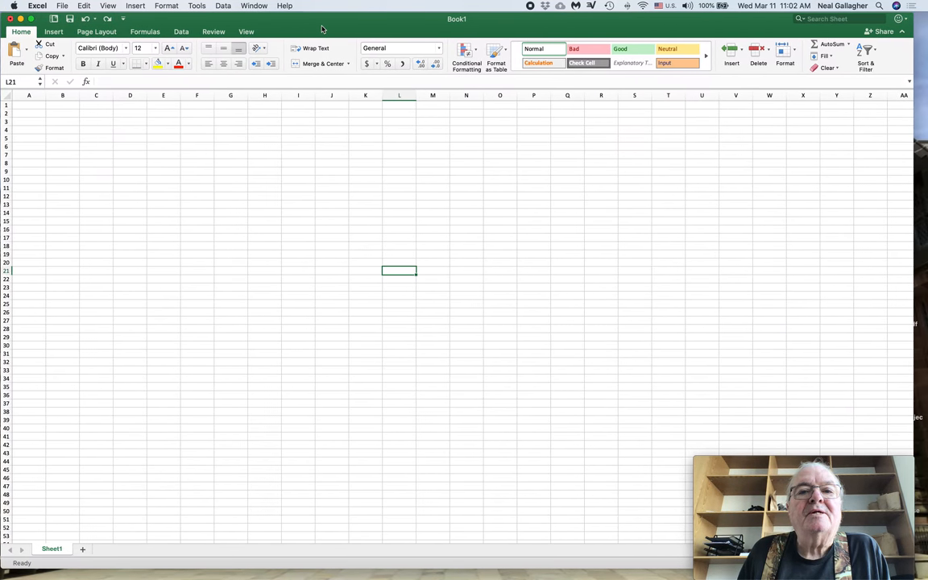
mouse_move(342, 249)
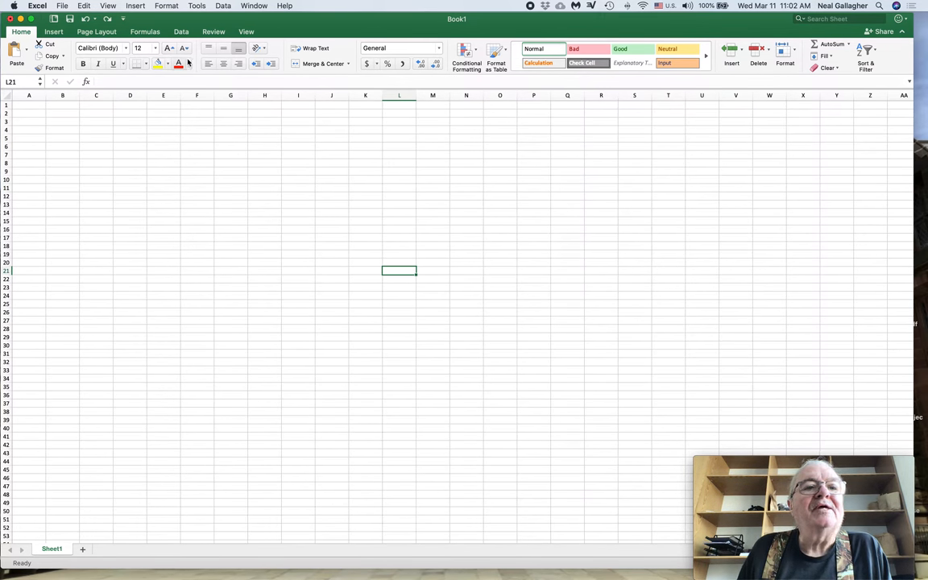
mouse_move(886, 53)
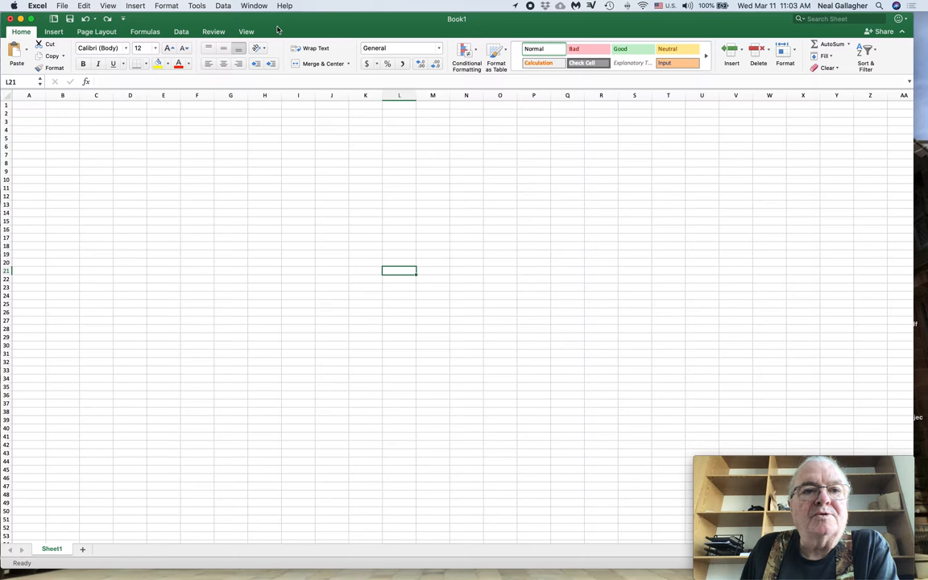
mouse_move(93, 18)
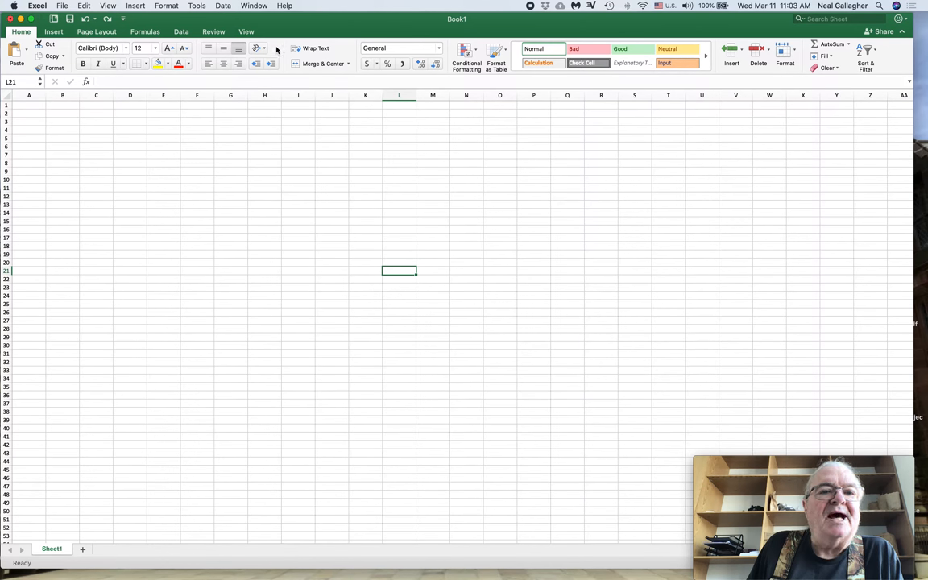
mouse_move(290, 60)
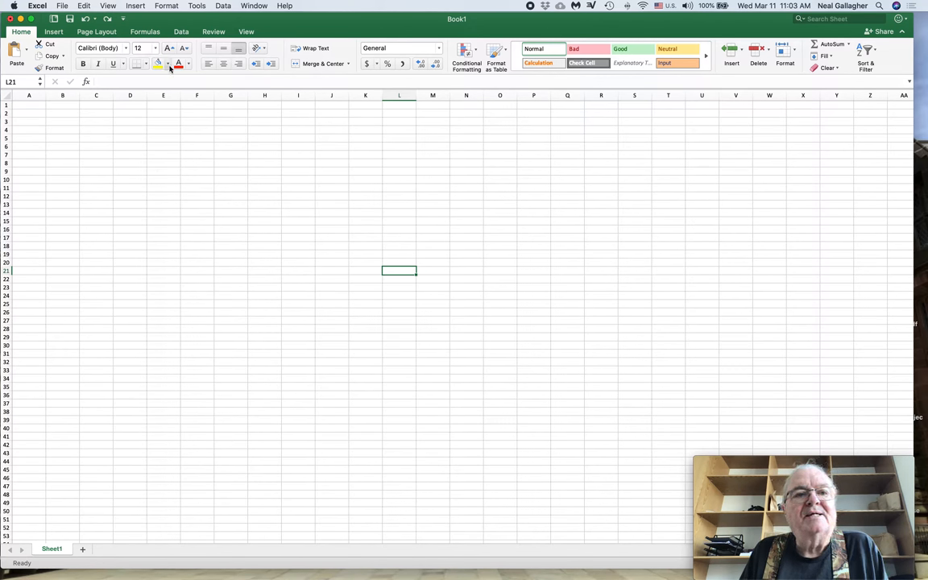
mouse_move(158, 66)
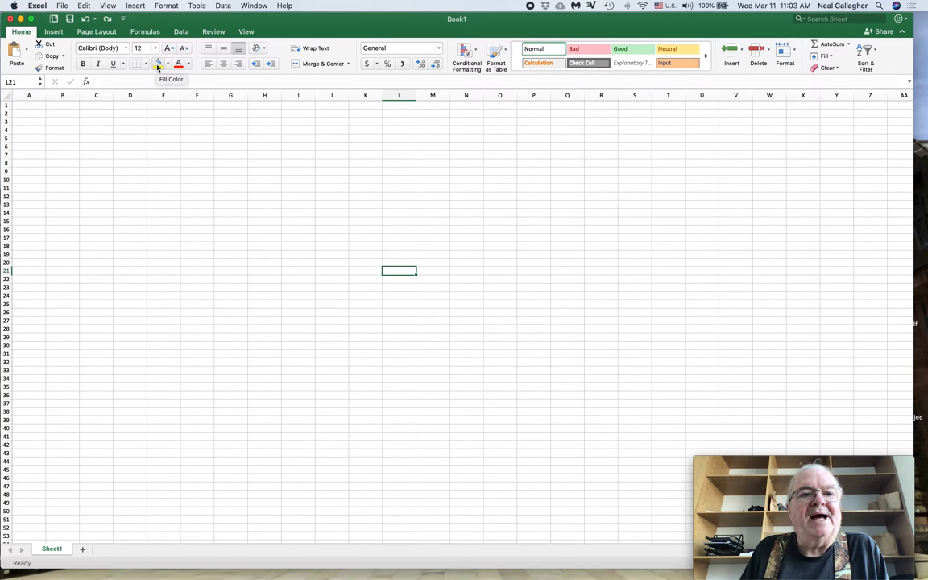
mouse_move(257, 64)
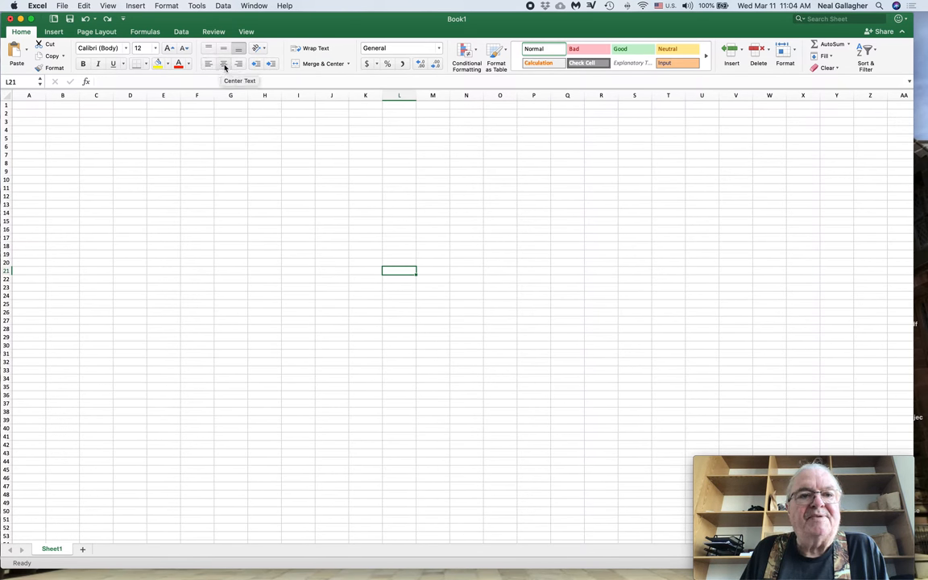
mouse_move(314, 64)
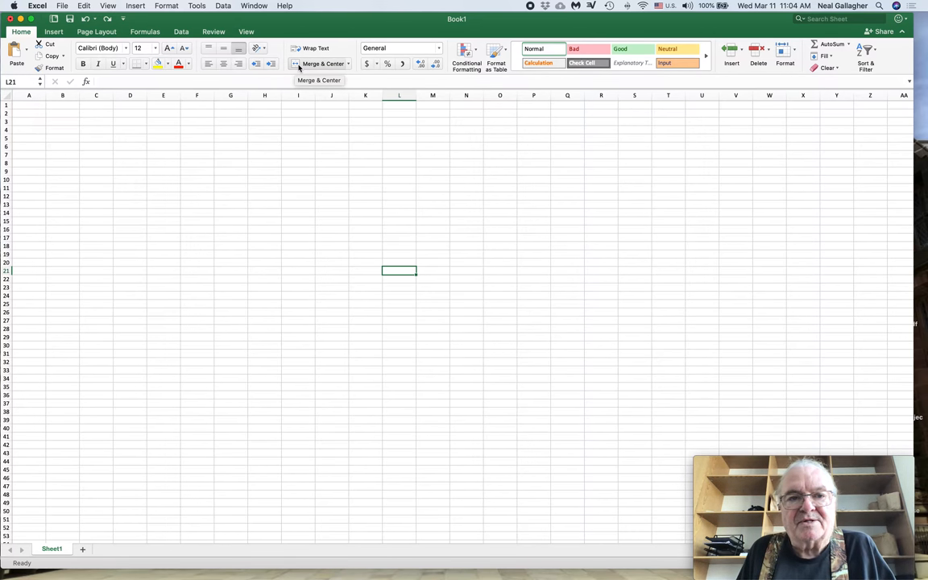
mouse_move(319, 124)
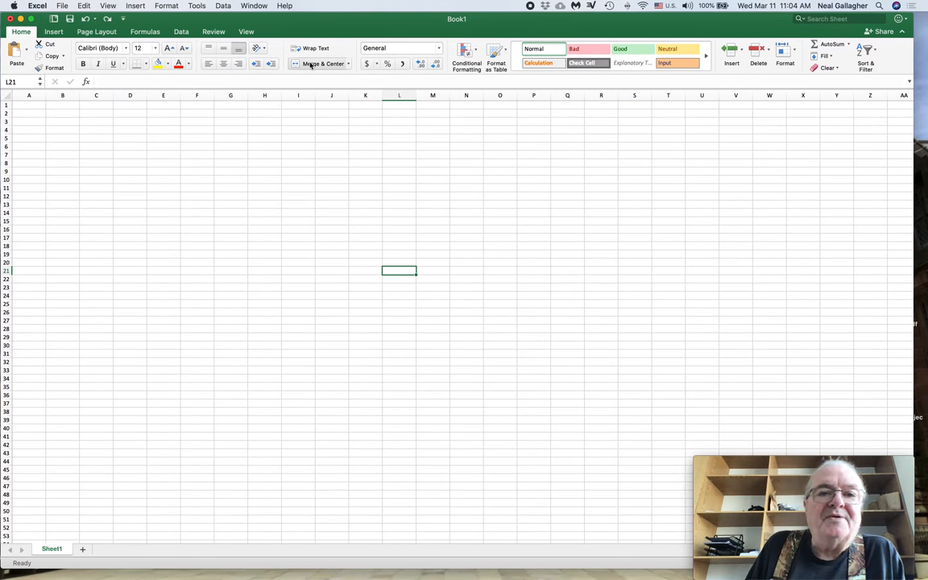
mouse_move(320, 64)
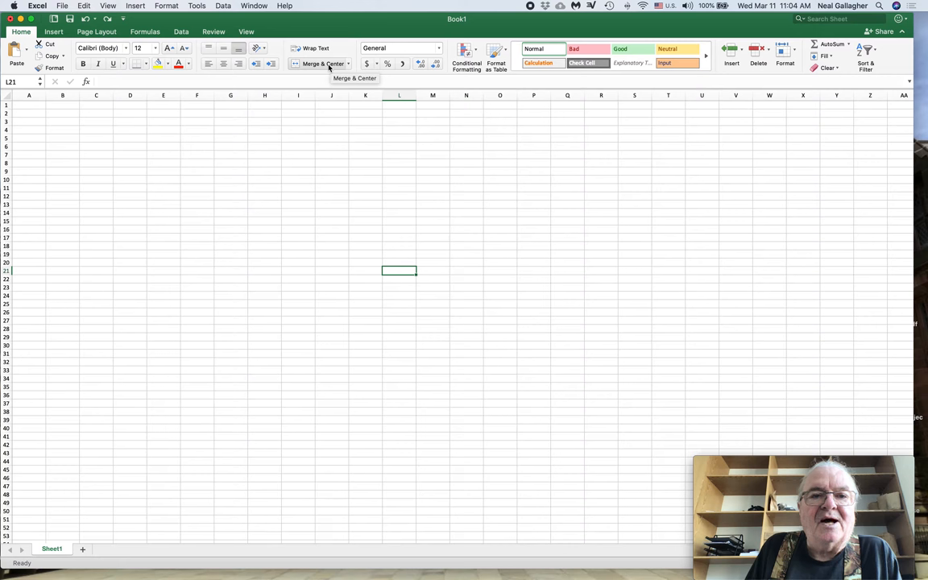
mouse_move(329, 161)
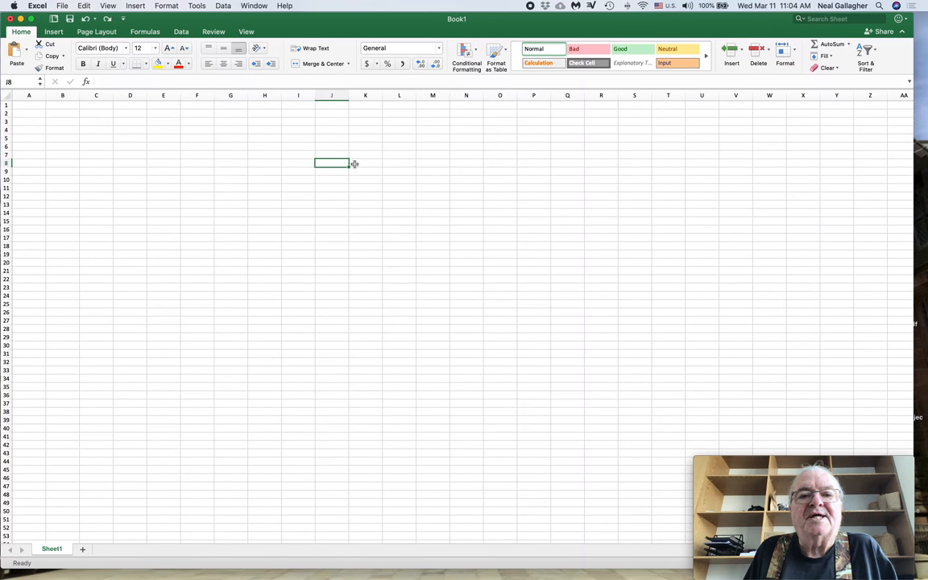
mouse_move(401, 162)
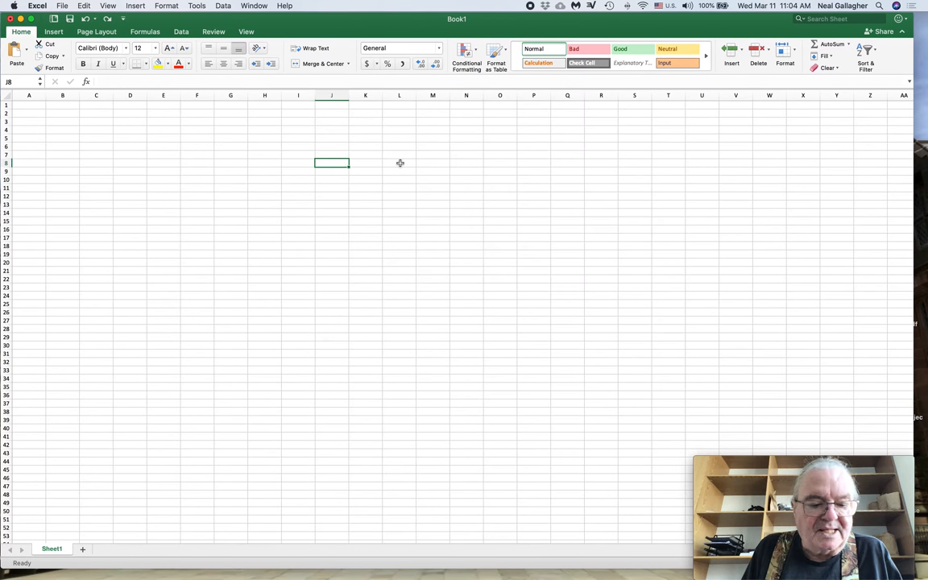
- Merge and centre J8:L8 into one cell and enter the word 'something' in it
drag(332, 163, 399, 162)
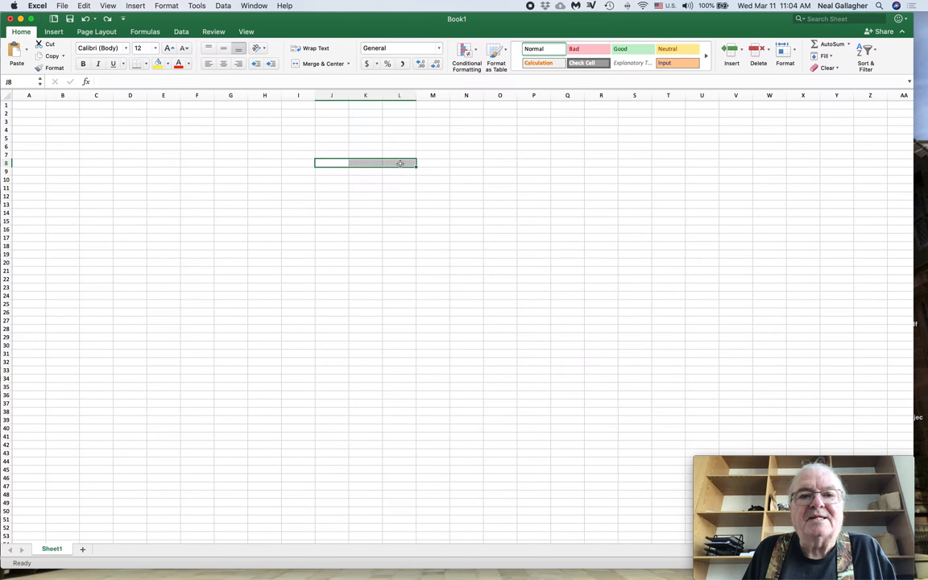
click(319, 64)
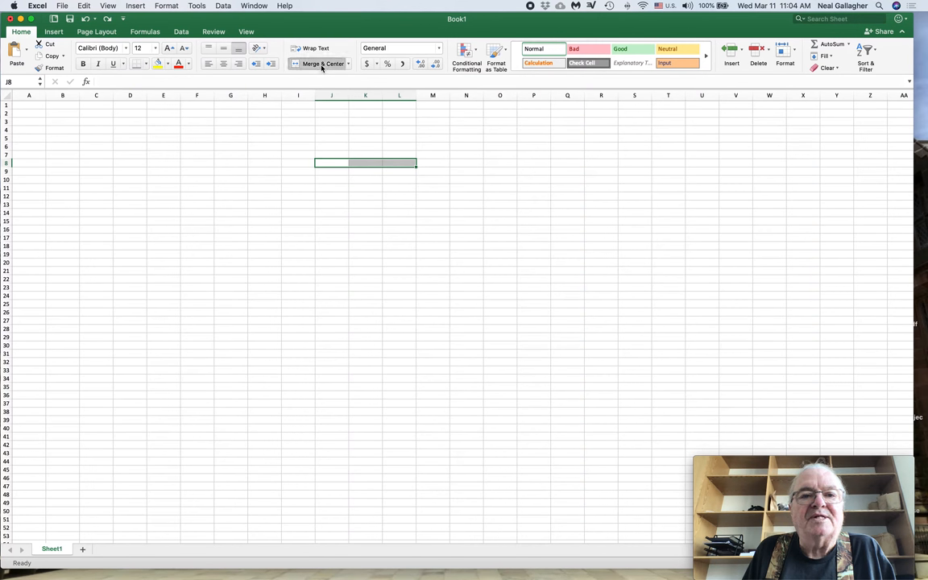
click(315, 64)
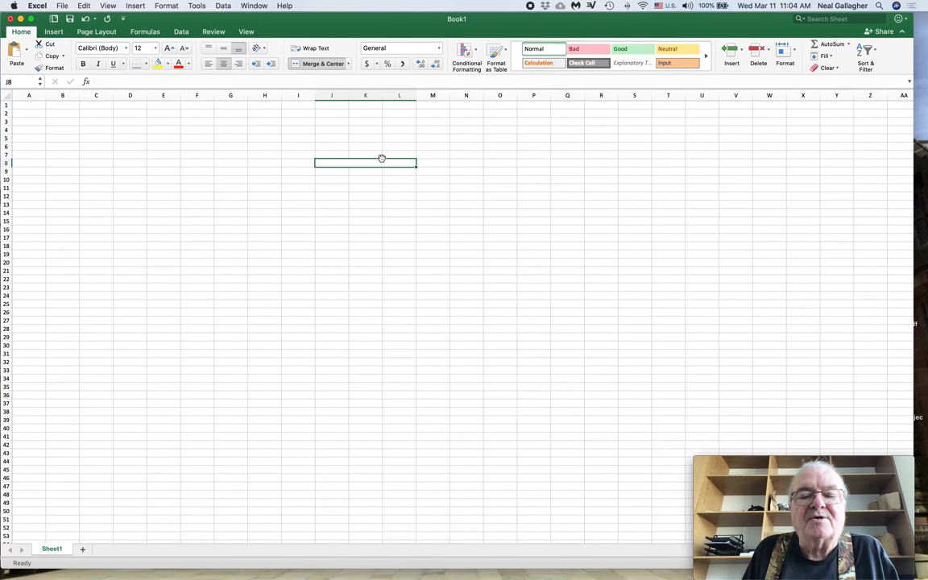
mouse_move(364, 164)
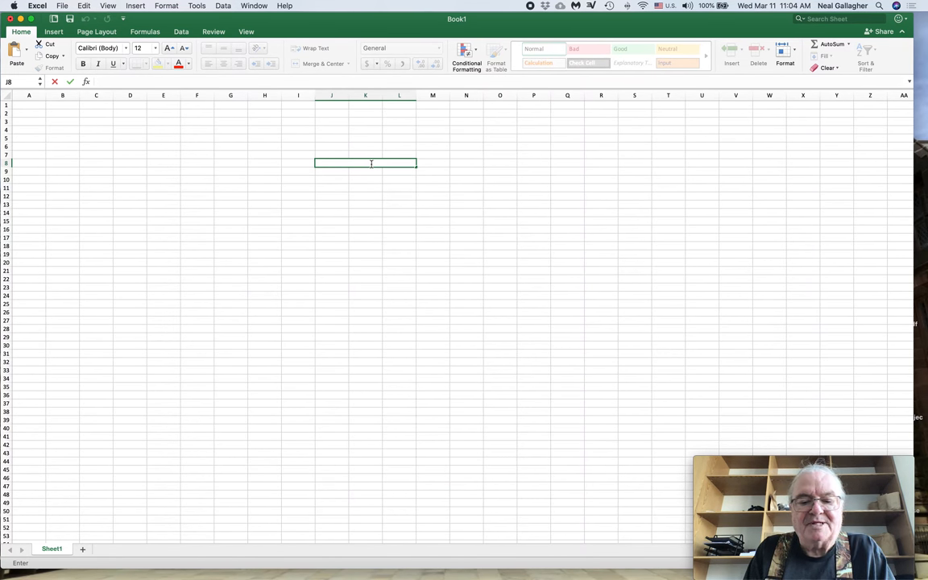
text(something)
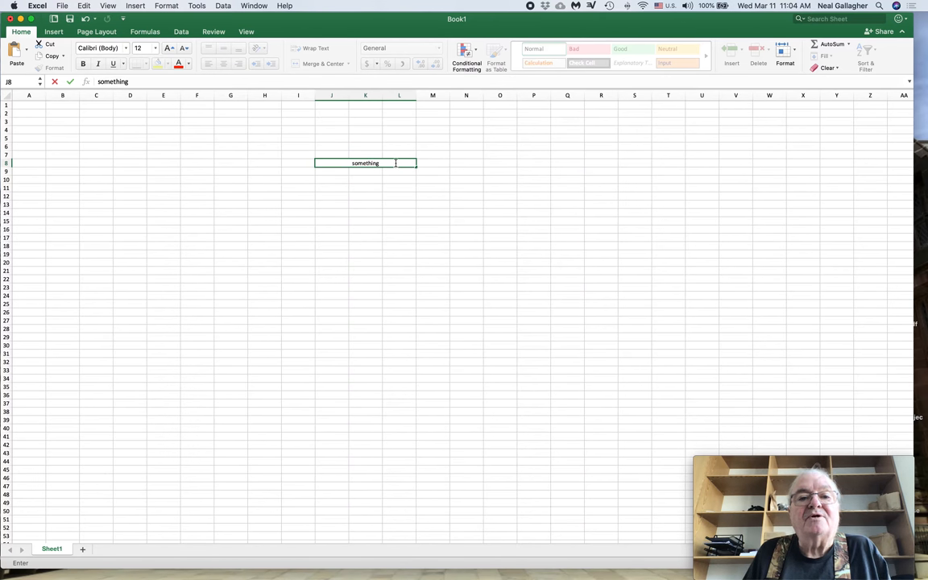
mouse_move(390, 161)
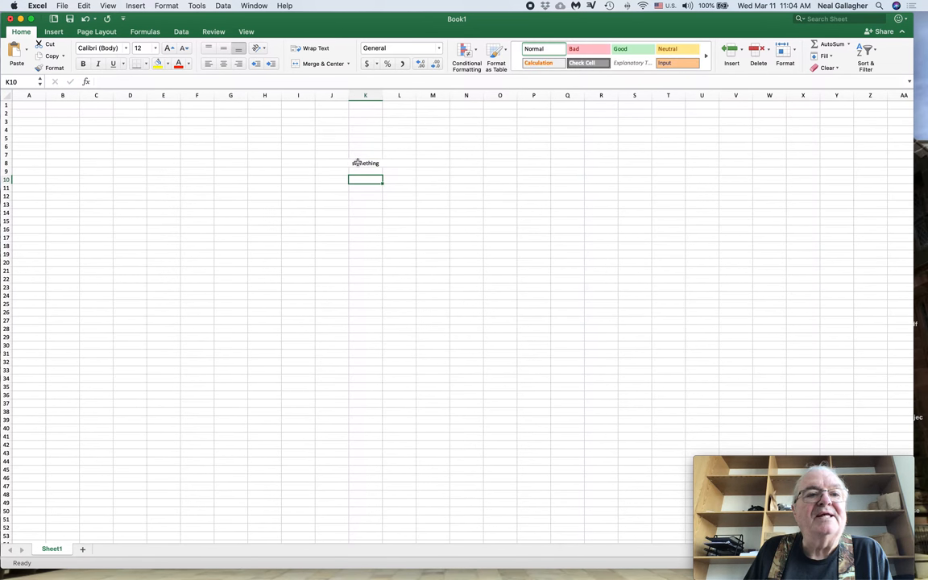
click(313, 65)
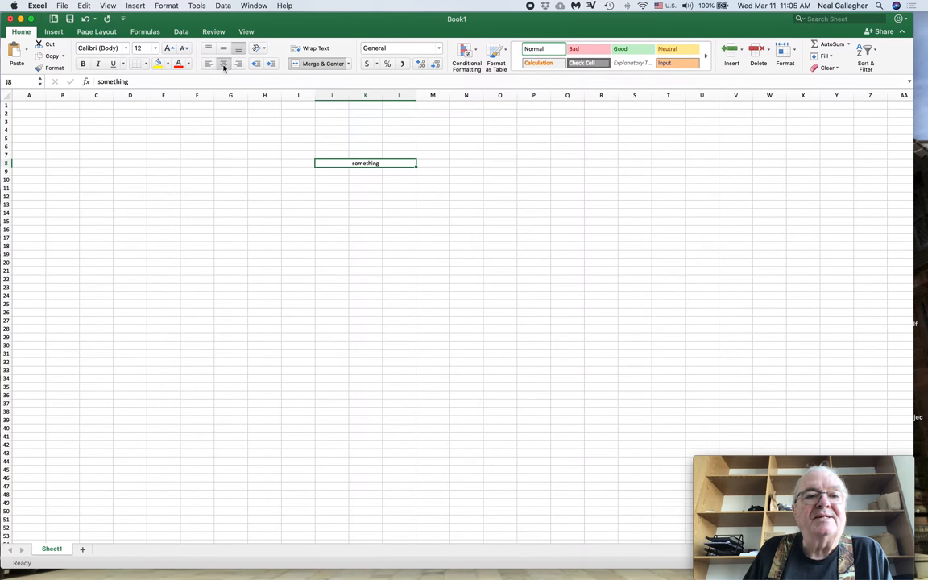
mouse_move(224, 65)
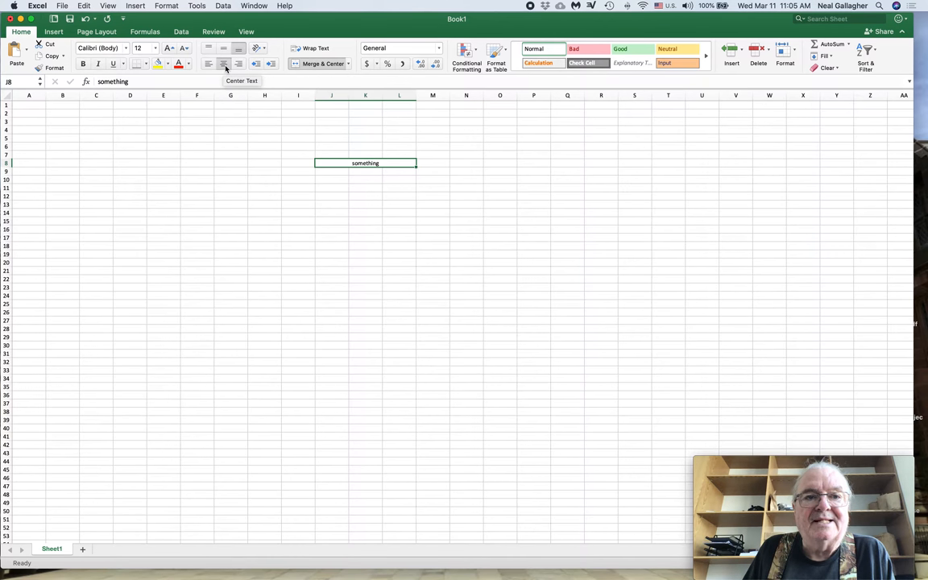
mouse_move(208, 64)
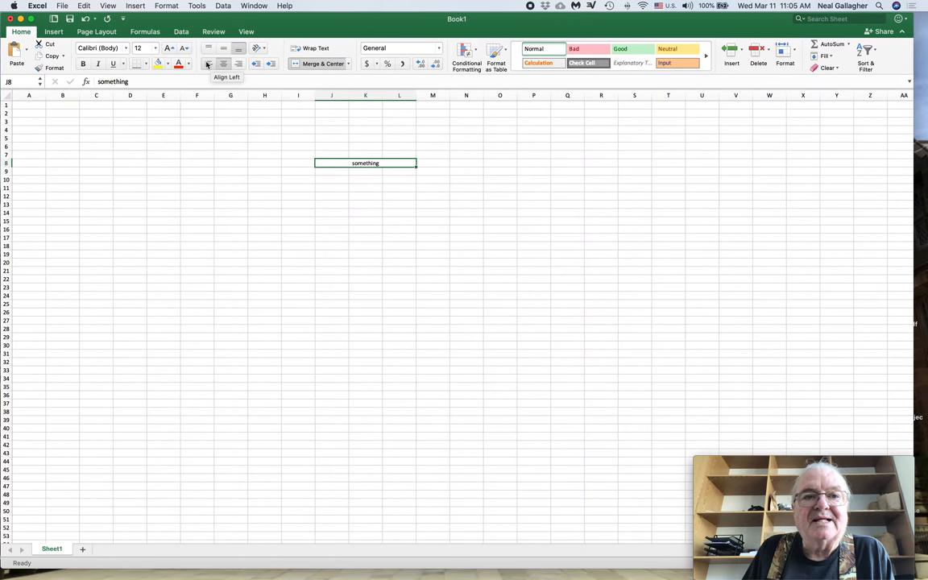
click(208, 65)
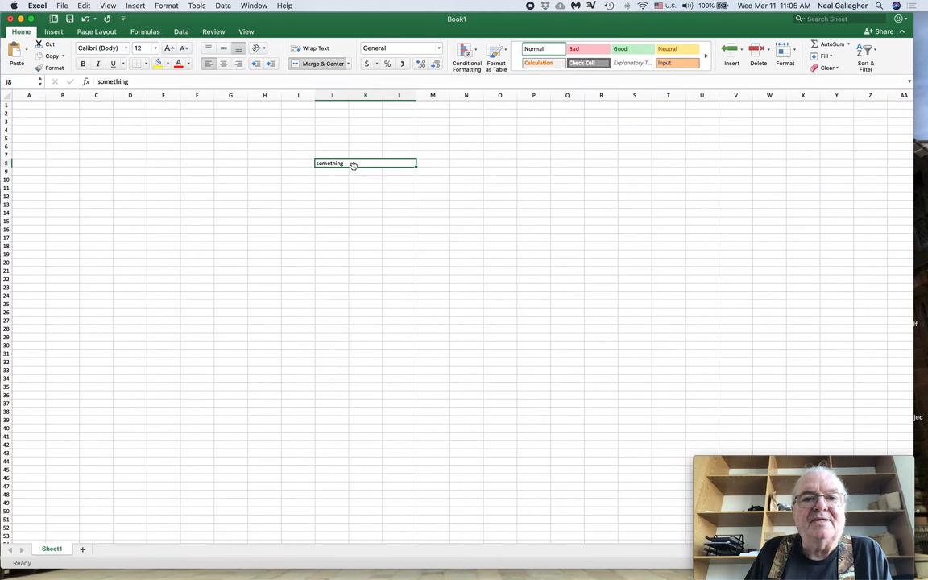
click(224, 65)
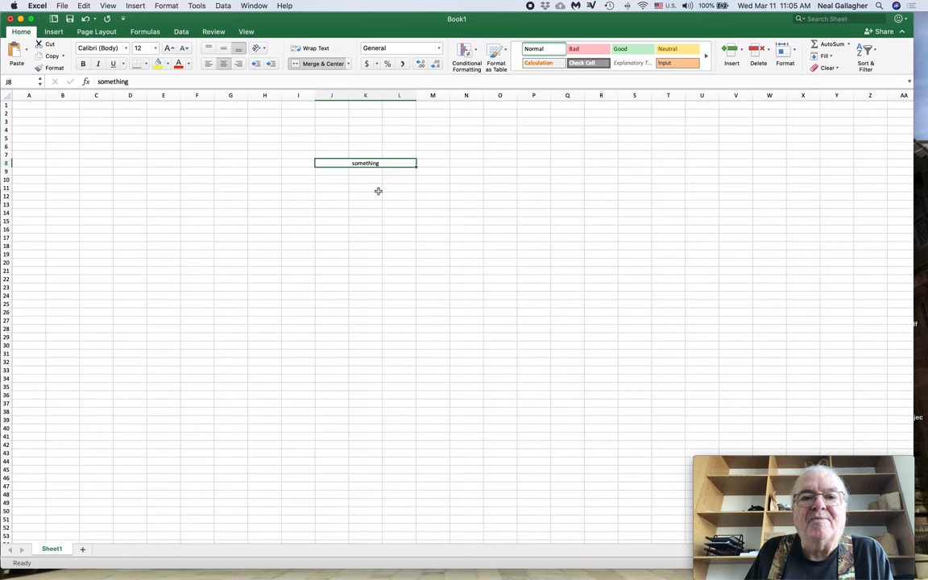
mouse_move(370, 181)
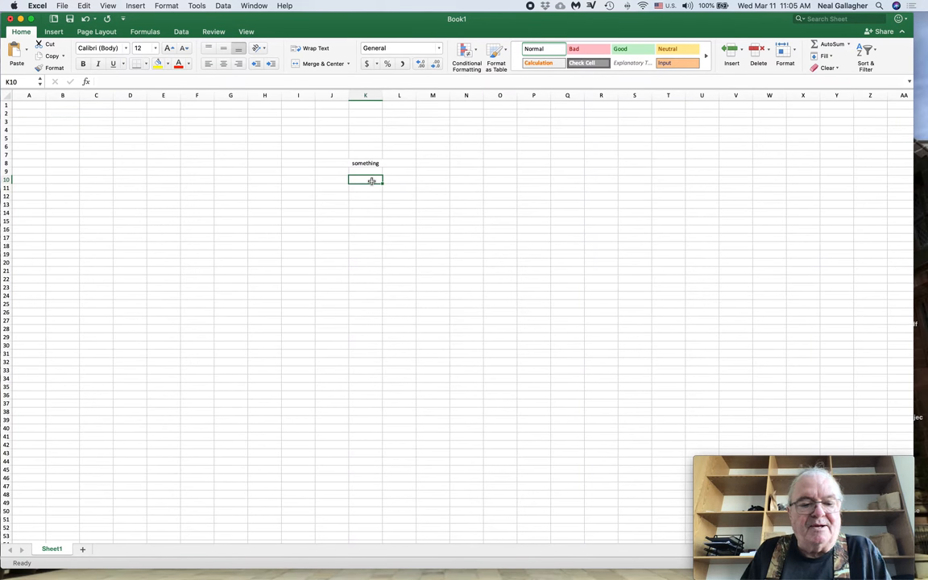
- Enter 15 below the heading and show the cell's value as currency
text(15)
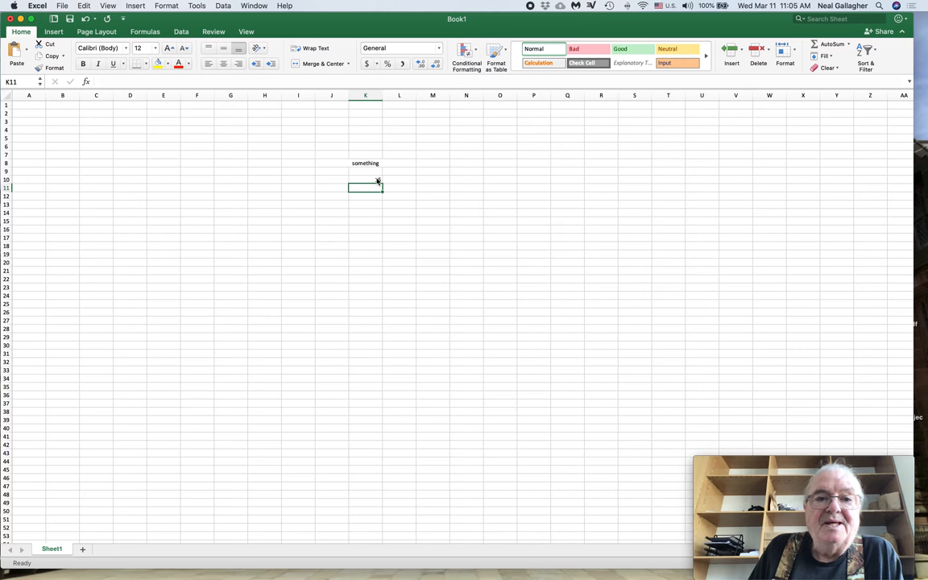
text(15)
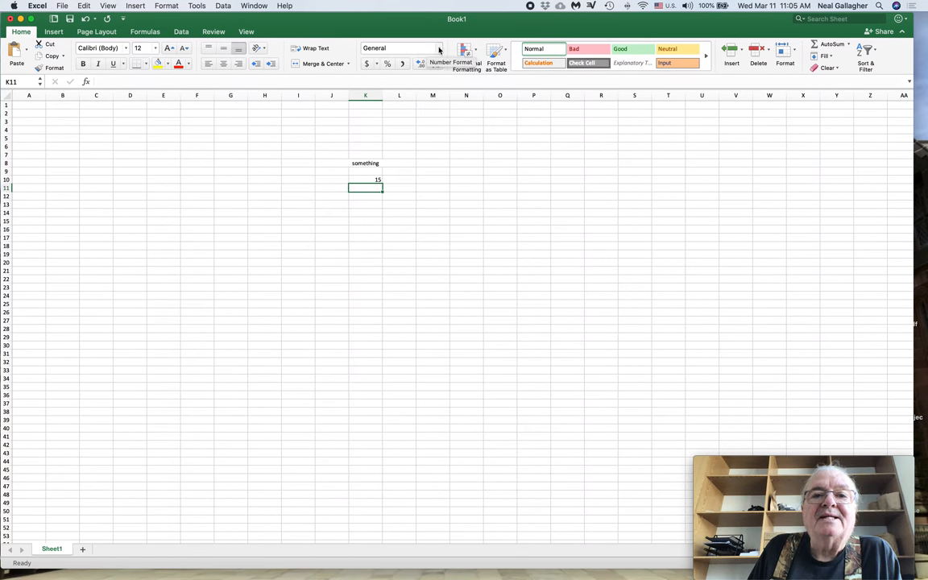
click(439, 49)
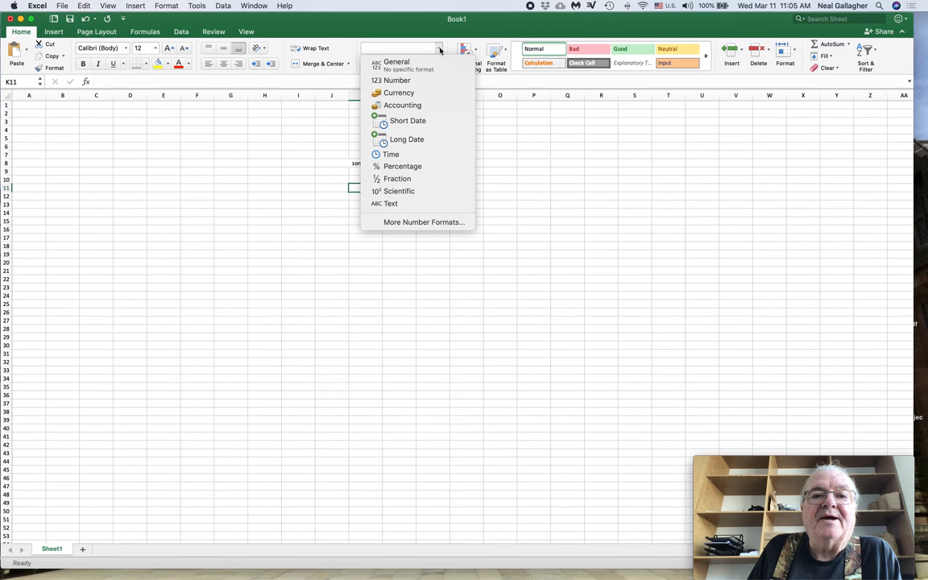
mouse_move(411, 94)
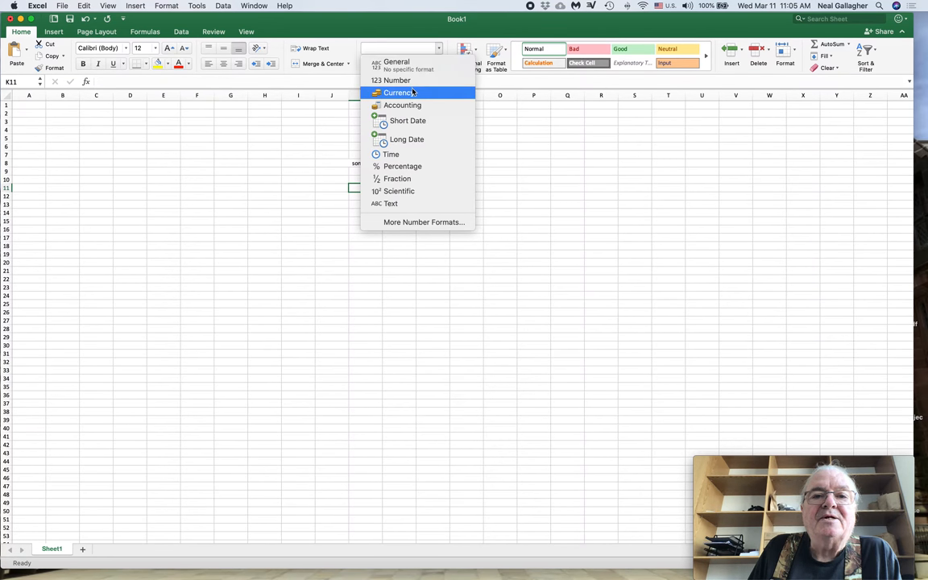
click(400, 92)
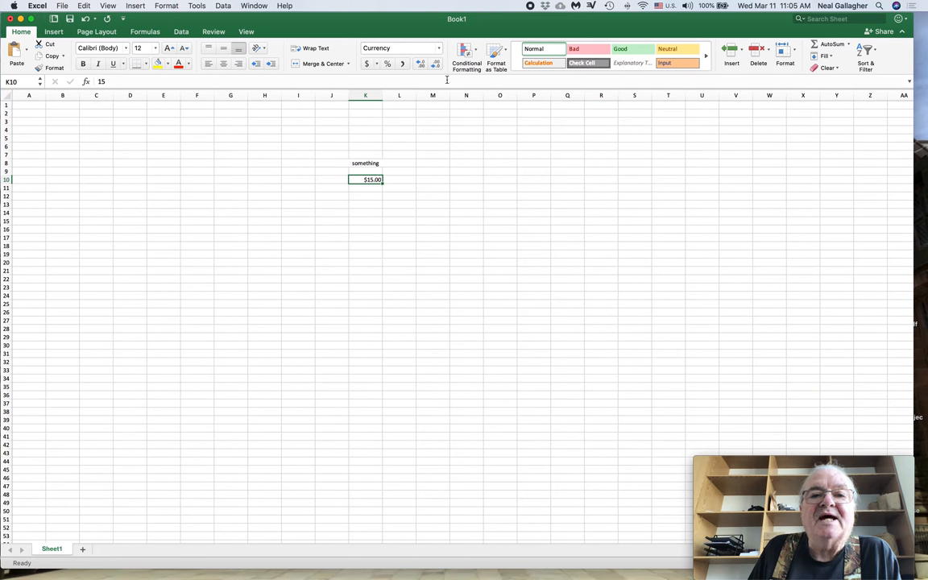
- Switch the same cell to percentage format, displaying 5500.00%
click(435, 48)
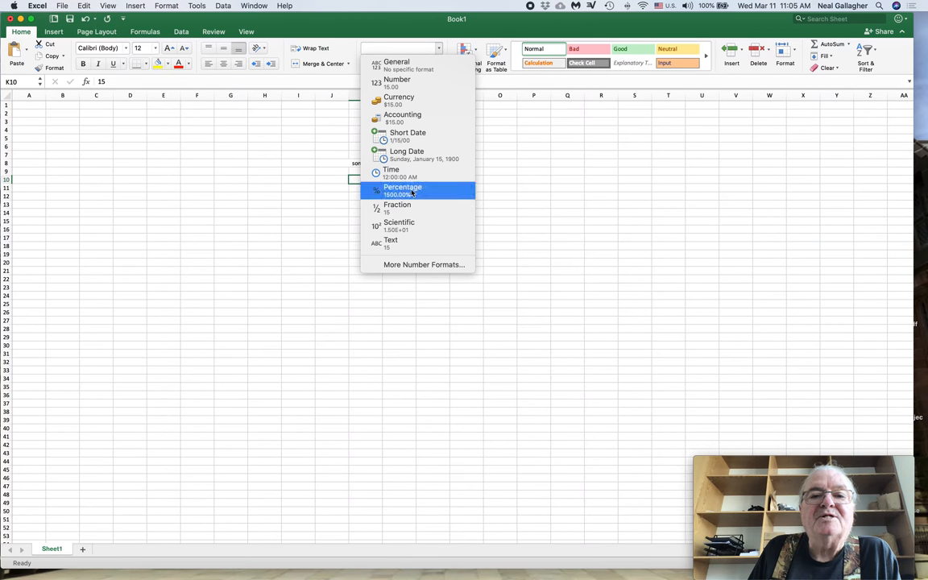
click(403, 190)
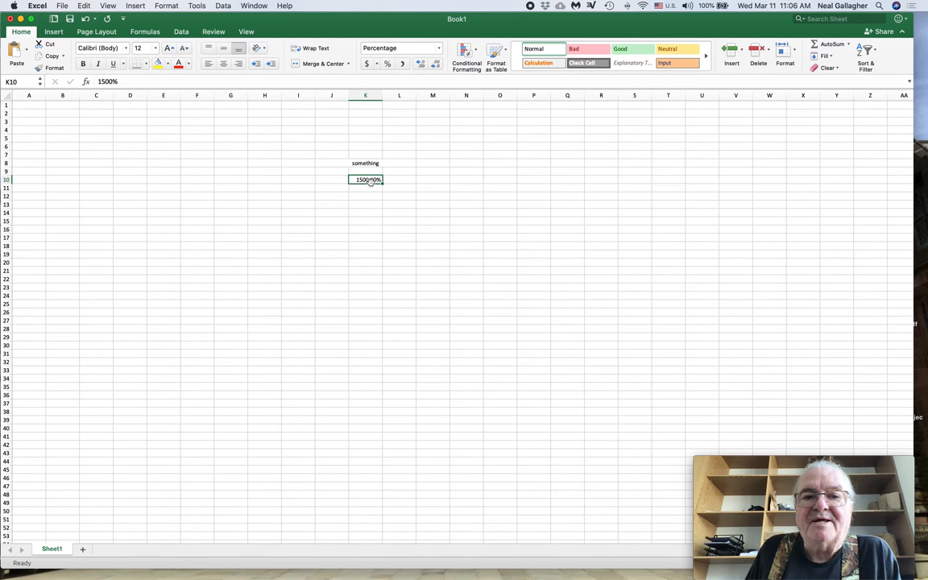
click(413, 65)
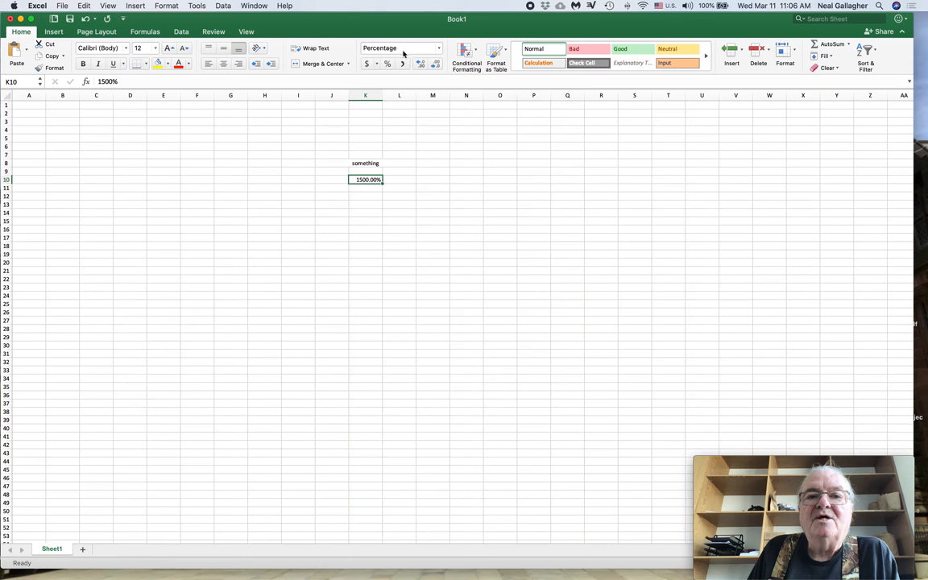
mouse_move(411, 50)
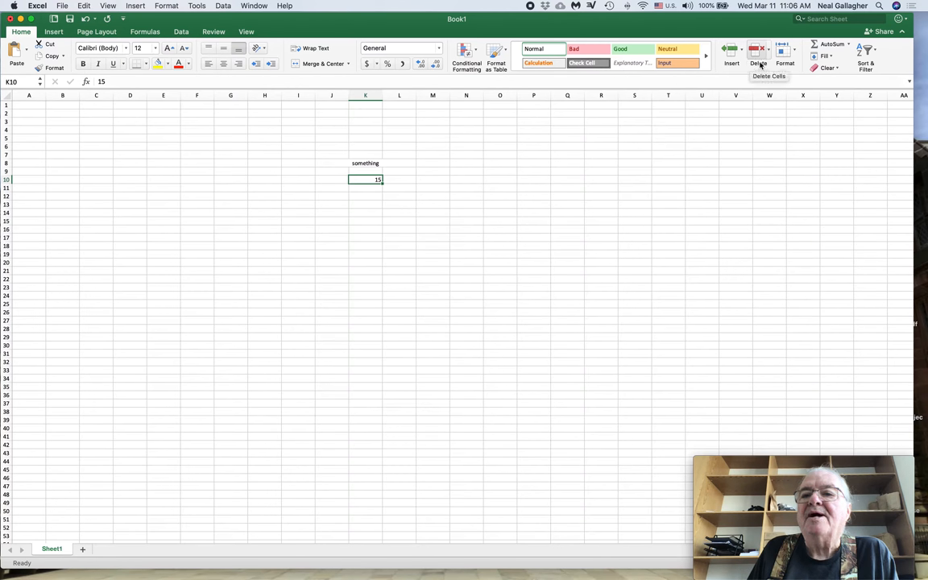
mouse_move(788, 55)
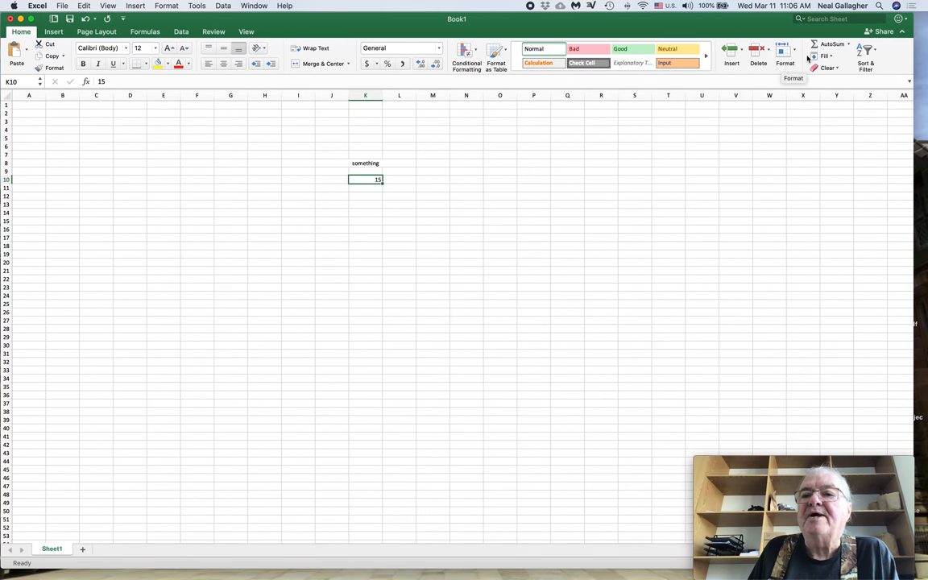
mouse_move(832, 45)
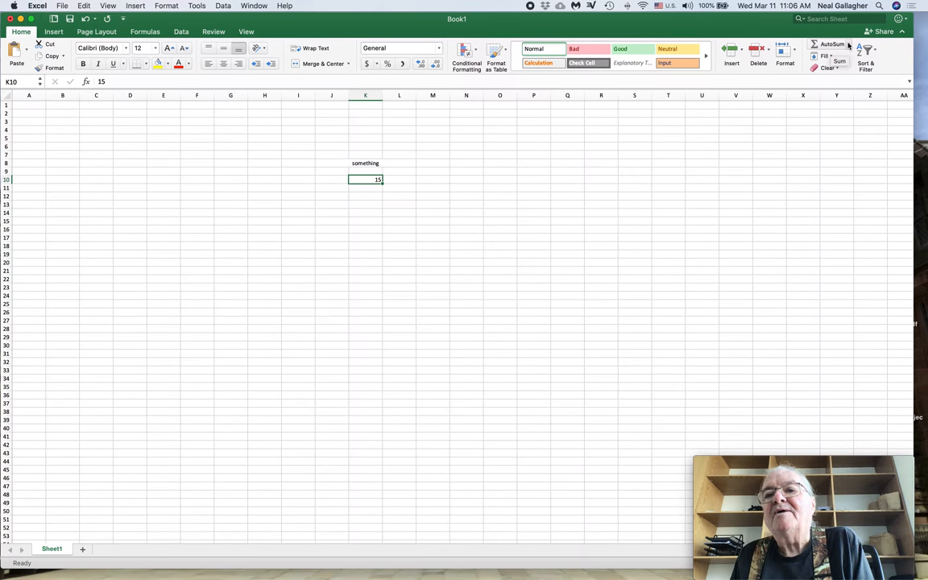
click(849, 45)
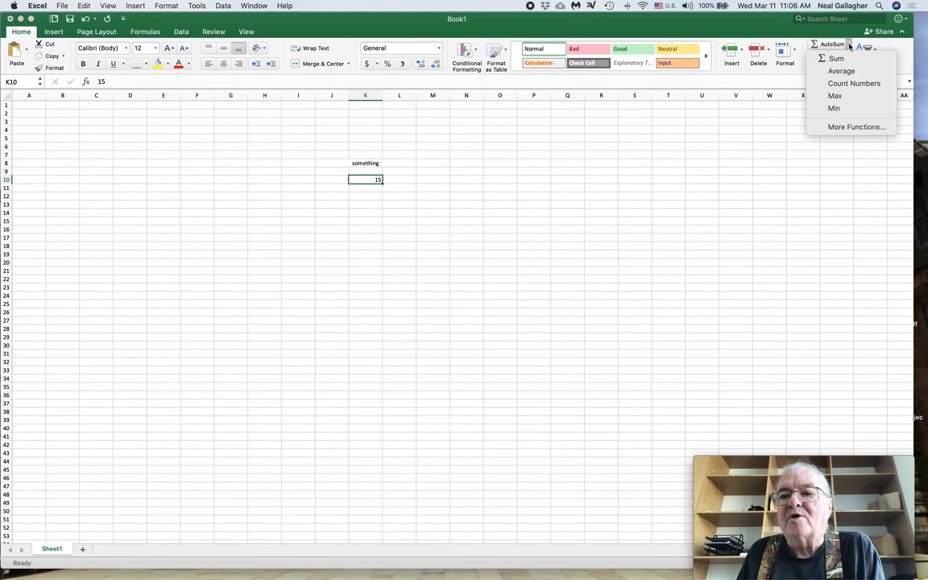
mouse_move(783, 88)
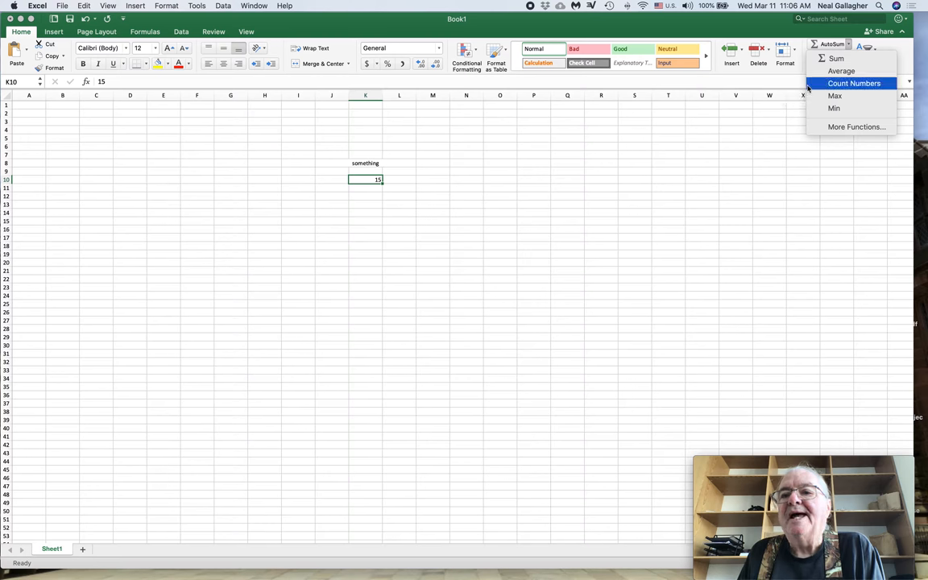
mouse_move(843, 71)
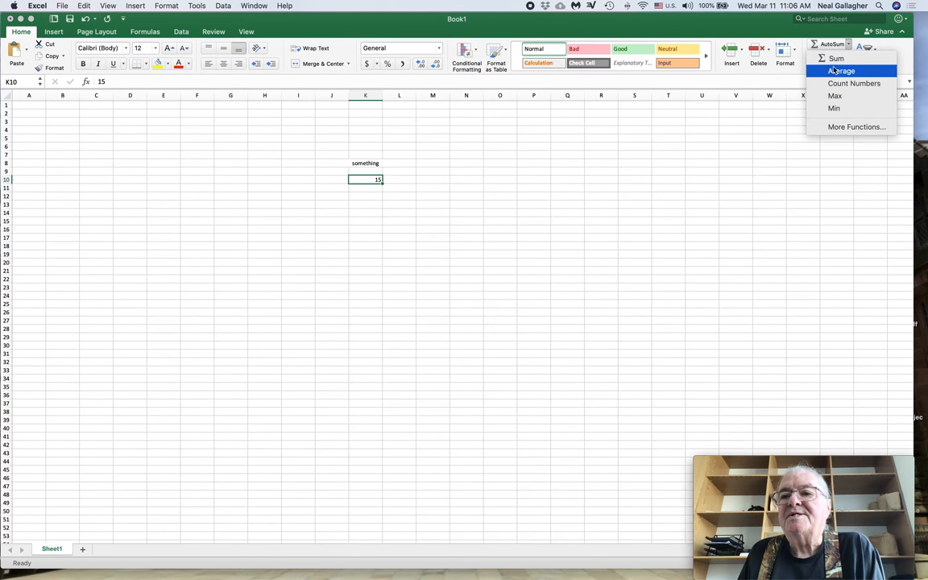
mouse_move(835, 108)
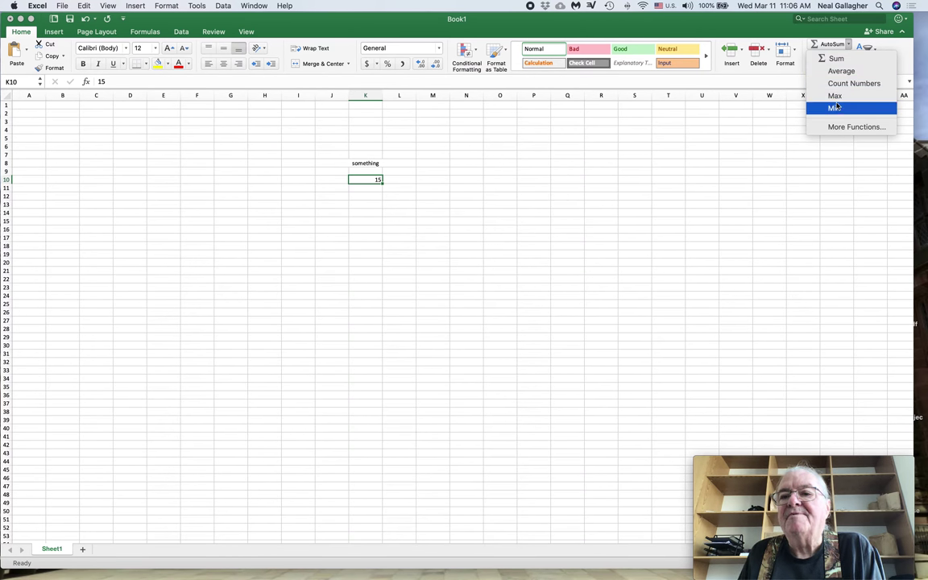
mouse_move(848, 71)
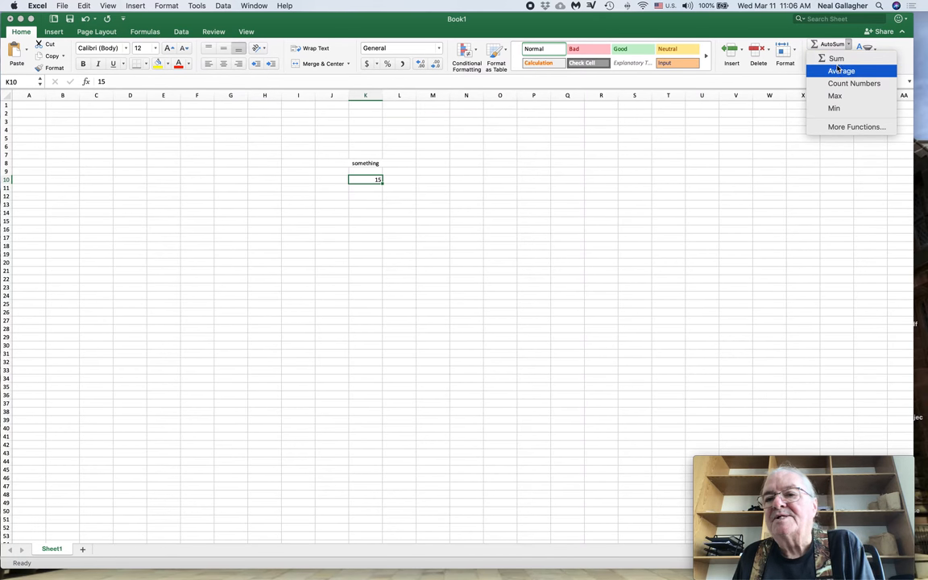
mouse_move(851, 84)
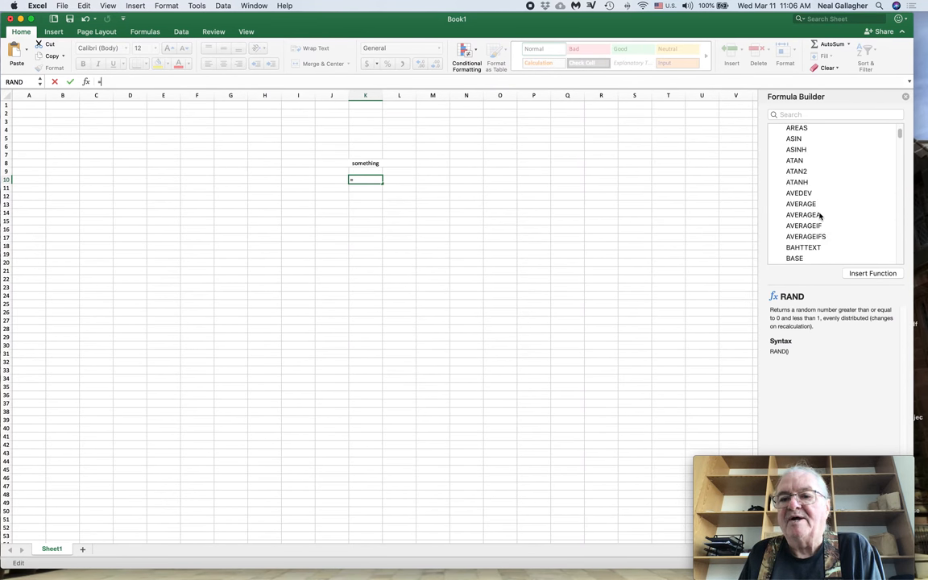
scroll(down, 3)
text(15)
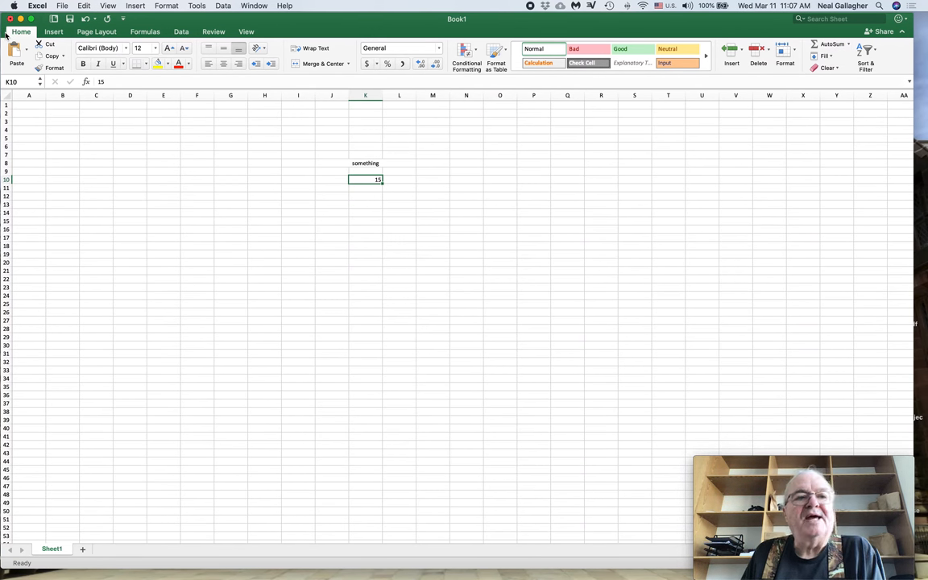
- Browse the Insert ribbon's Recommended Charts and the Scatter/Bubble chart gallery without inserting
click(50, 33)
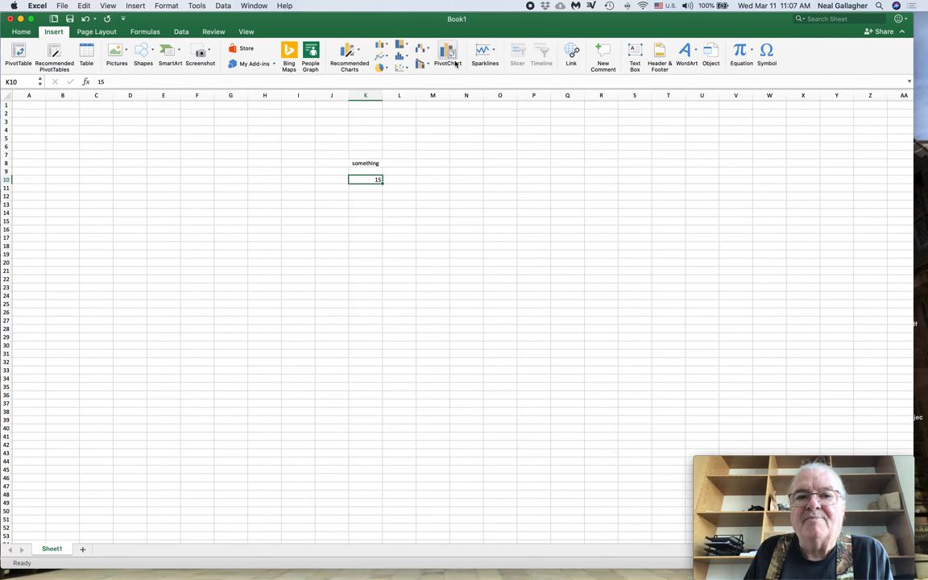
mouse_move(424, 58)
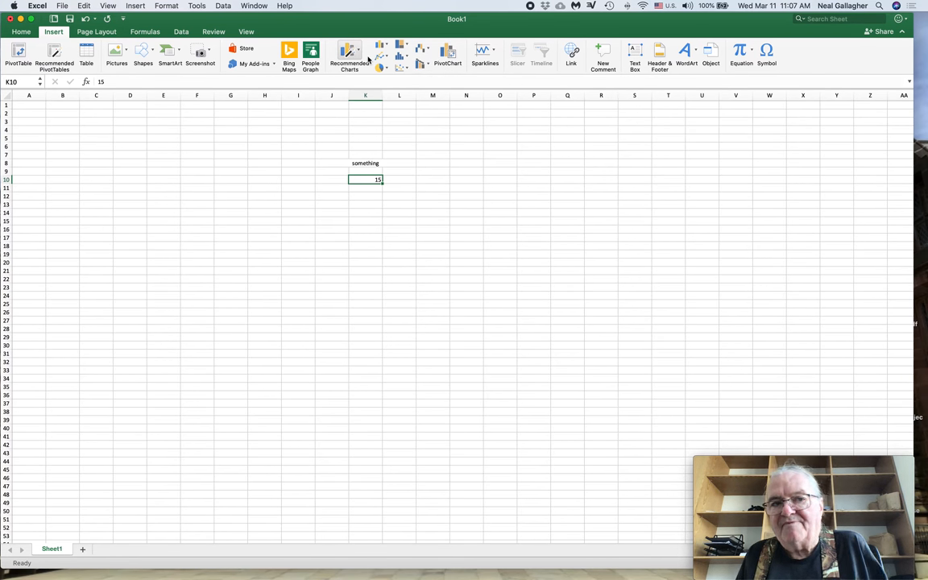
mouse_move(371, 61)
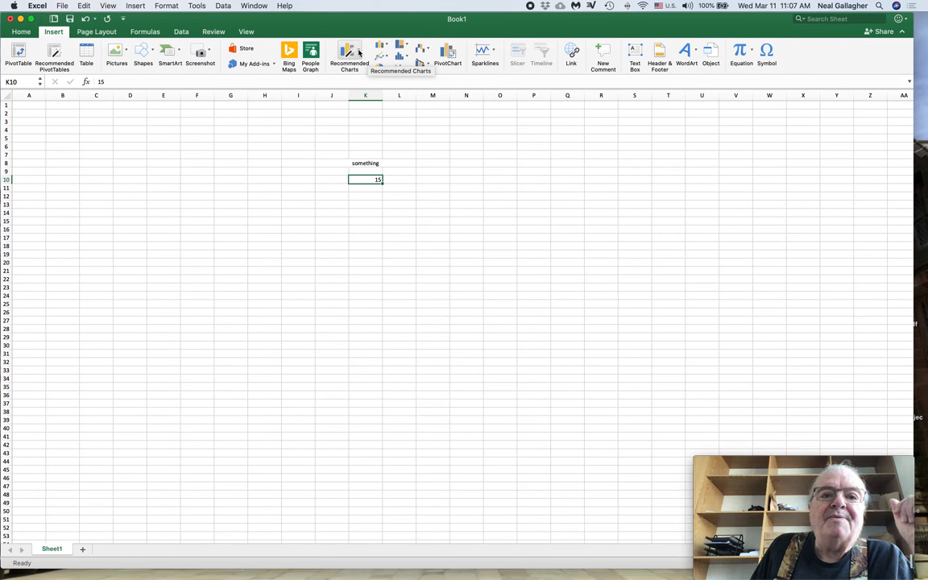
click(348, 53)
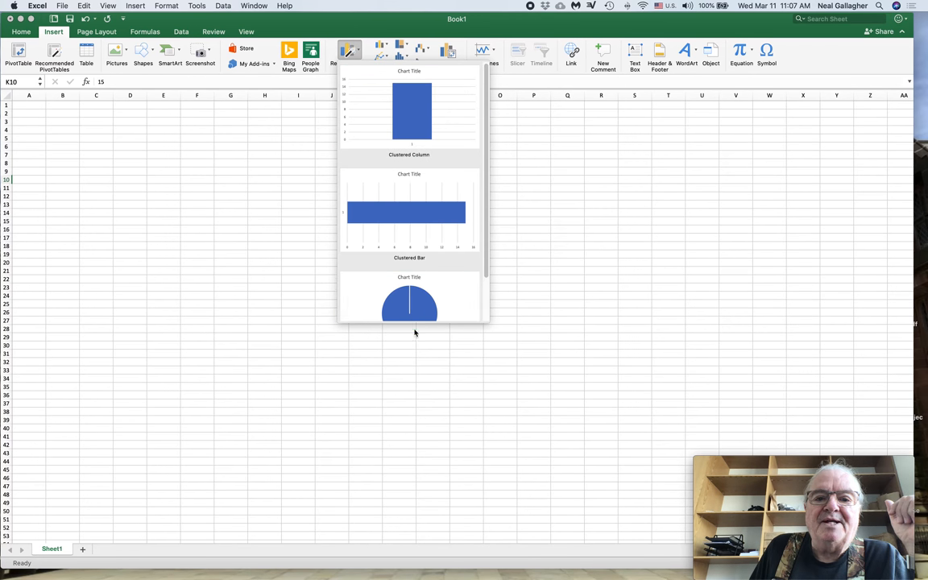
mouse_move(485, 148)
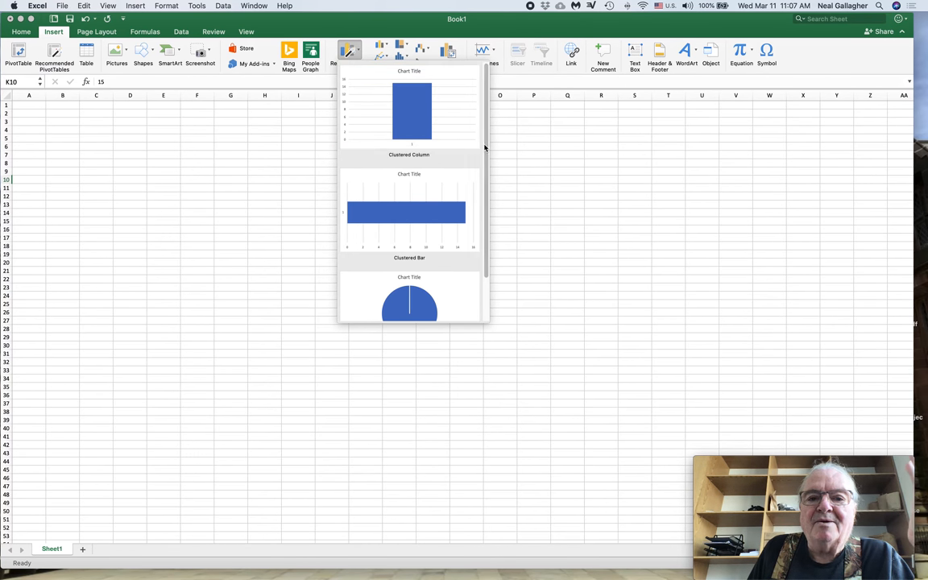
mouse_move(513, 155)
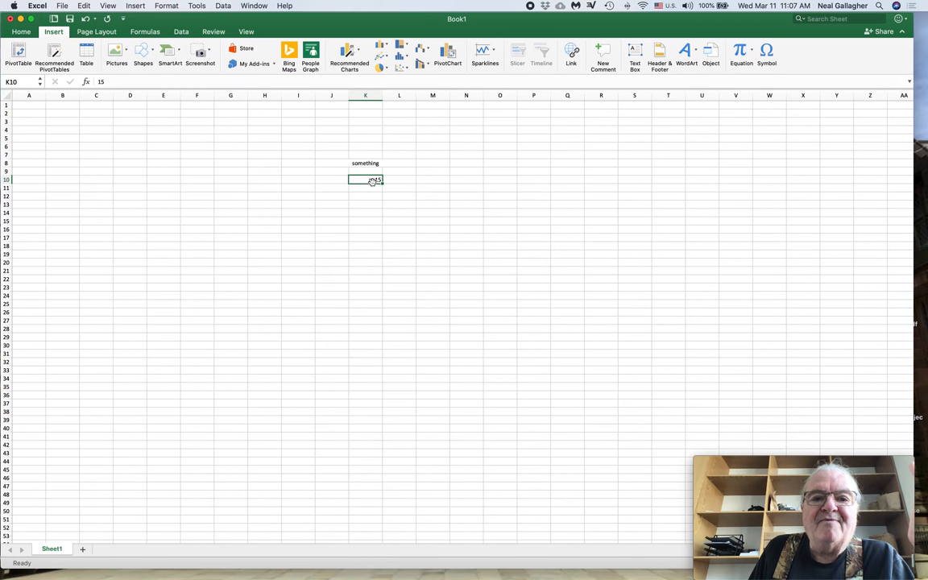
mouse_move(374, 182)
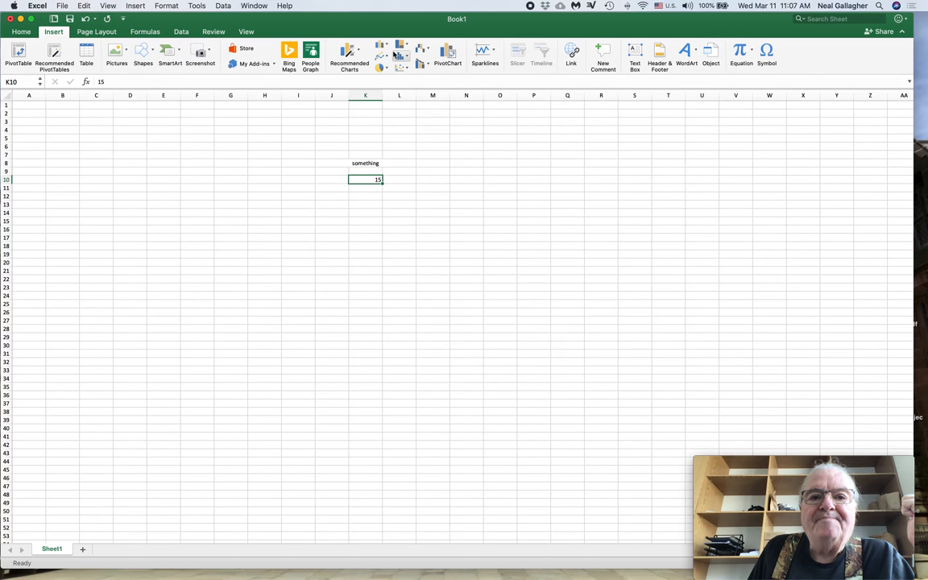
click(391, 49)
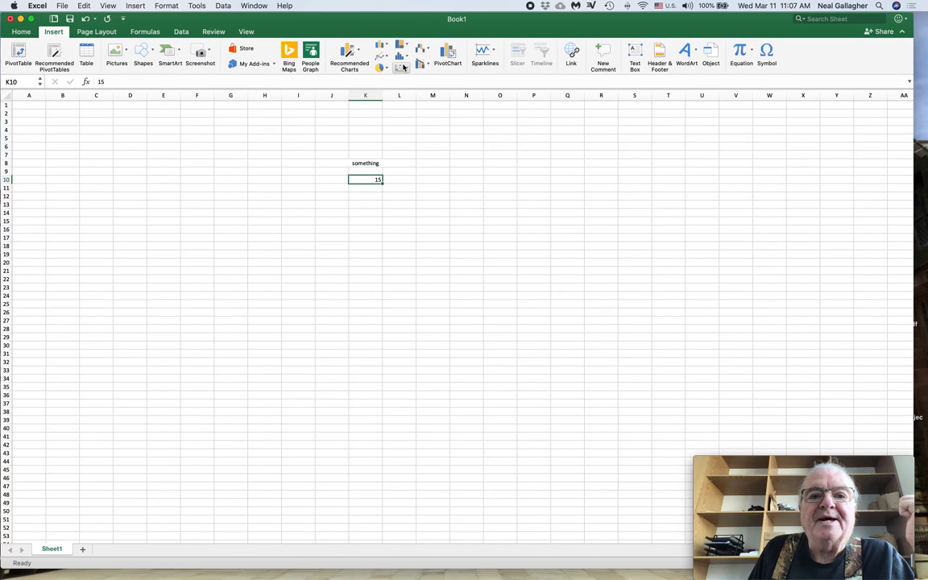
click(403, 67)
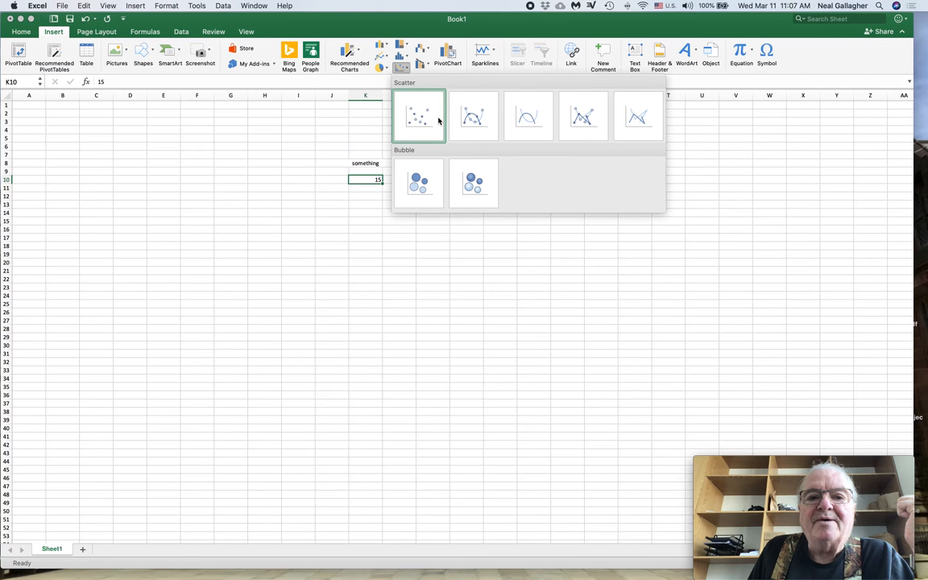
mouse_move(431, 119)
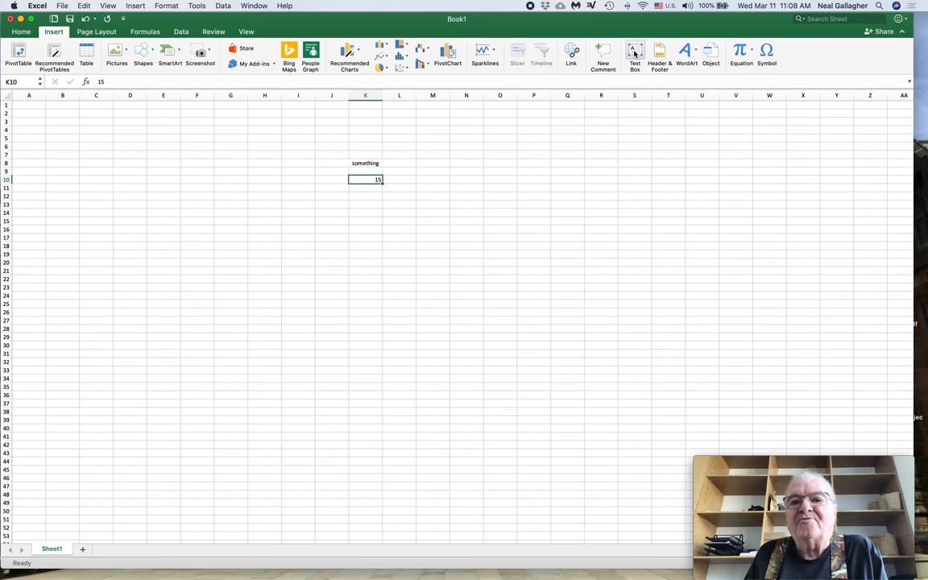
- Draw a text box beside the cell containing 15 using Insert > Text Box
click(400, 203)
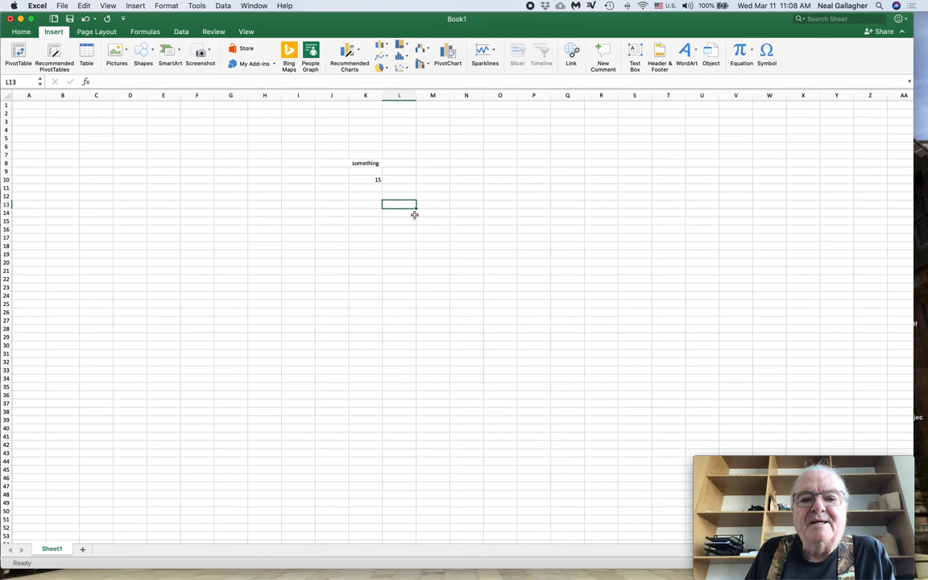
click(399, 213)
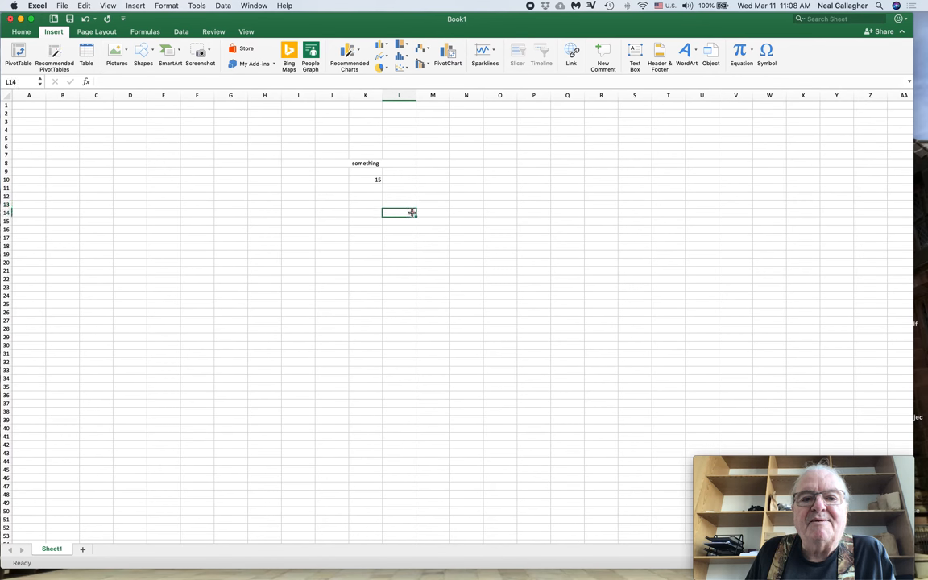
click(635, 52)
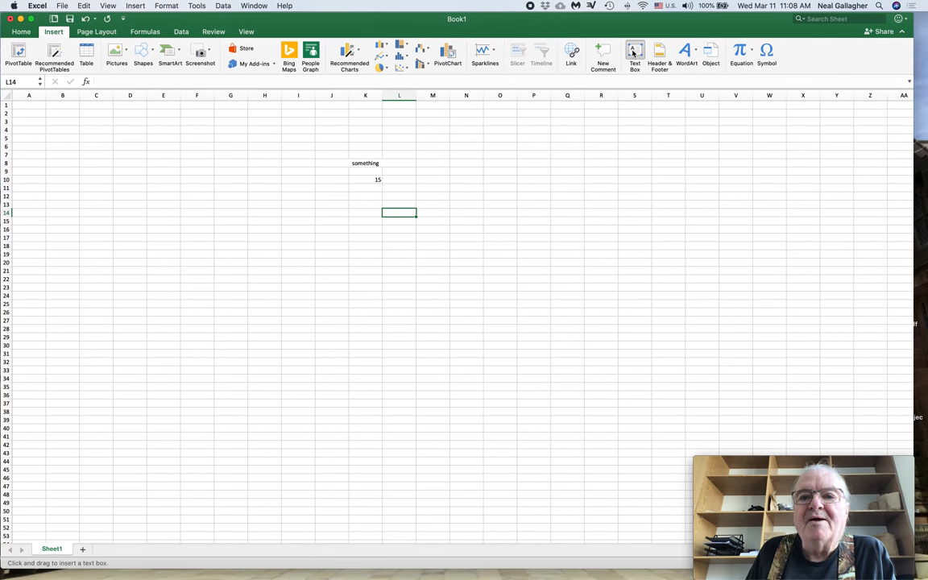
click(466, 171)
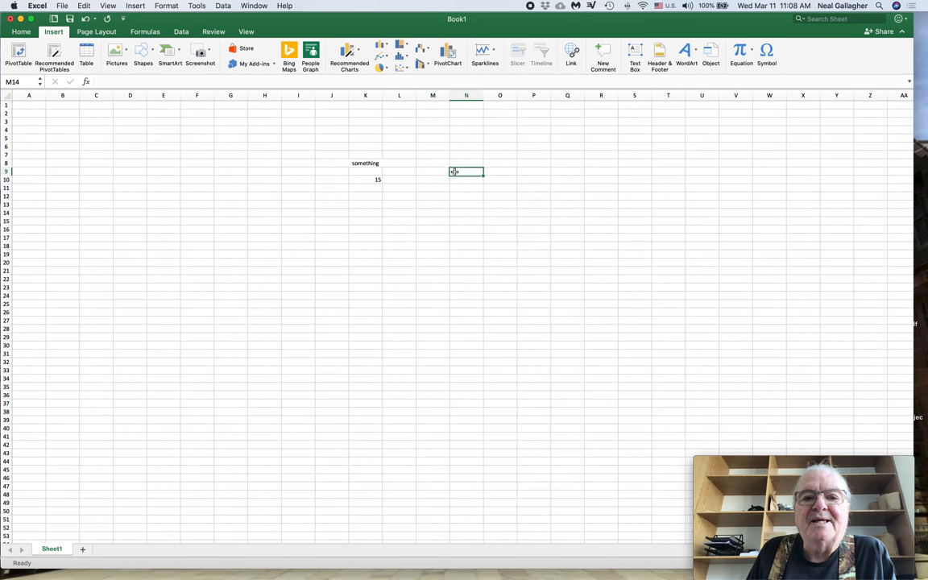
click(364, 162)
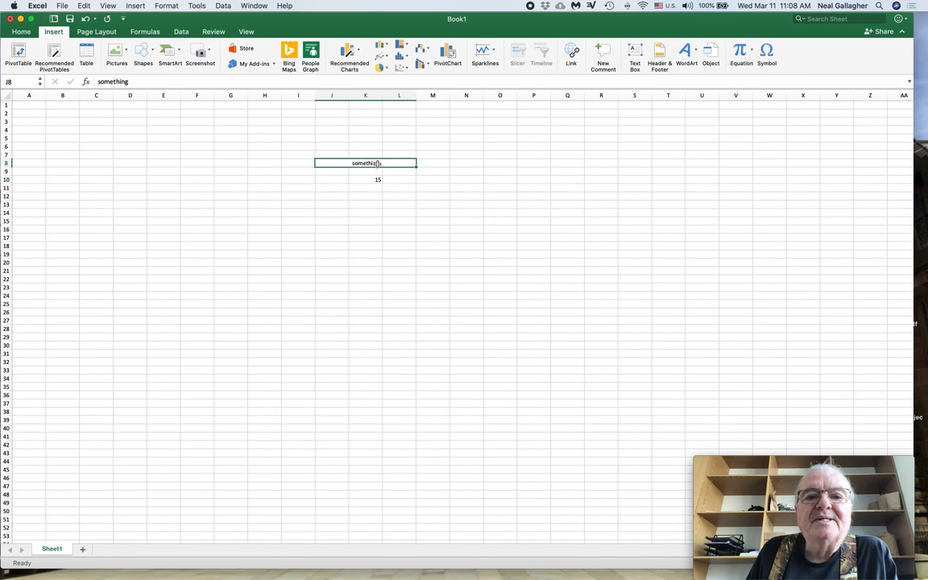
click(637, 50)
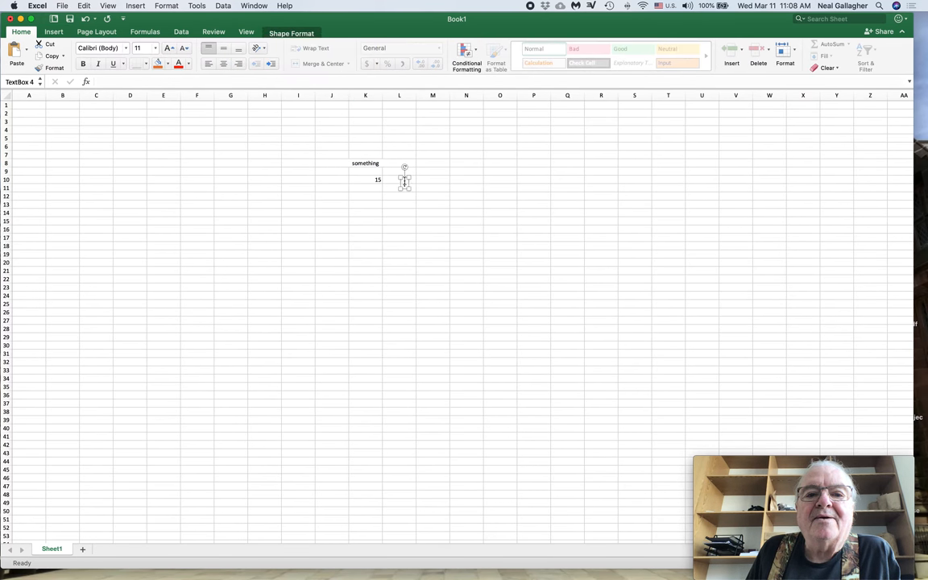
drag(404, 166, 606, 242)
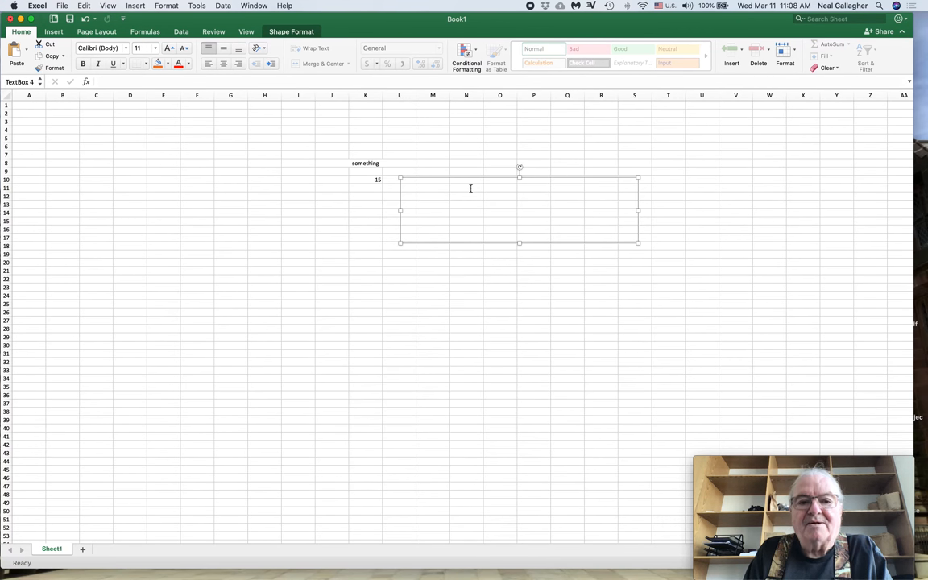
- Enter 'Something' in the text box and enlarge it downward
text(Sm)
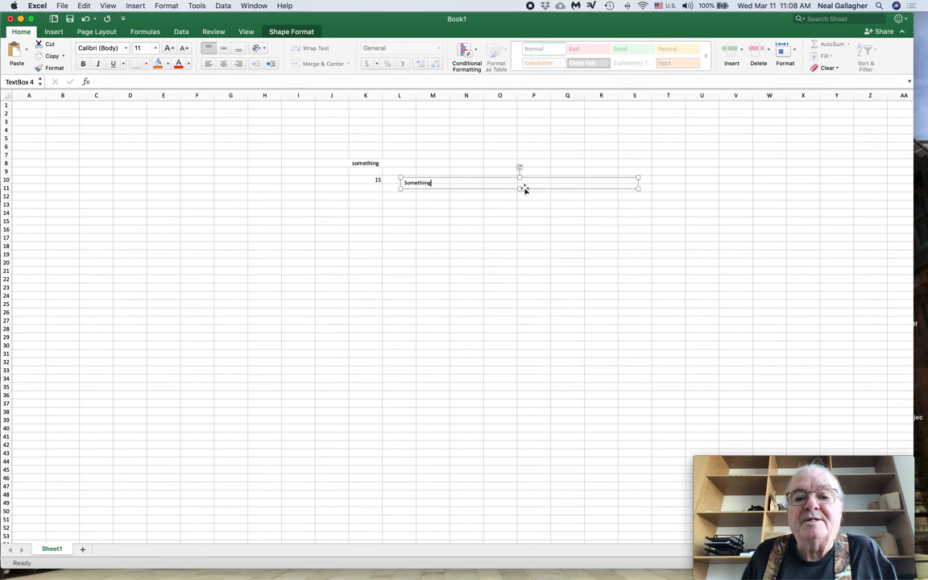
drag(519, 187, 519, 280)
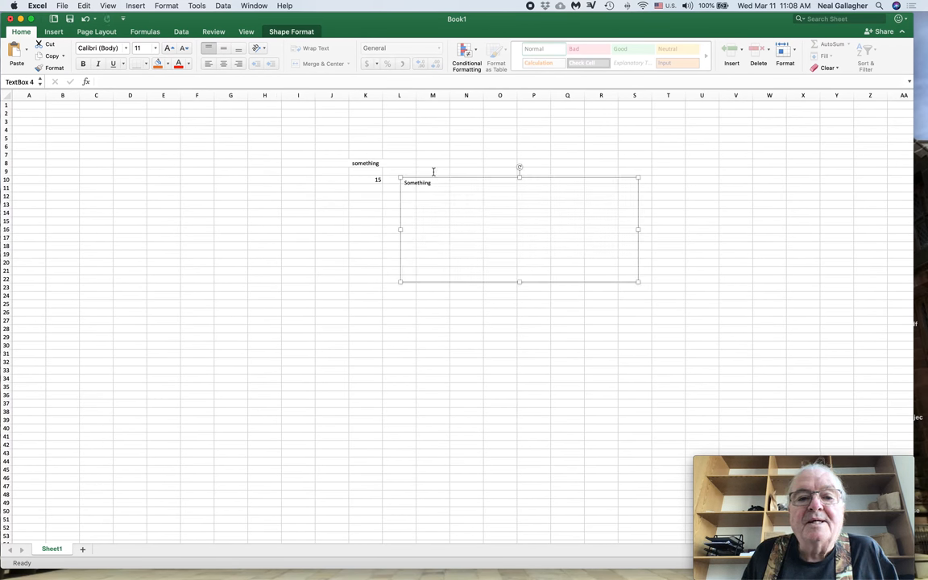
- Make the text box word 24-point with a gray fill, then deselect the box
double_click(417, 182)
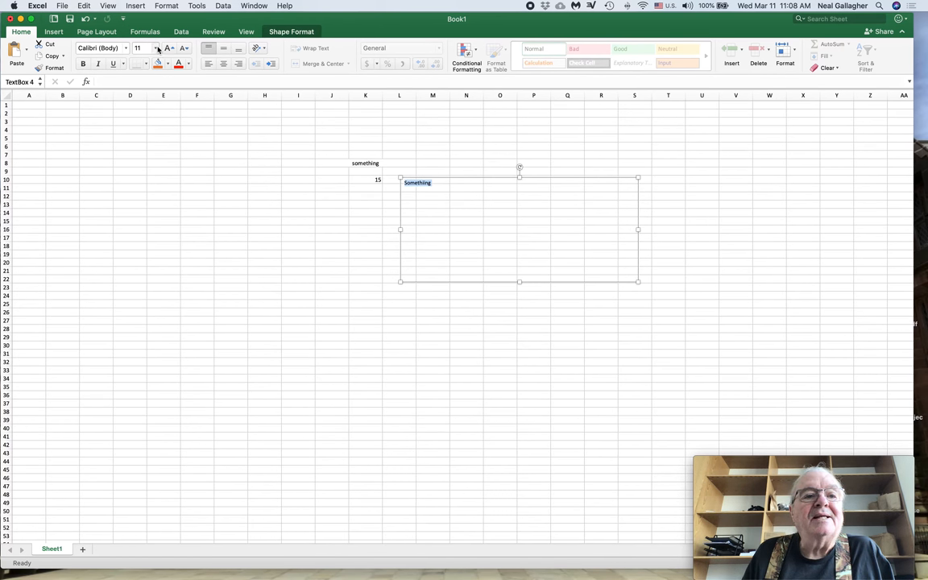
click(157, 48)
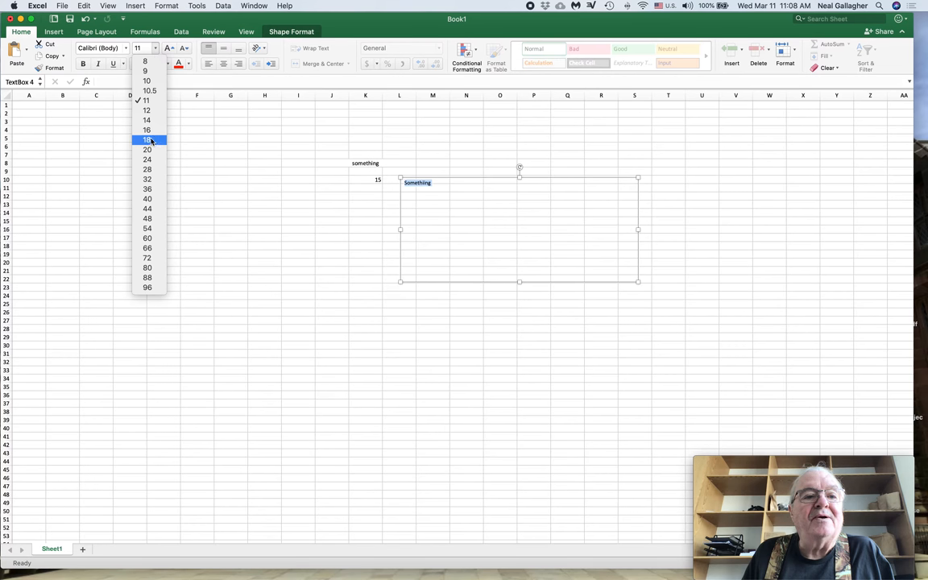
click(147, 160)
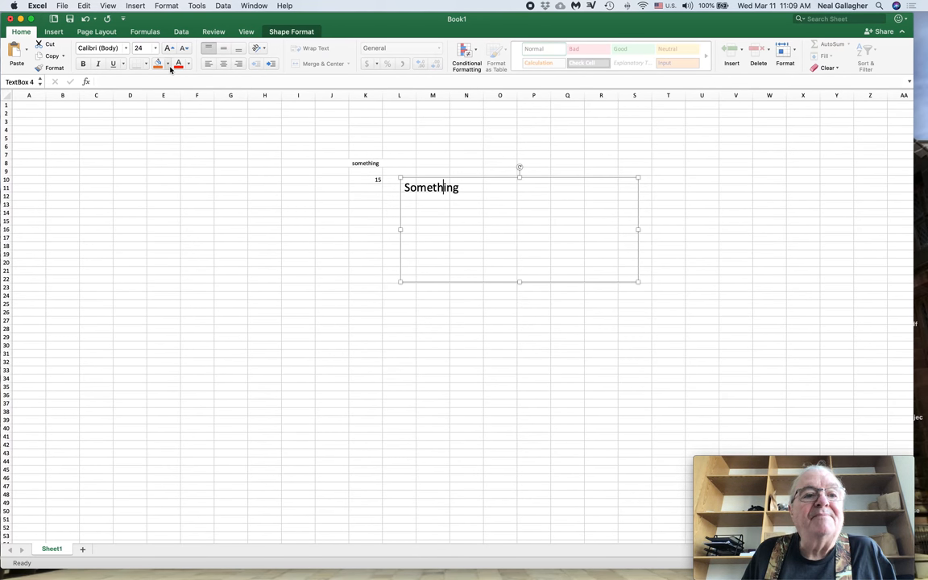
click(170, 65)
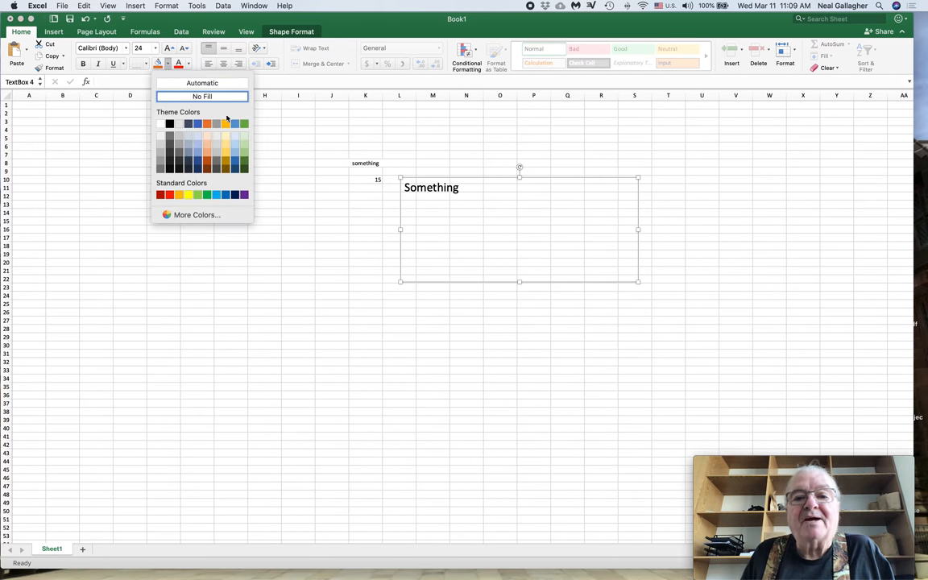
mouse_move(580, 271)
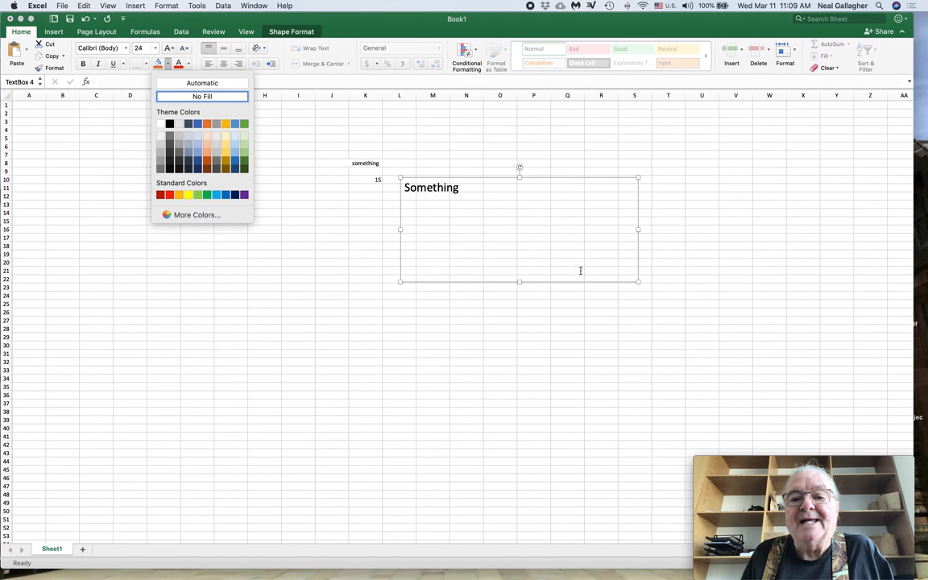
mouse_move(570, 255)
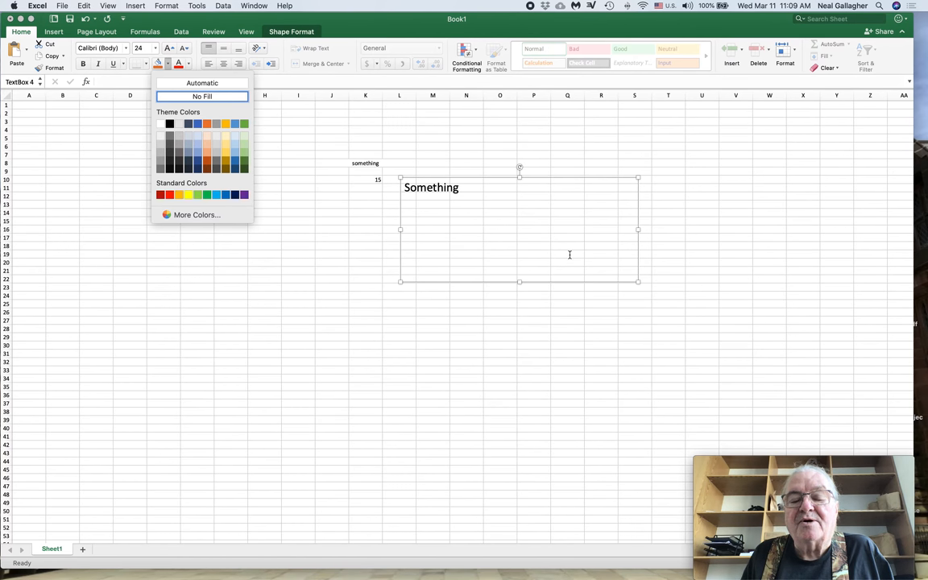
mouse_move(571, 254)
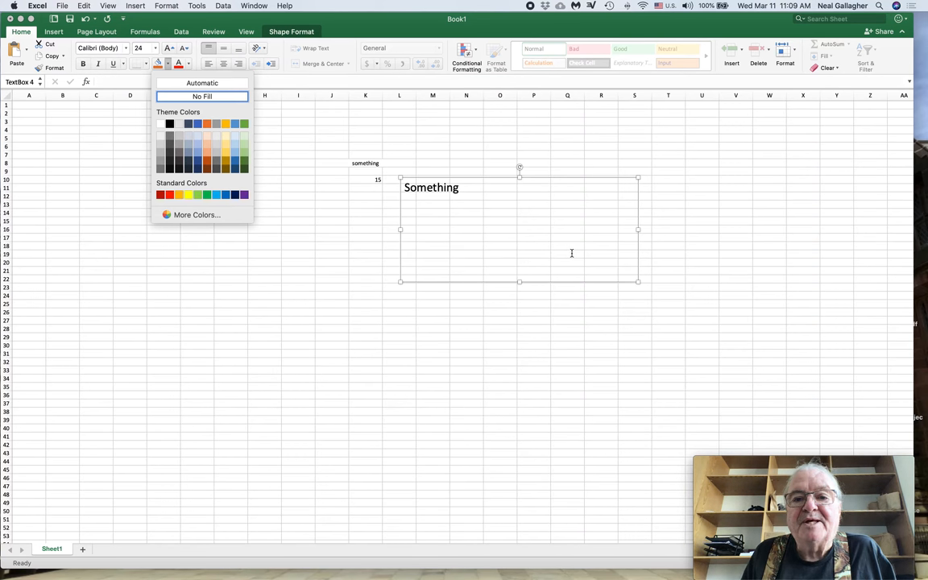
mouse_move(339, 219)
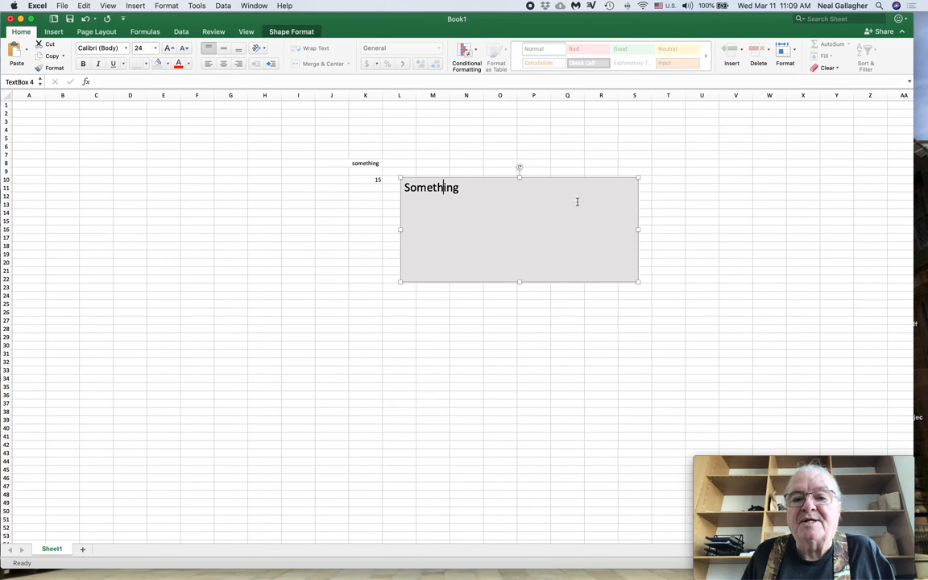
mouse_move(506, 212)
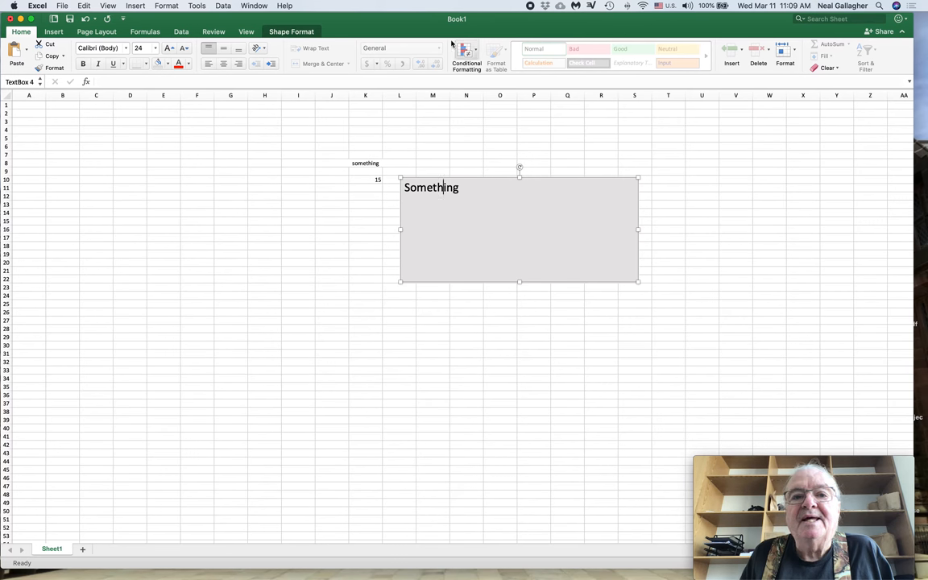
click(332, 237)
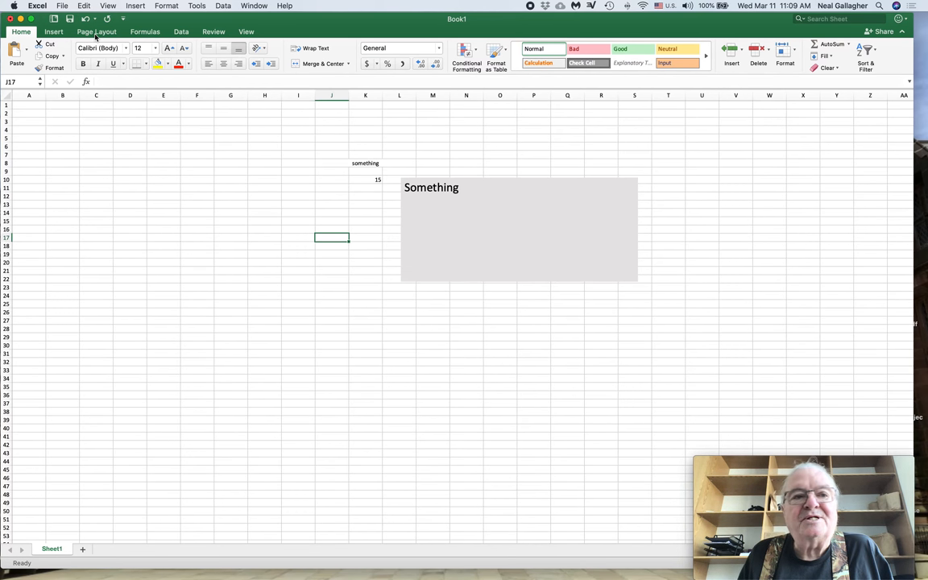
- On Page Layout, toggle gridlines and hide then restore the row and column headings
click(96, 31)
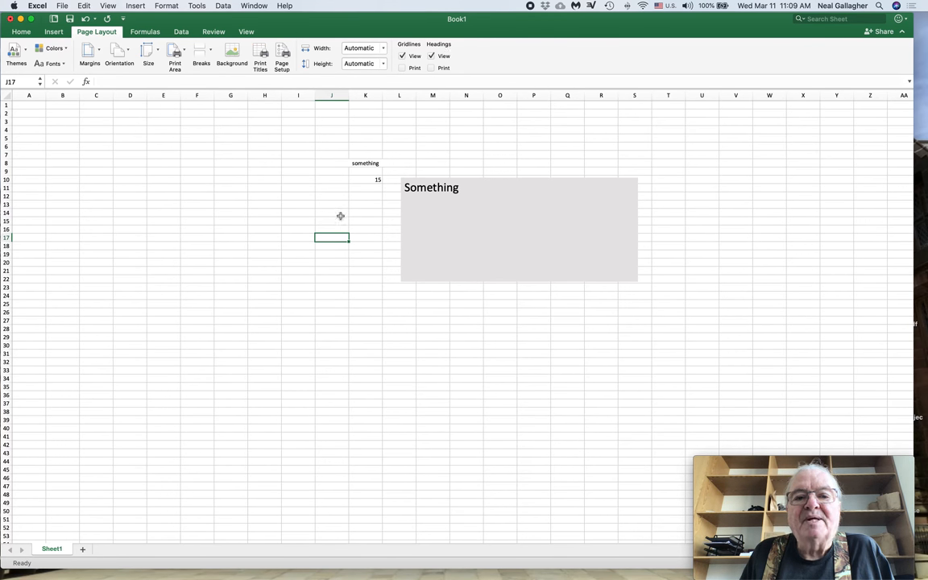
mouse_move(232, 290)
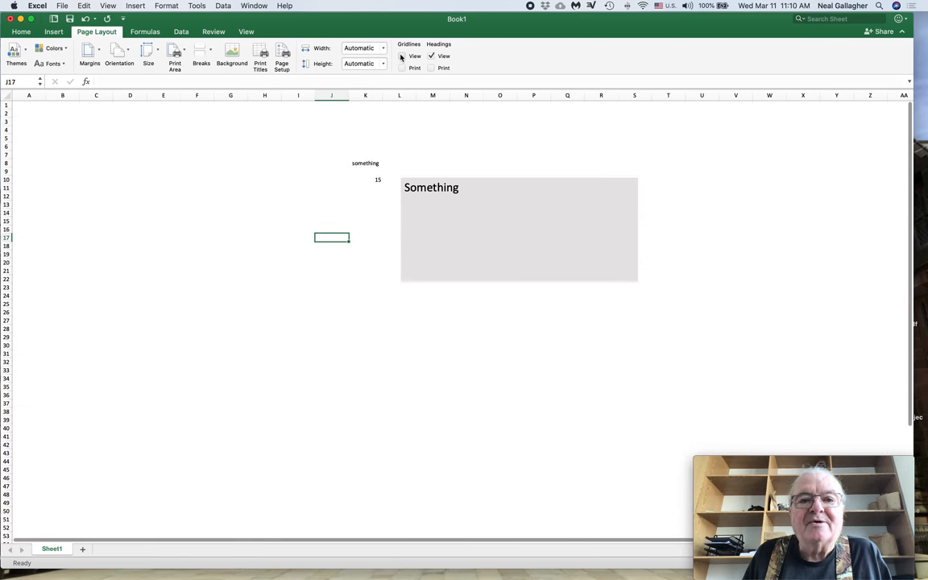
click(403, 55)
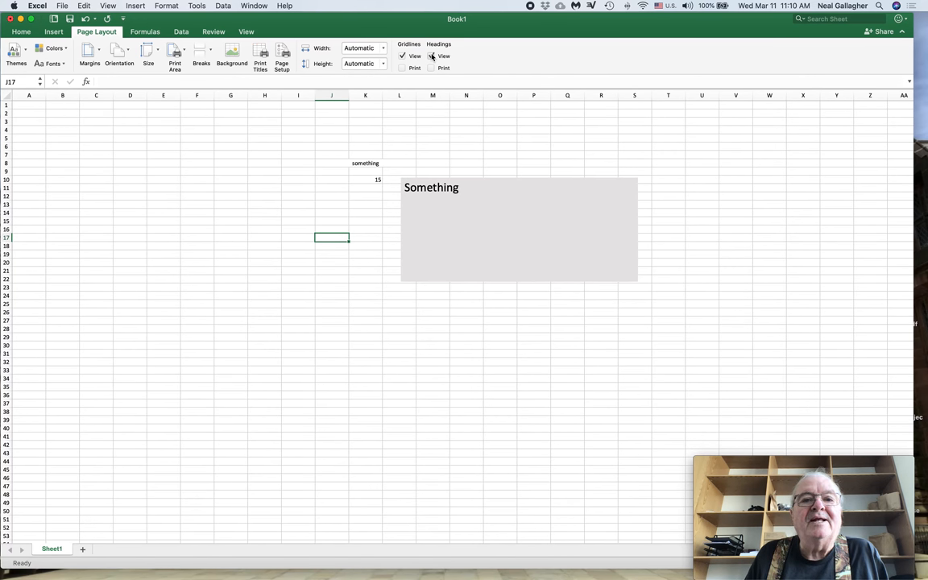
click(430, 55)
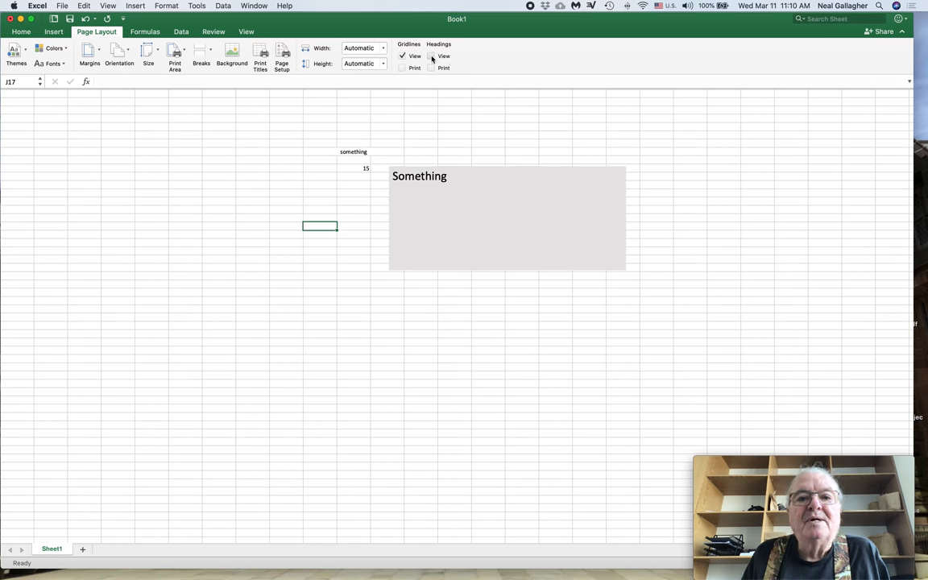
click(433, 55)
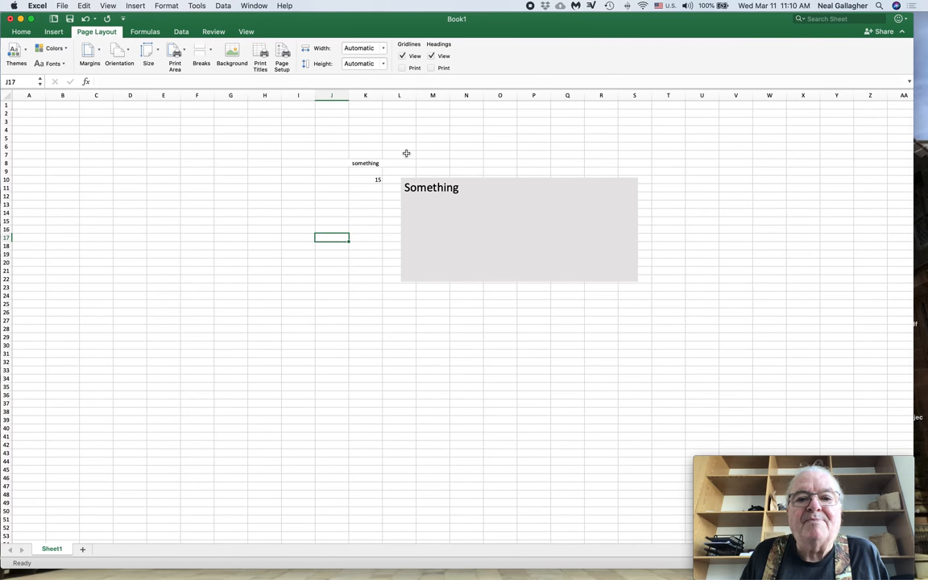
mouse_move(148, 32)
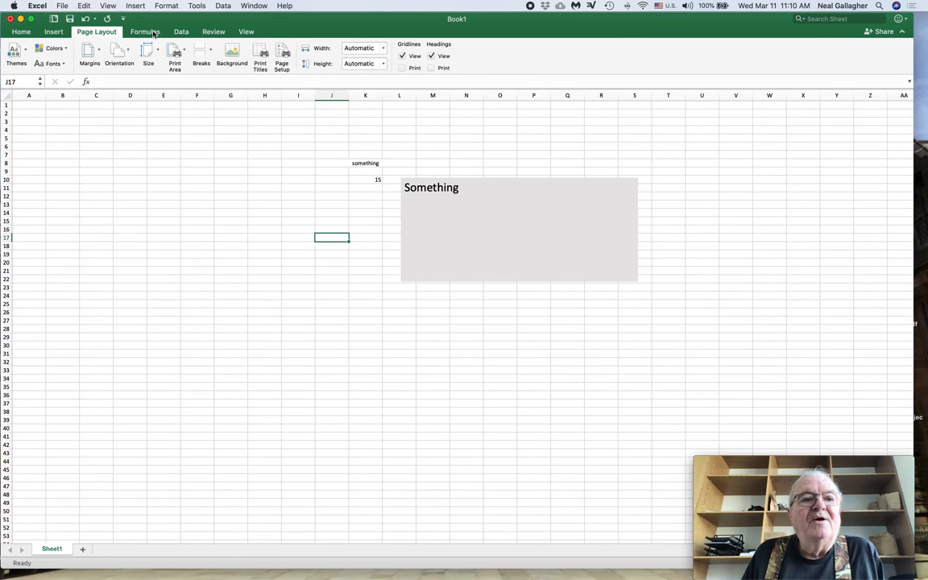
- Build the formula =C5+D5 in cell E8 by picking C5 and D5 with the mouse
click(150, 32)
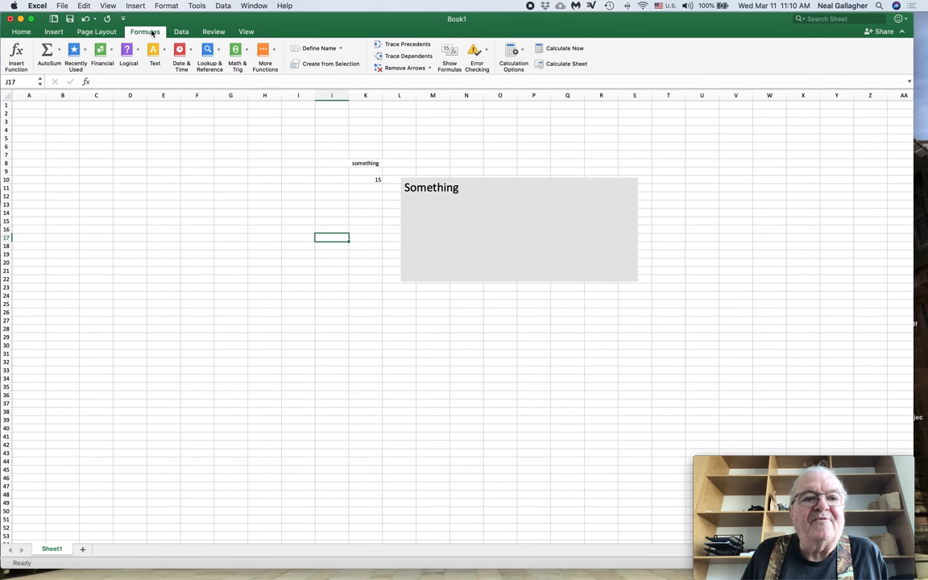
click(165, 164)
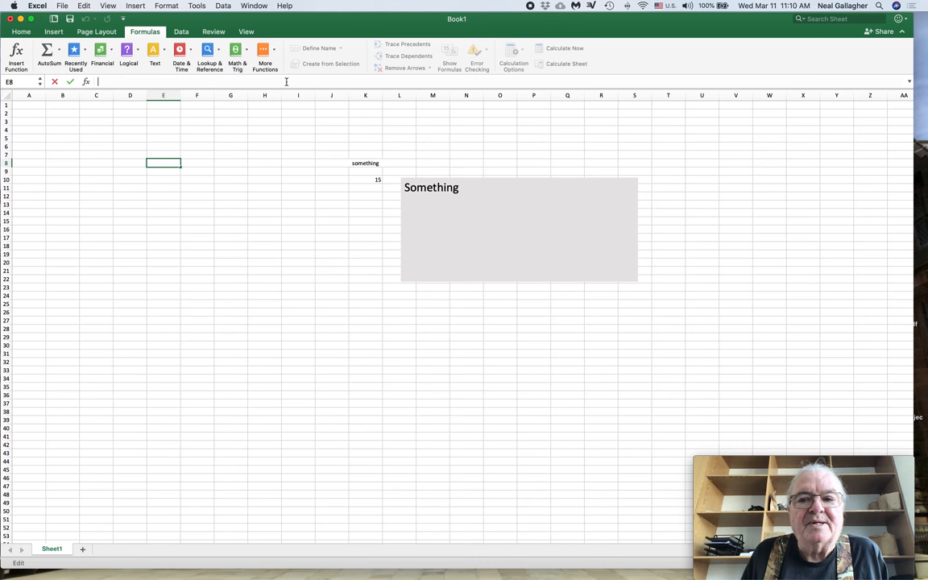
mouse_move(116, 82)
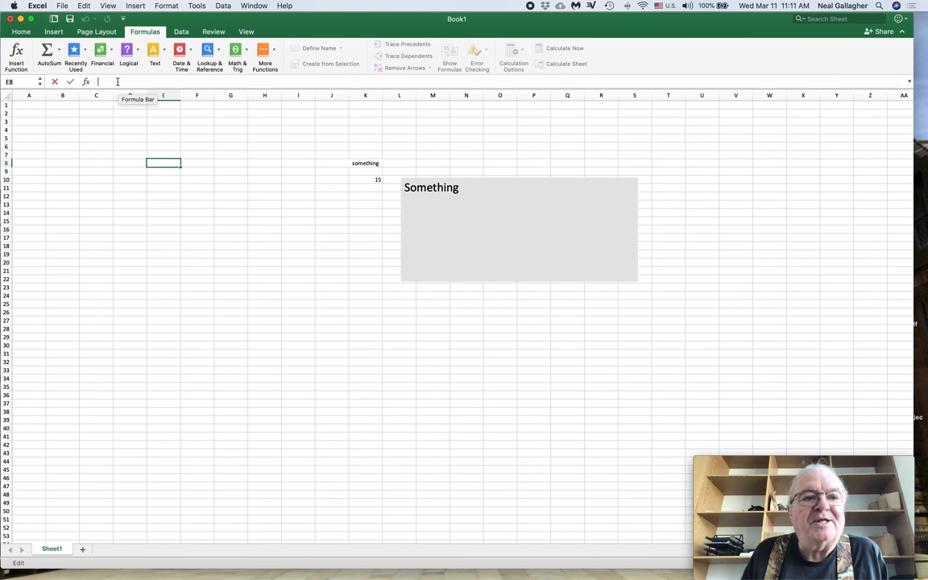
text(=)
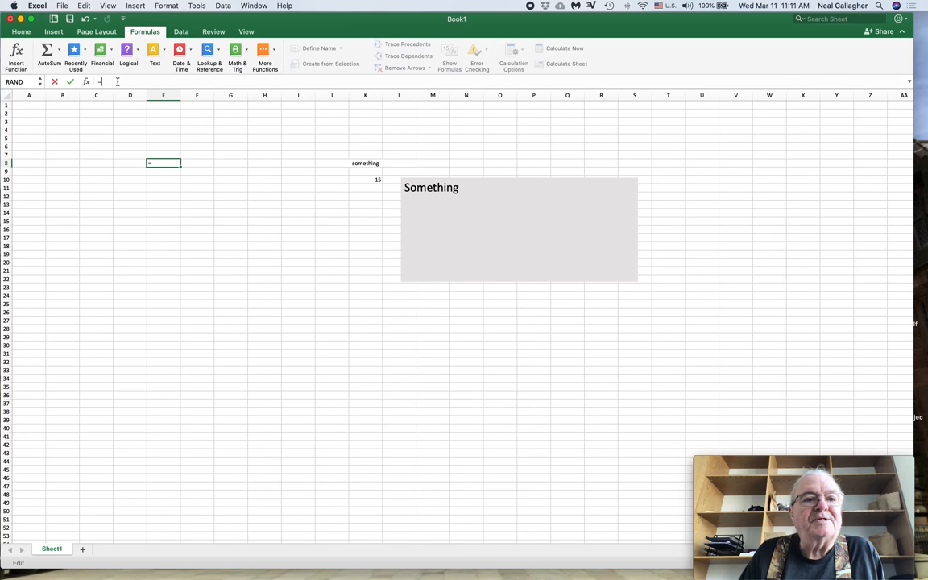
click(131, 116)
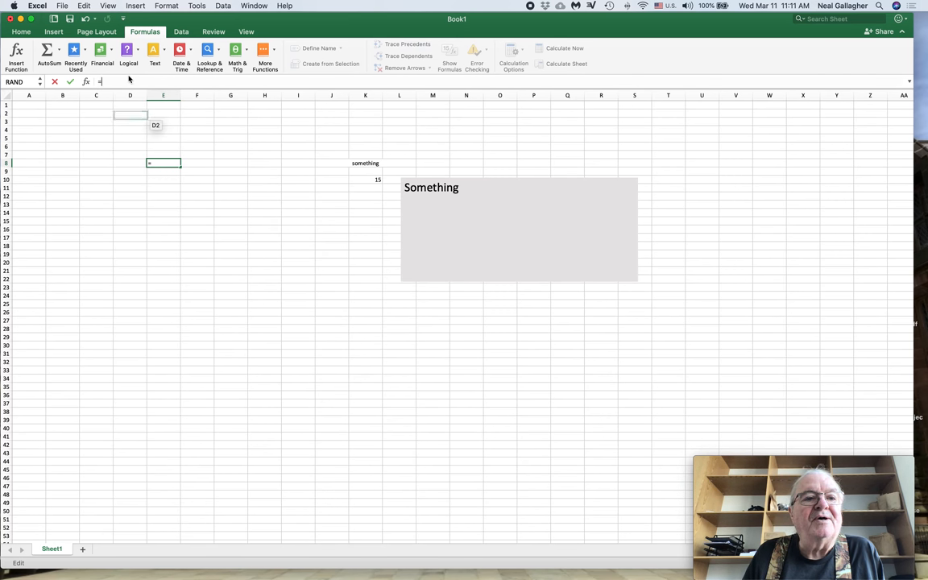
mouse_move(110, 83)
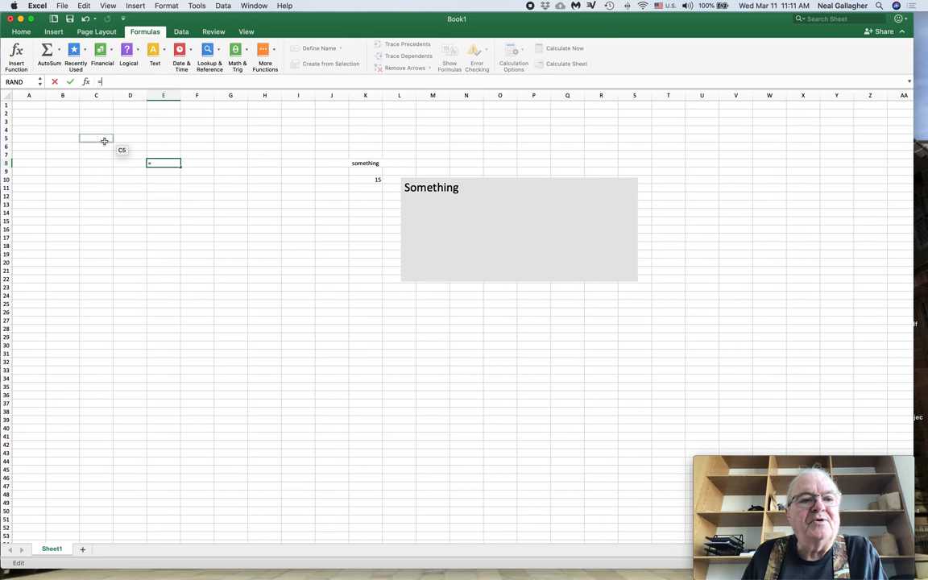
mouse_move(103, 139)
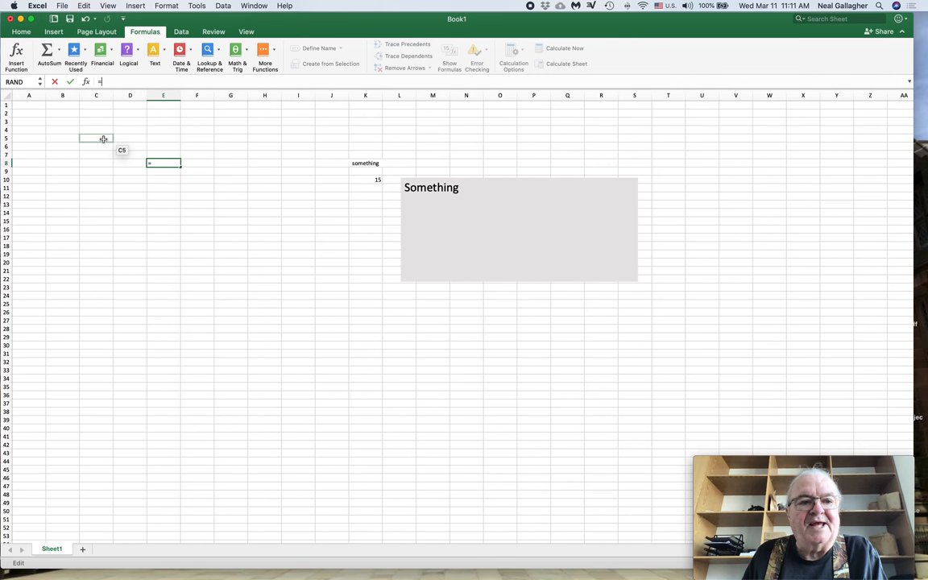
click(97, 137)
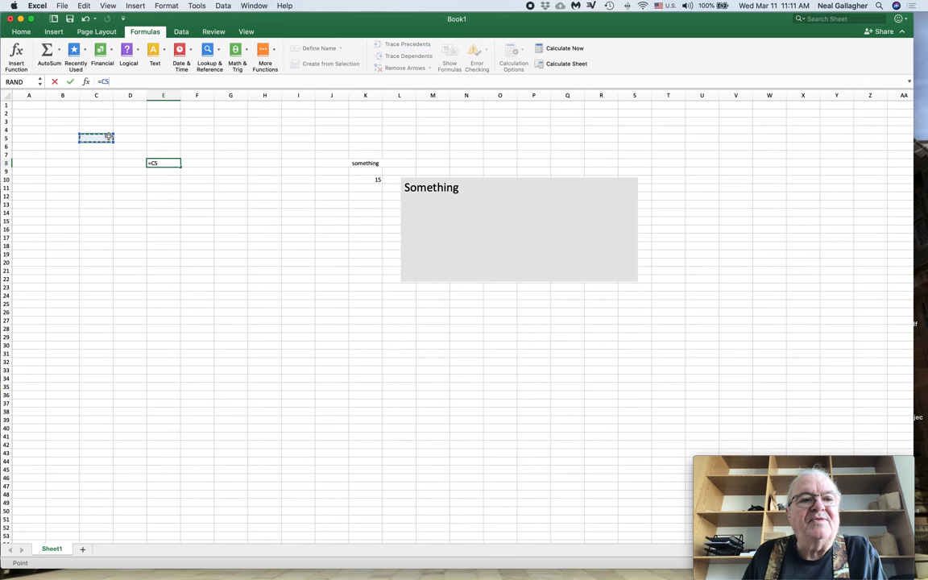
mouse_move(98, 109)
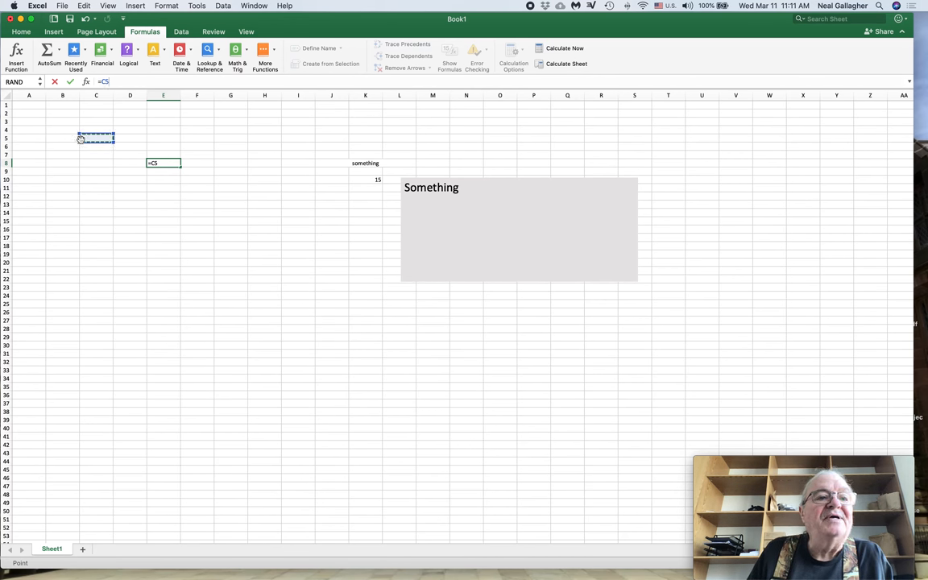
text(+)
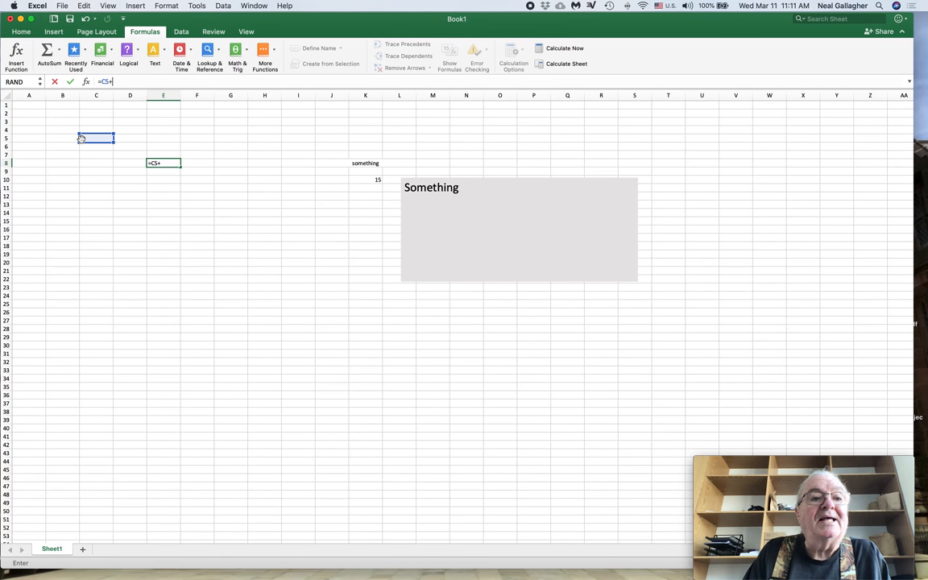
mouse_move(140, 142)
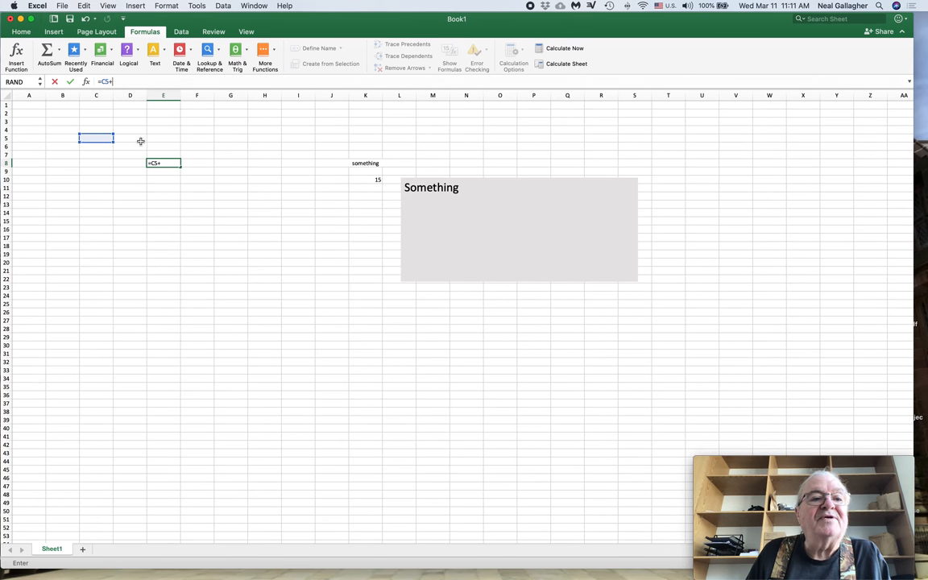
click(130, 137)
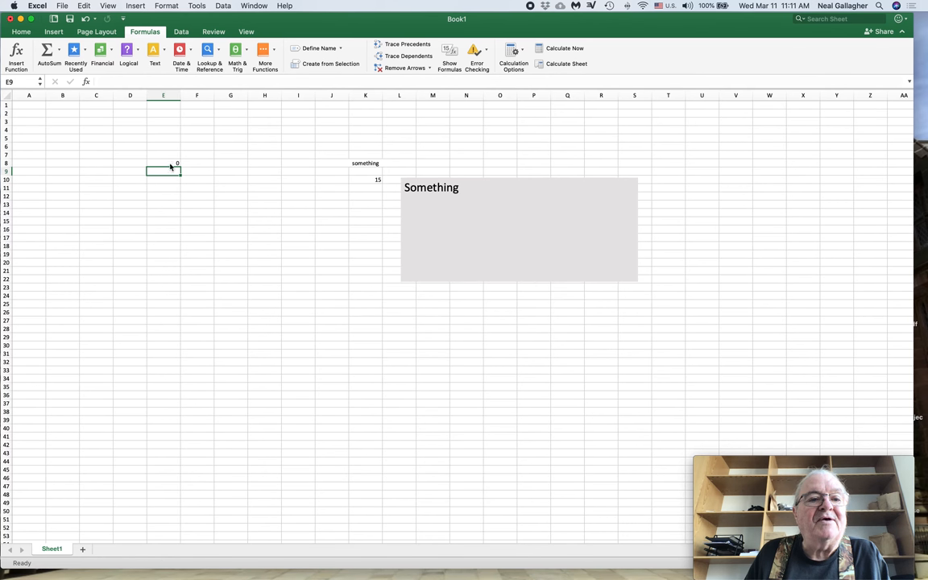
- Enter 1 in C5 and 2 in D5 so that E8's sum shows 3
click(162, 163)
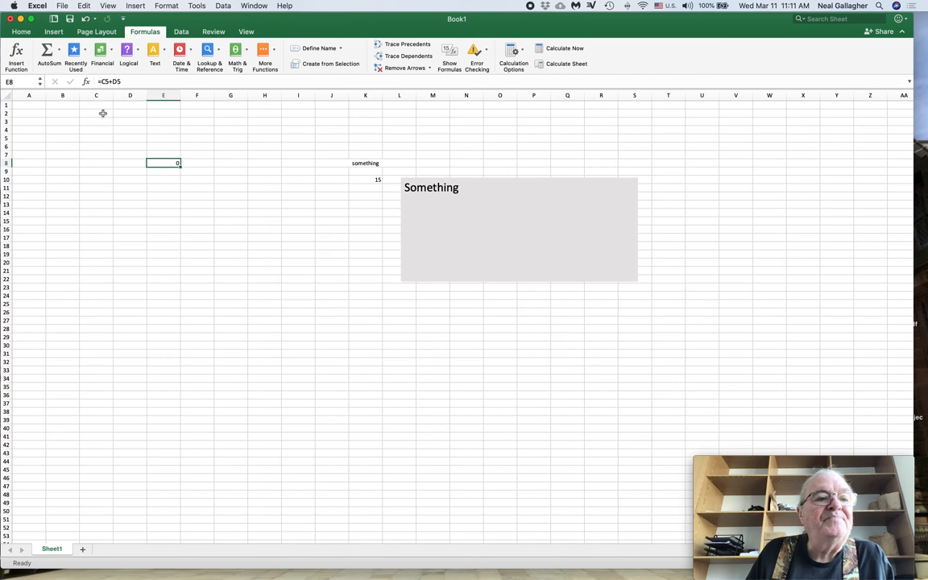
click(97, 138)
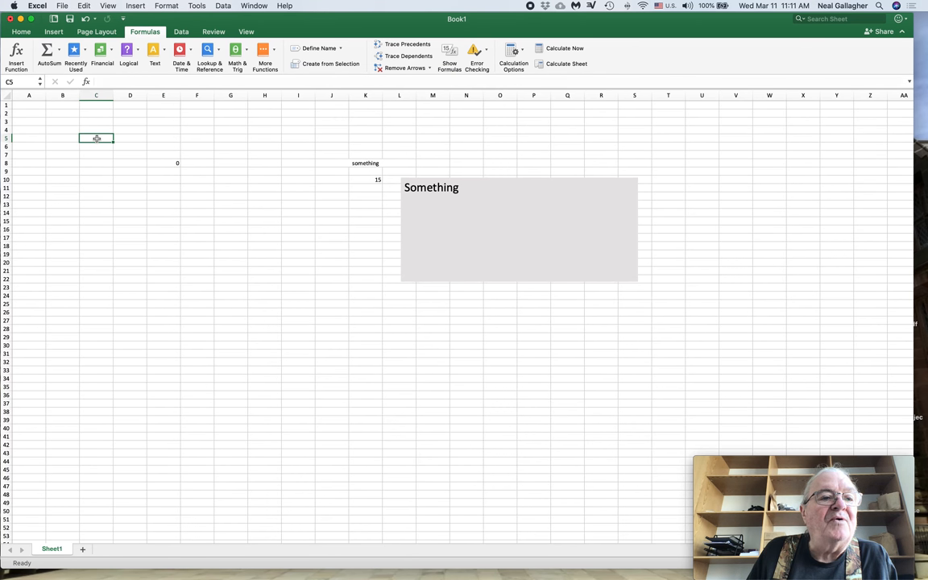
text(1)
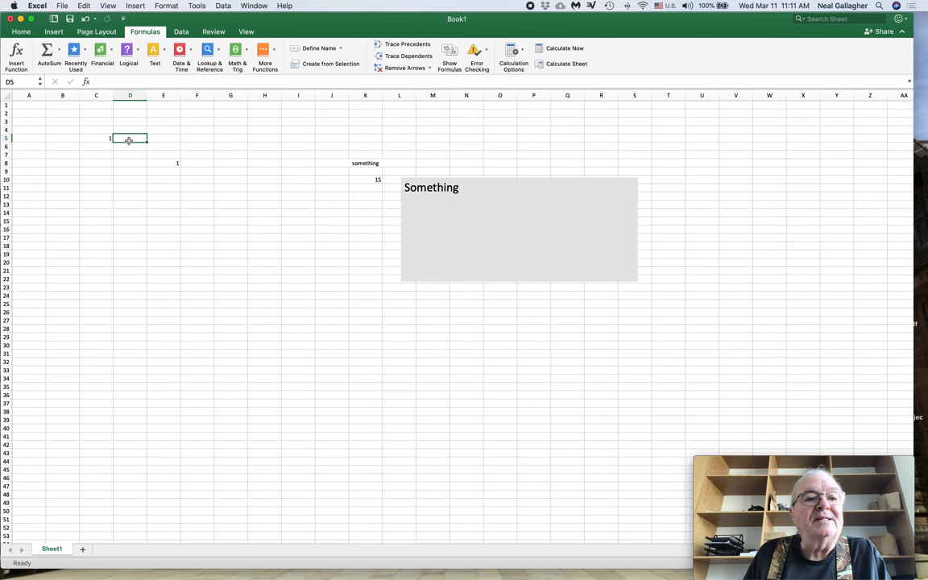
text(2)
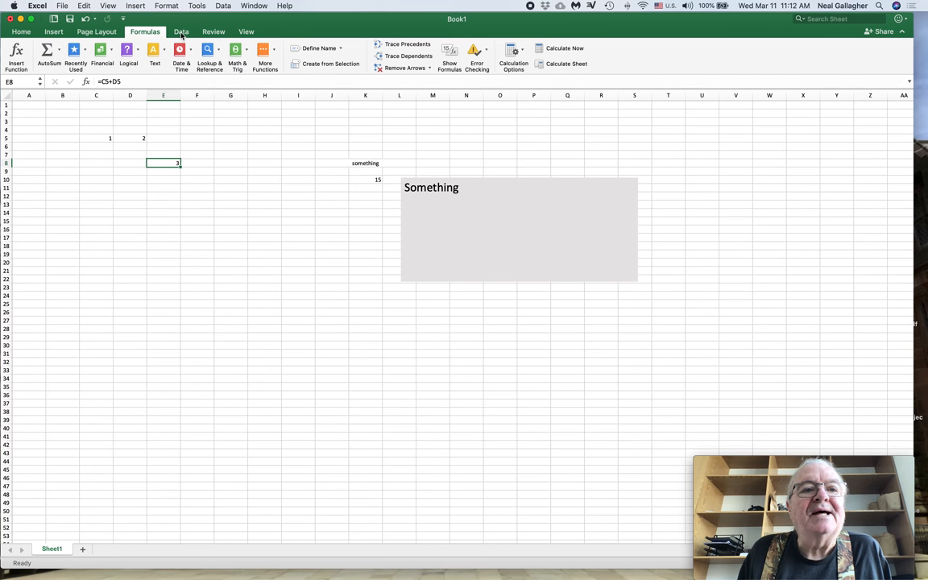
- Show the Data ribbon's What-If Analysis list with Scenario Manager, Goal Seek and Data Table
click(183, 31)
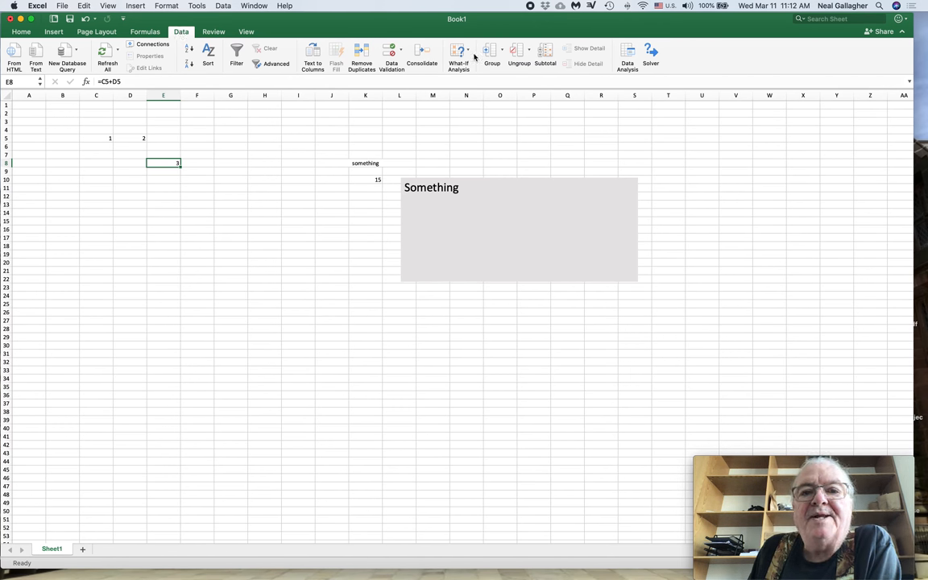
mouse_move(461, 58)
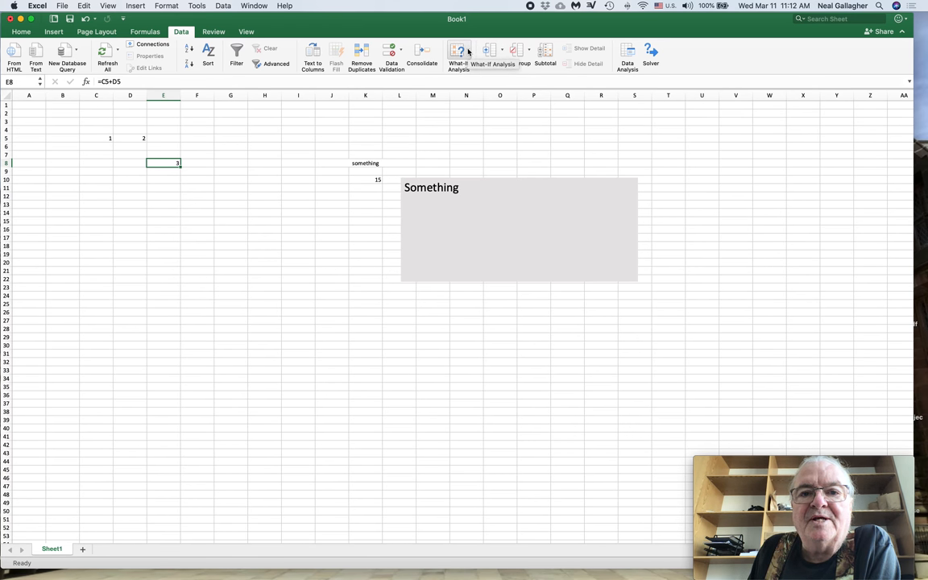
click(461, 49)
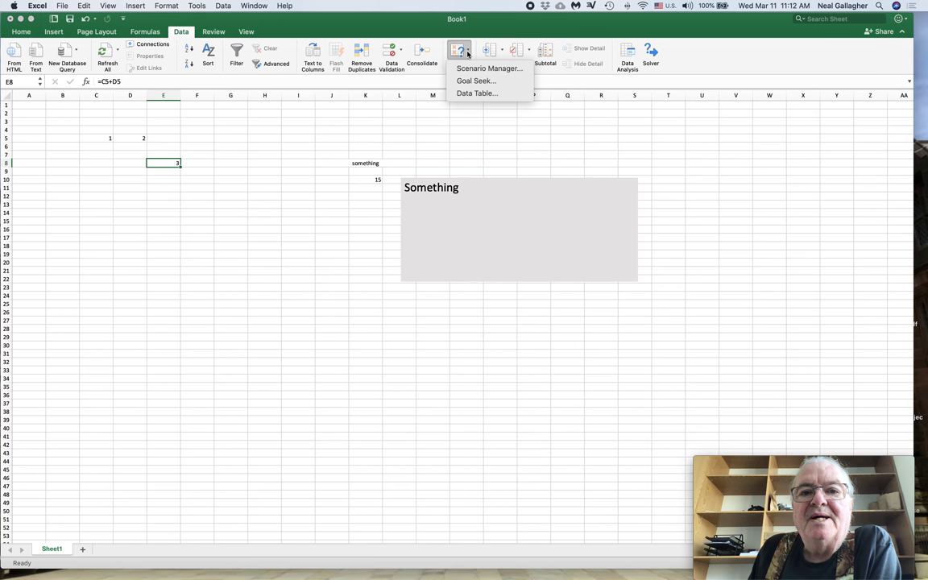
mouse_move(484, 80)
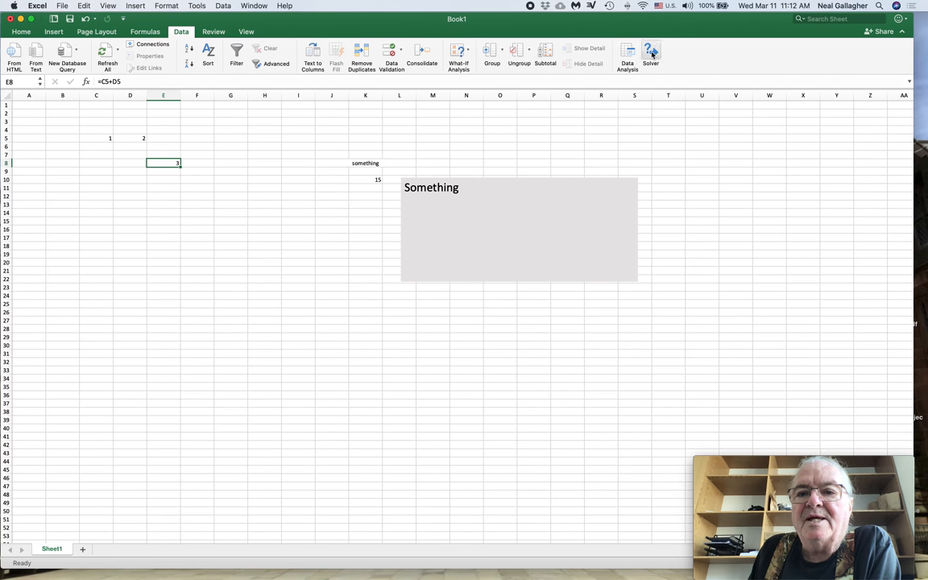
mouse_move(653, 50)
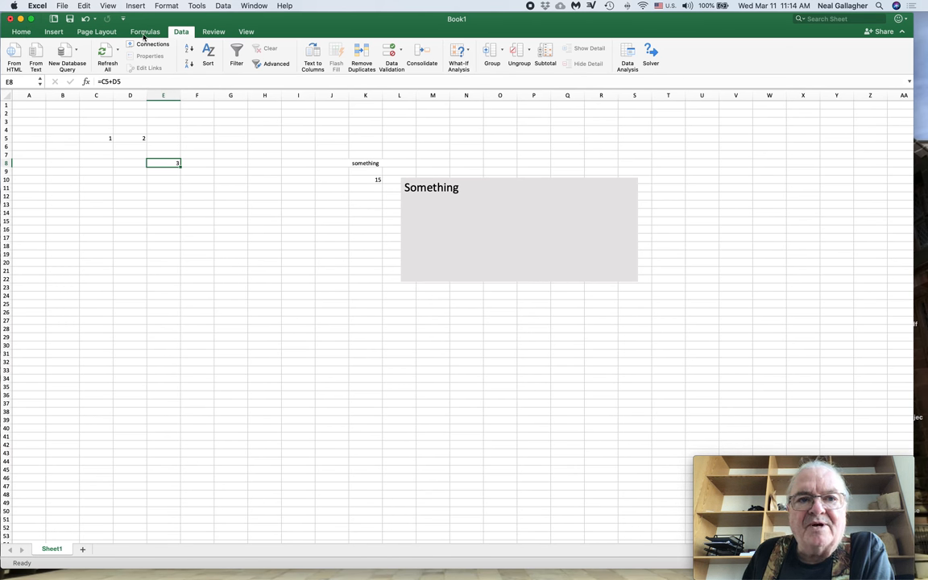
mouse_move(732, 48)
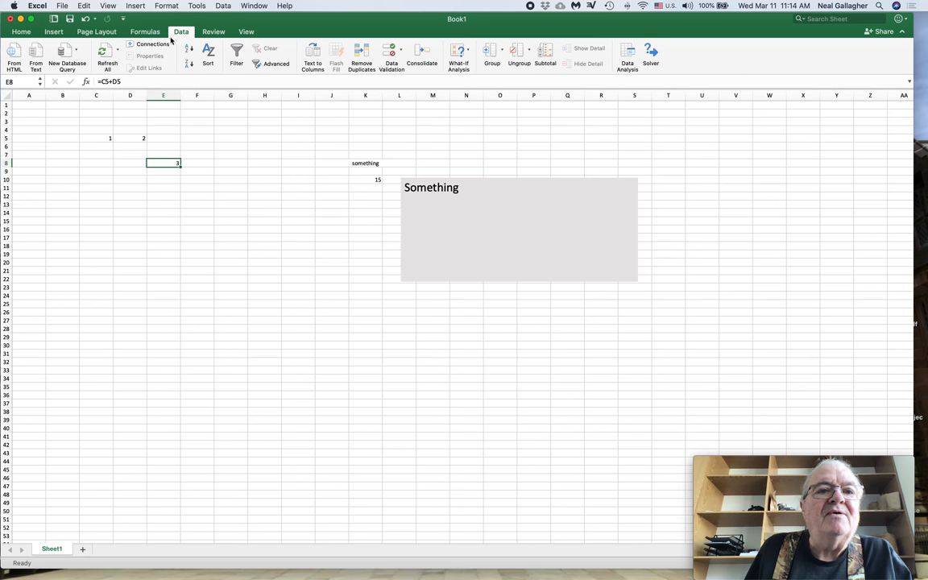
mouse_move(473, 110)
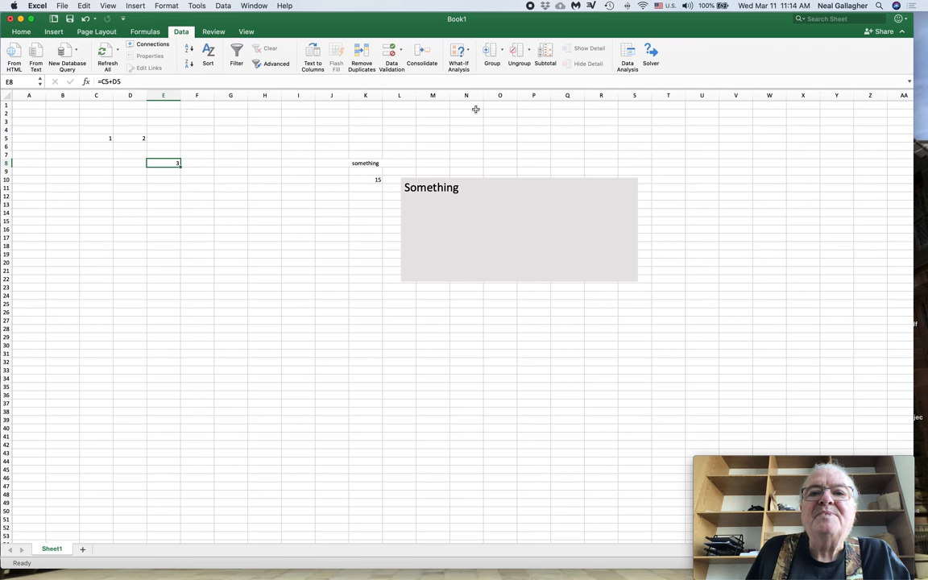
mouse_move(378, 90)
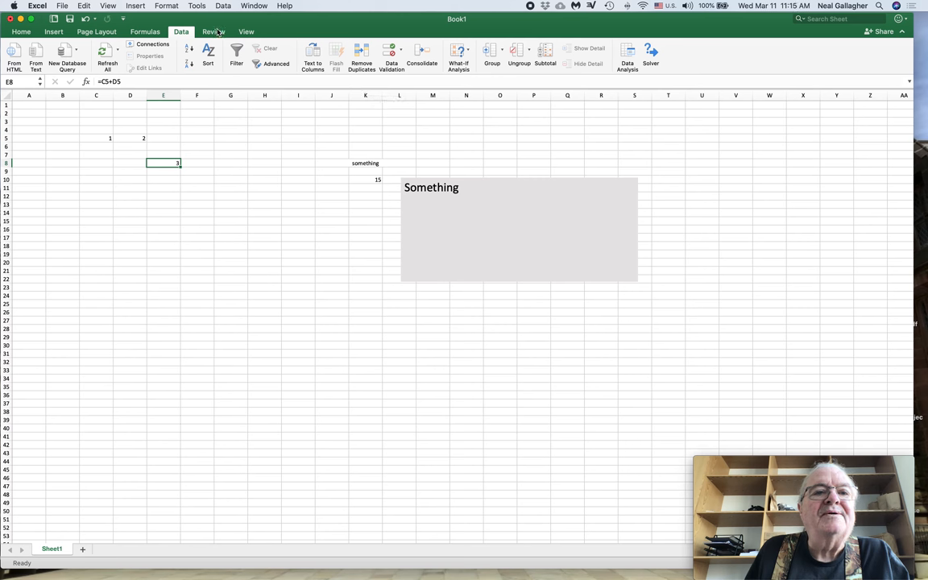
- Move through the Review and View ribbons and bring up the Zoom level choices
click(213, 32)
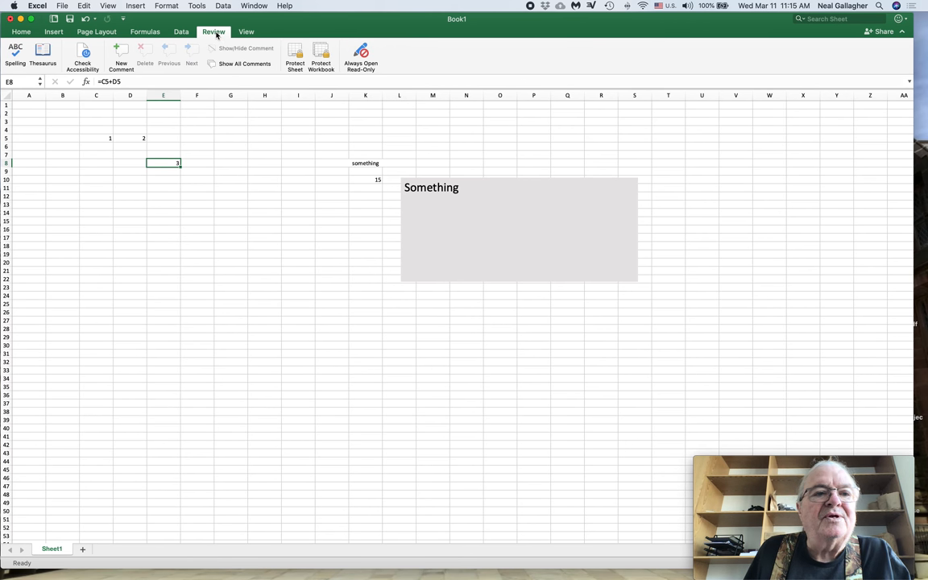
click(251, 32)
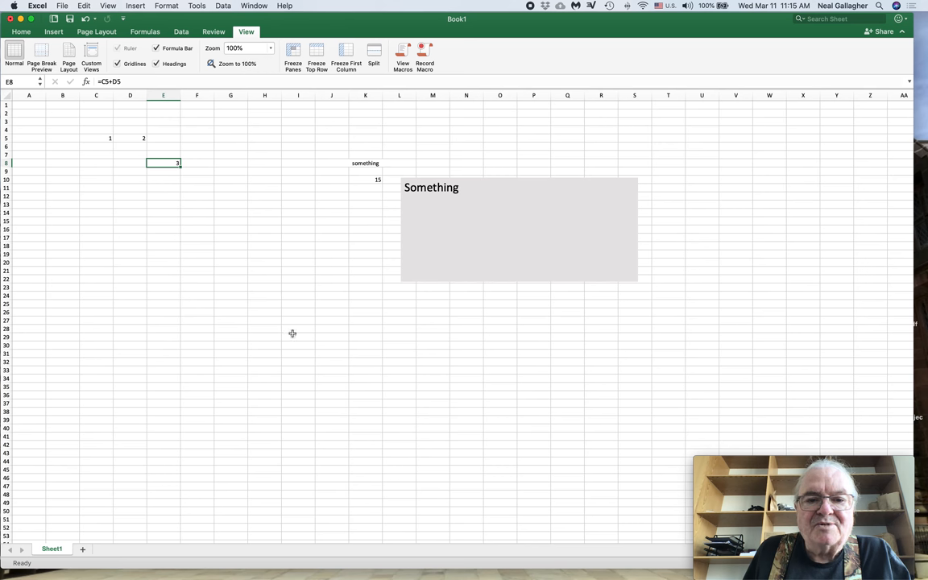
mouse_move(242, 332)
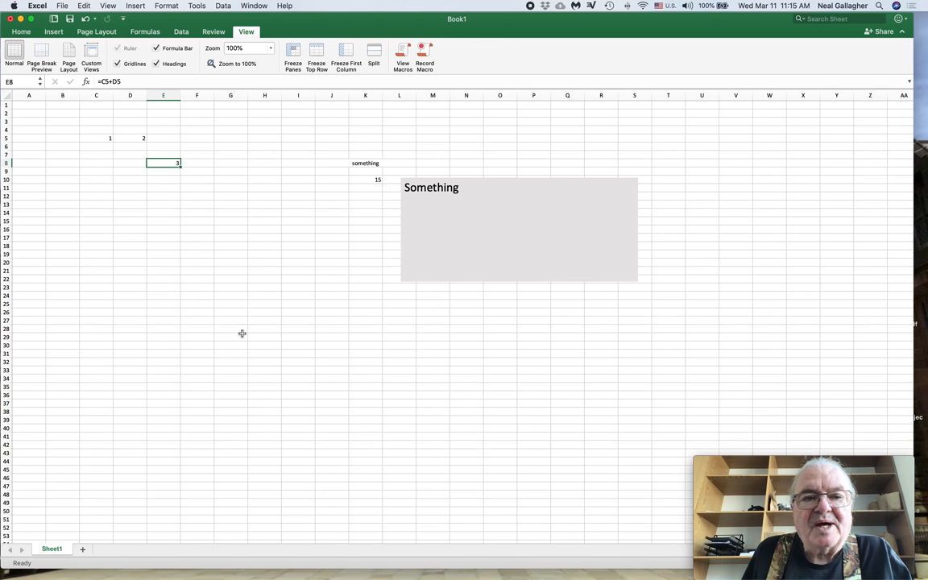
click(271, 48)
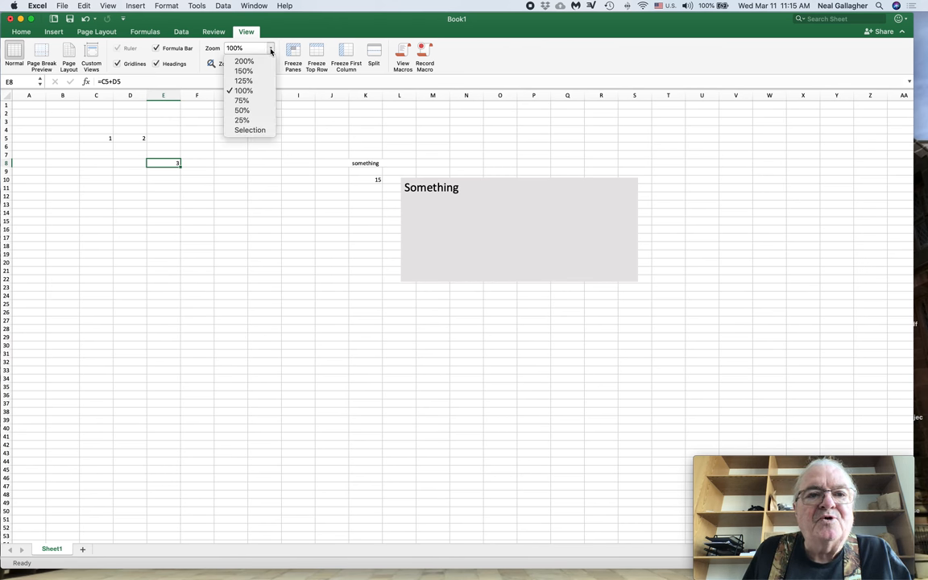
- Zoom the worksheet to 200% so E8 still shows 3 at larger size
click(245, 72)
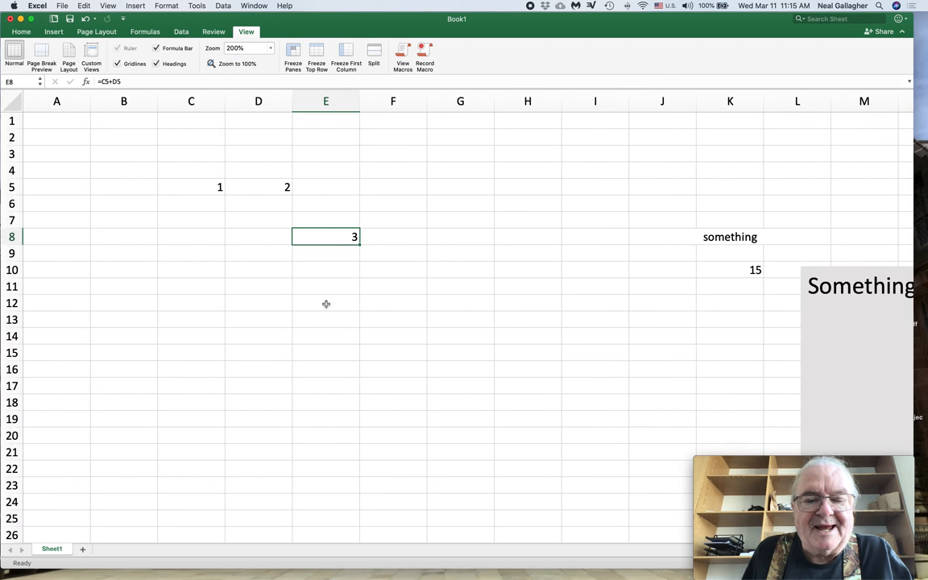
mouse_move(326, 297)
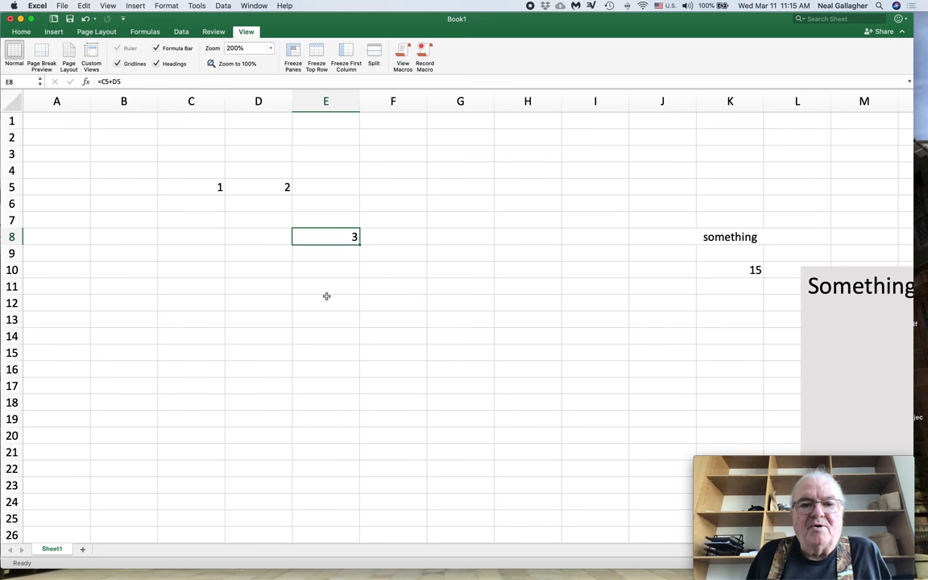
mouse_move(387, 256)
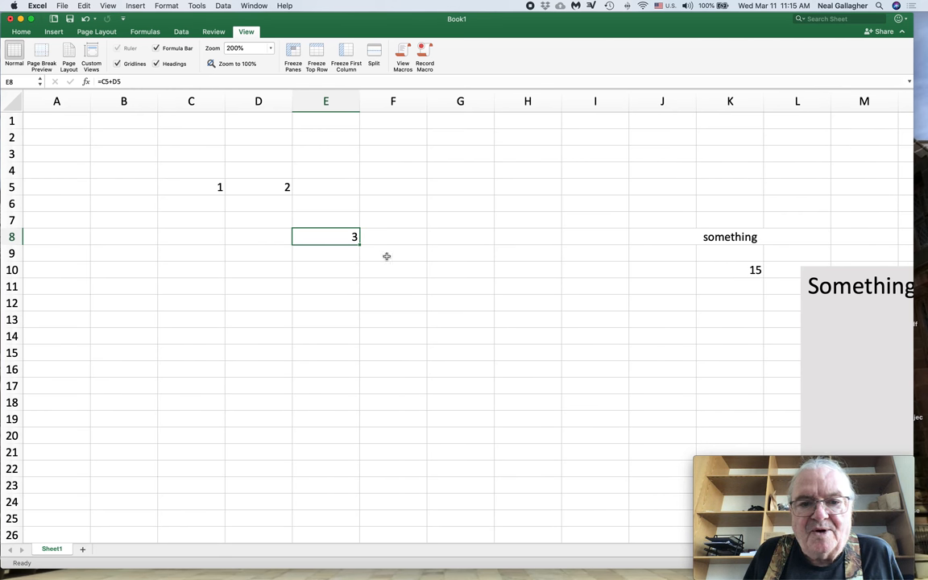
mouse_move(361, 257)
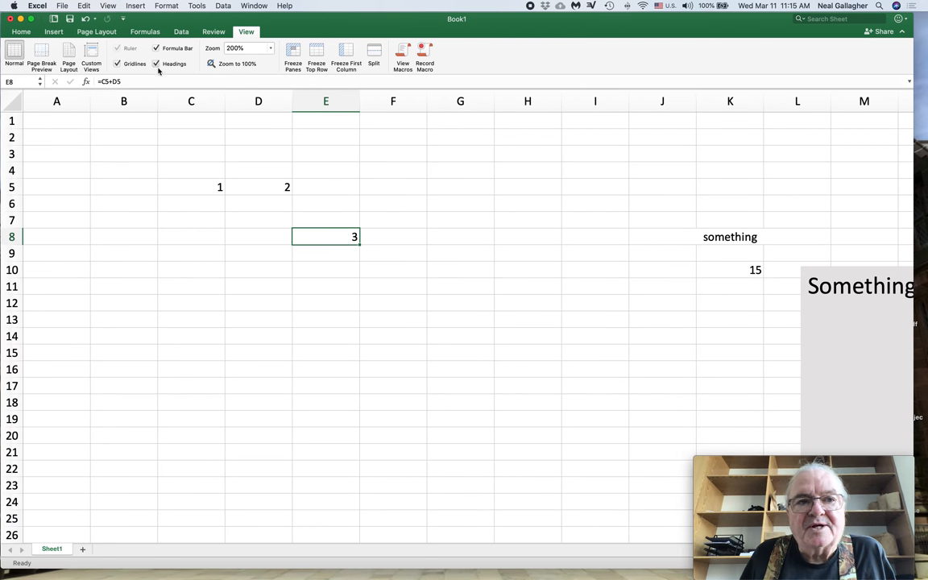
mouse_move(179, 71)
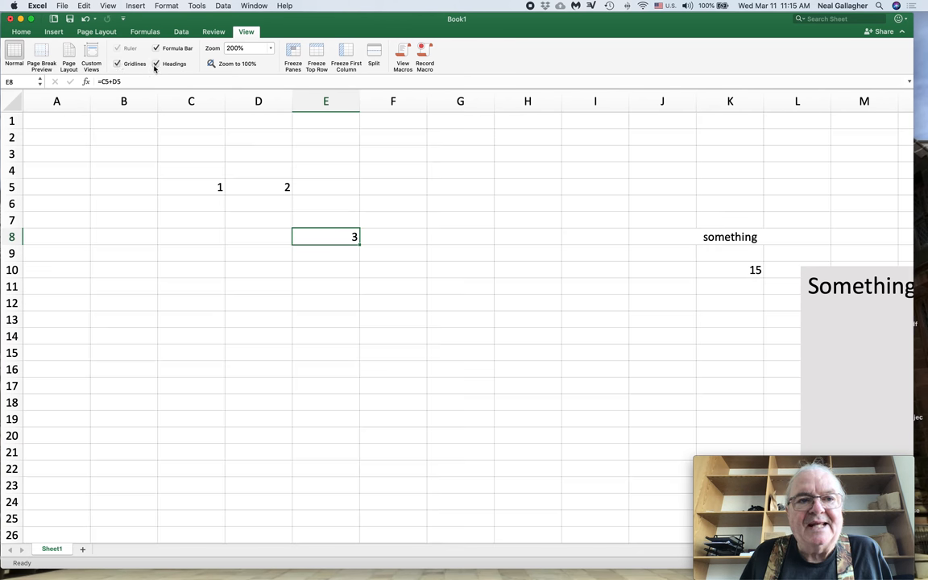
mouse_move(187, 294)
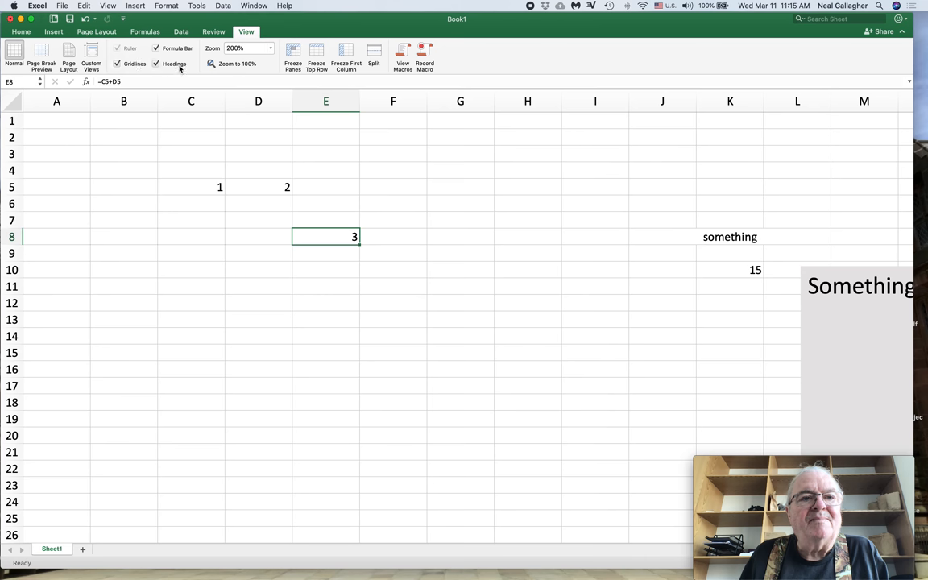
mouse_move(180, 67)
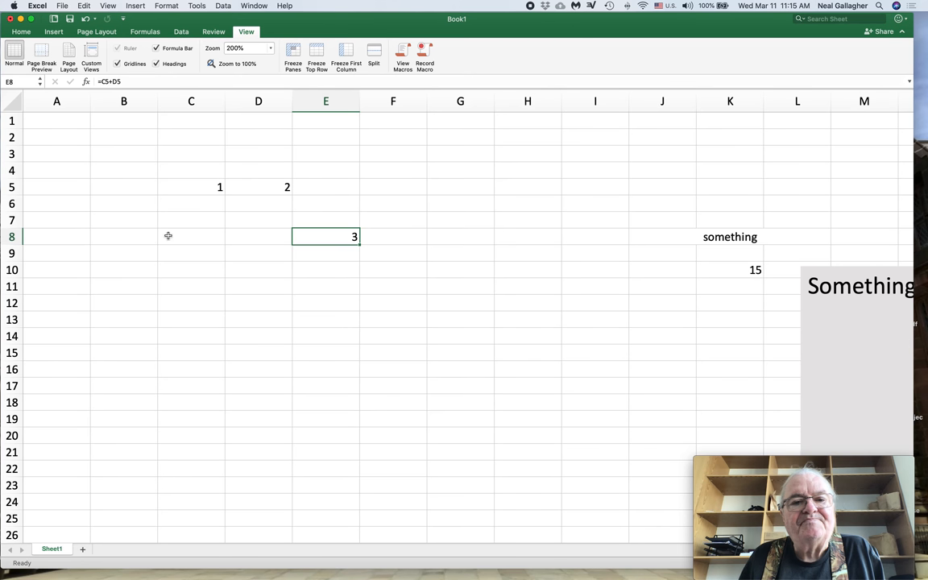
mouse_move(197, 266)
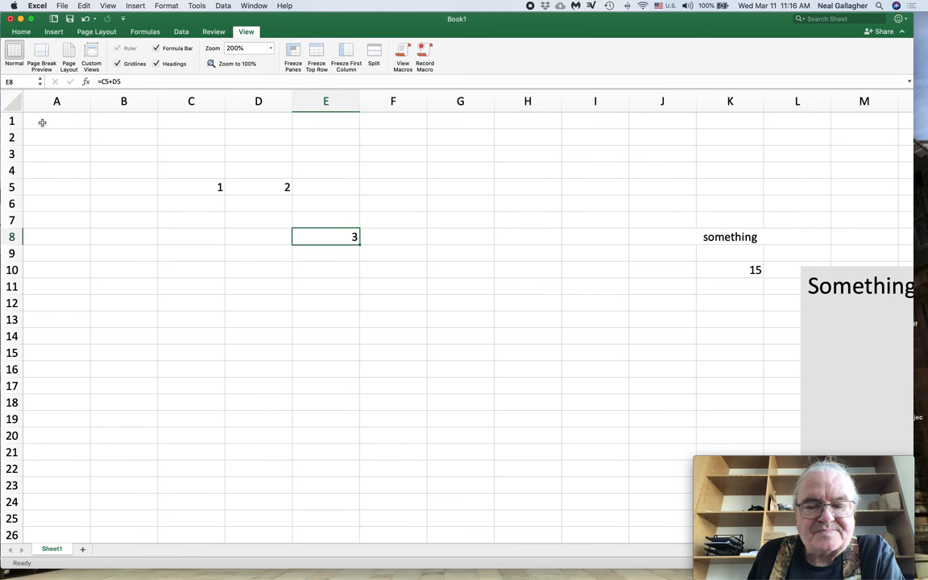
- Enter 1 in A1 and fill it down column A to A12
click(53, 123)
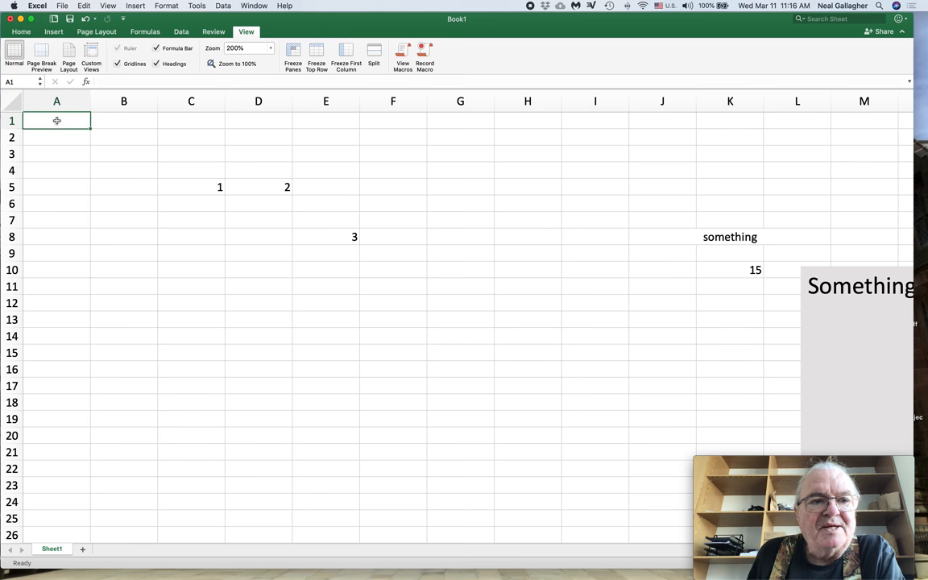
mouse_move(61, 303)
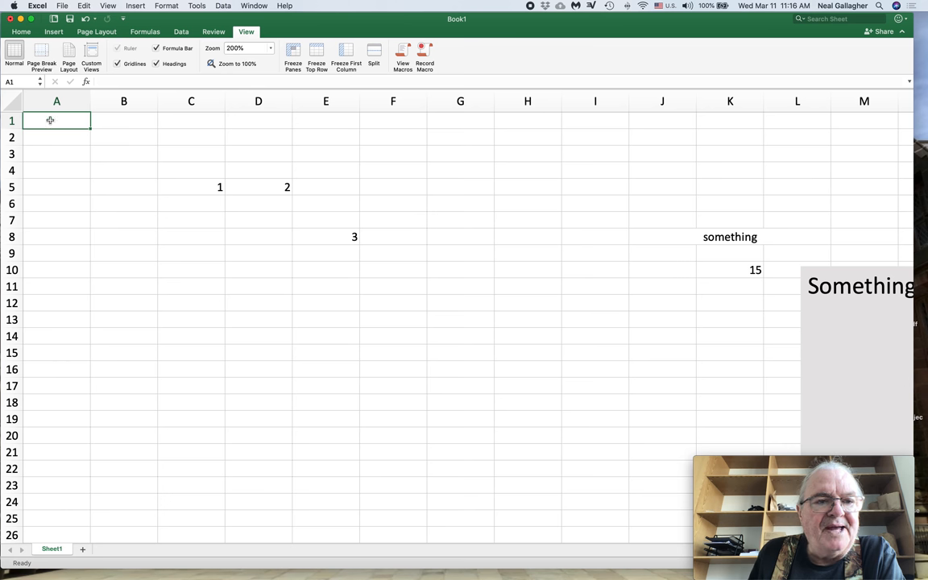
text(1)
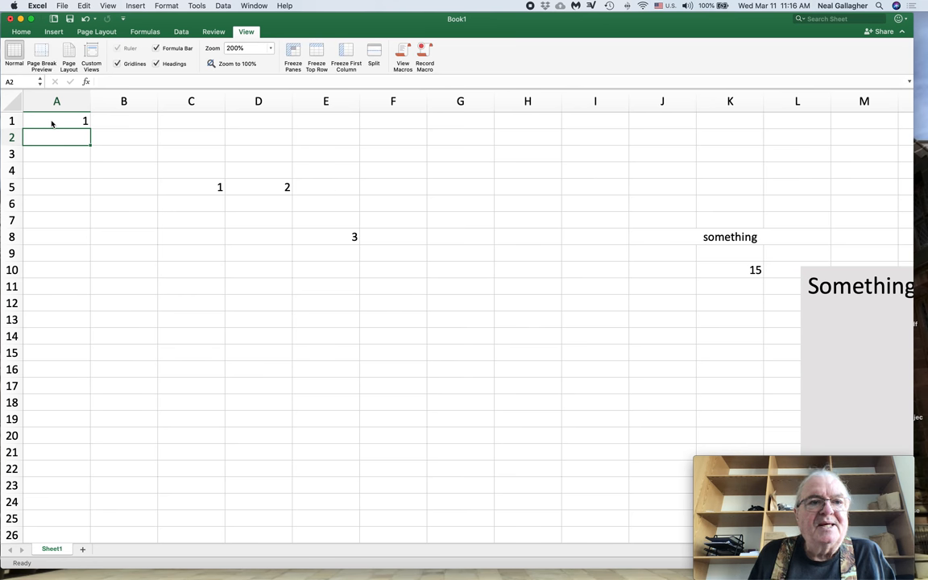
click(57, 122)
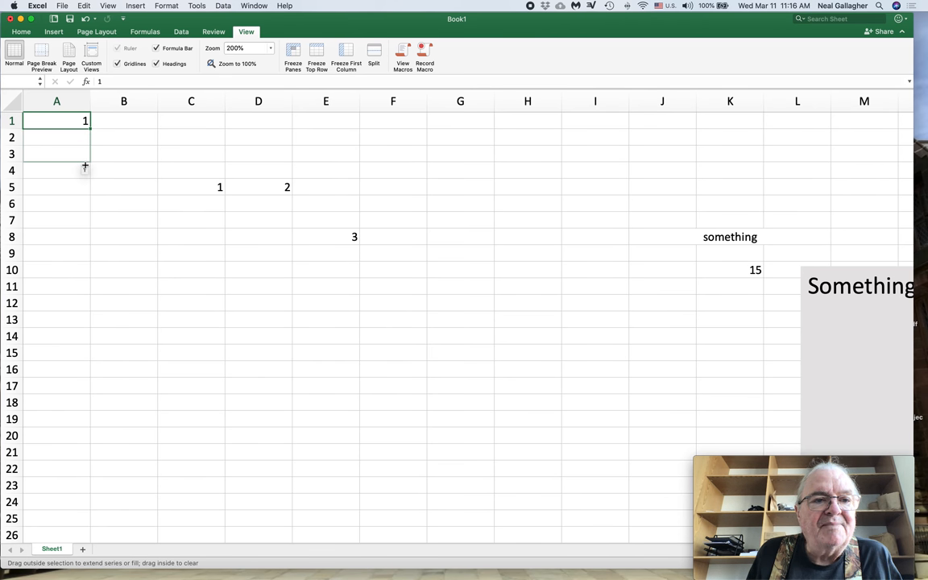
drag(84, 121, 84, 303)
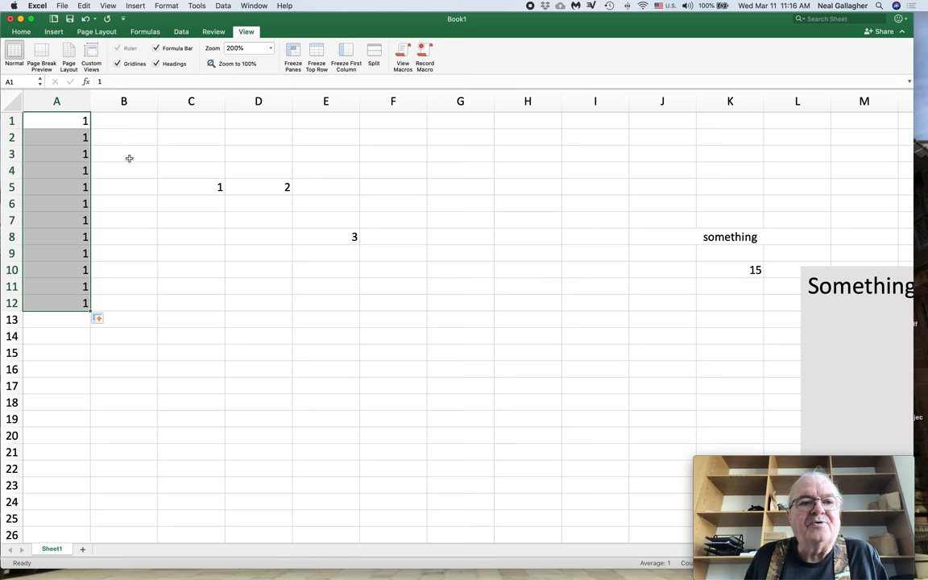
- Enter 1 in B1 and extend the 1, 2 series down to B11
click(124, 119)
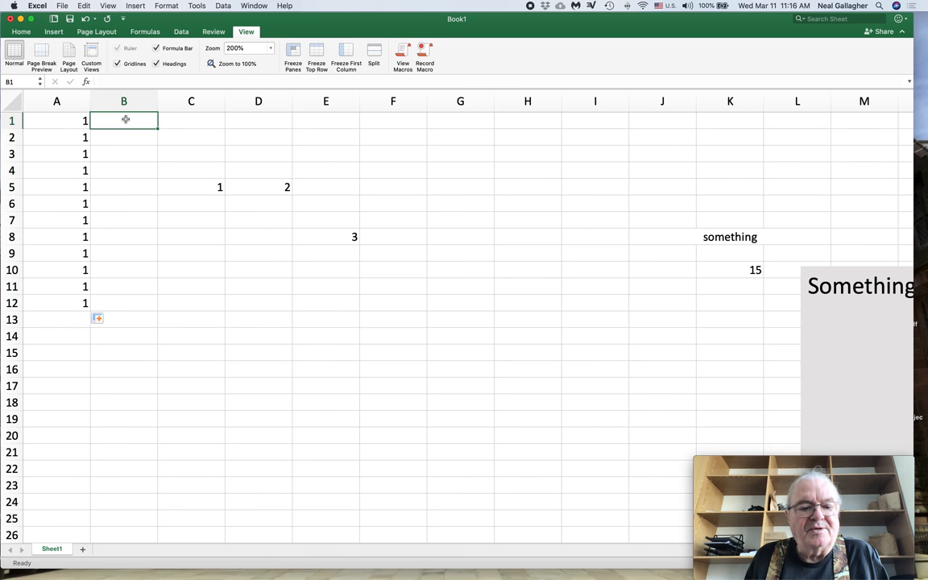
text(1)
click(124, 137)
text(2)
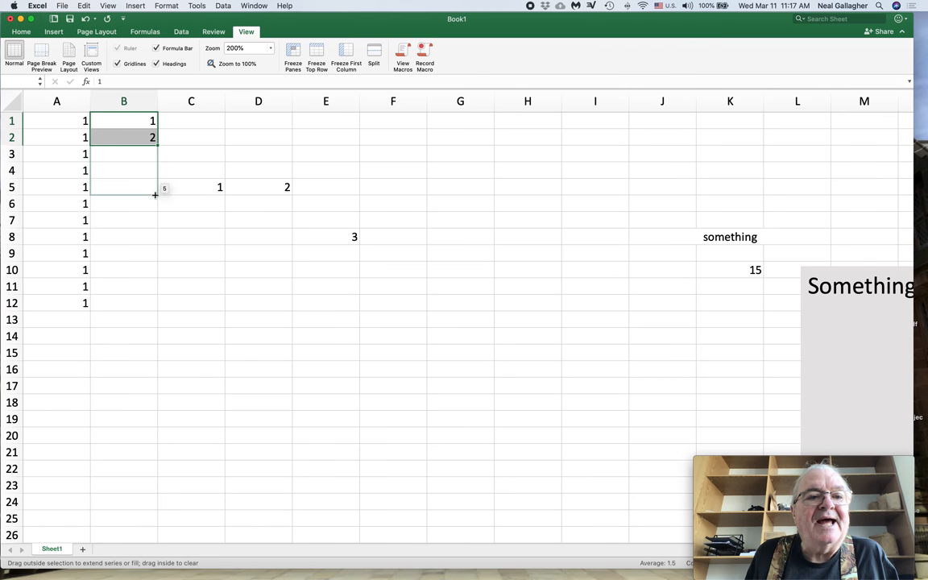
drag(152, 145, 151, 287)
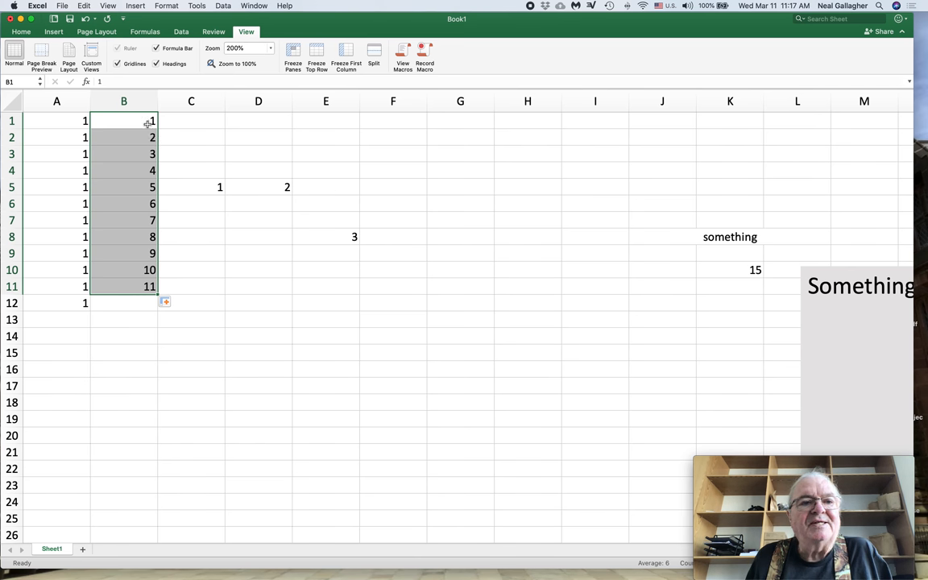
- Set B1=1 and B2=3, then fill the odd numbers 1 to 21 down to B11
click(122, 120)
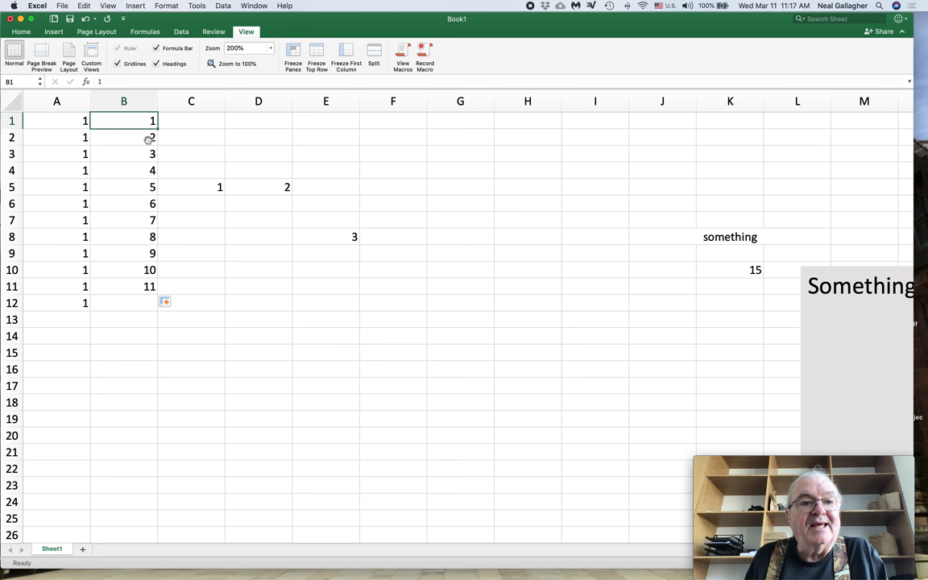
click(123, 137)
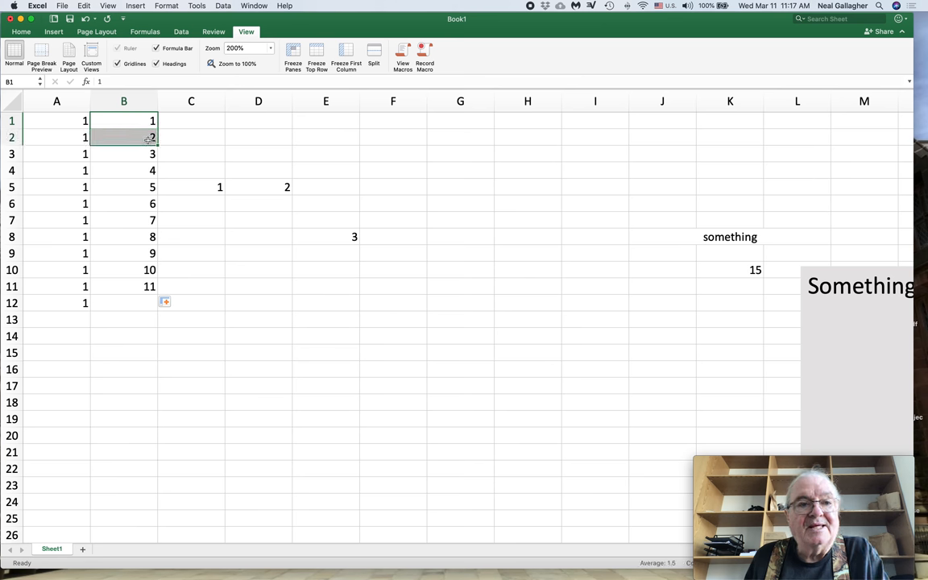
text(3)
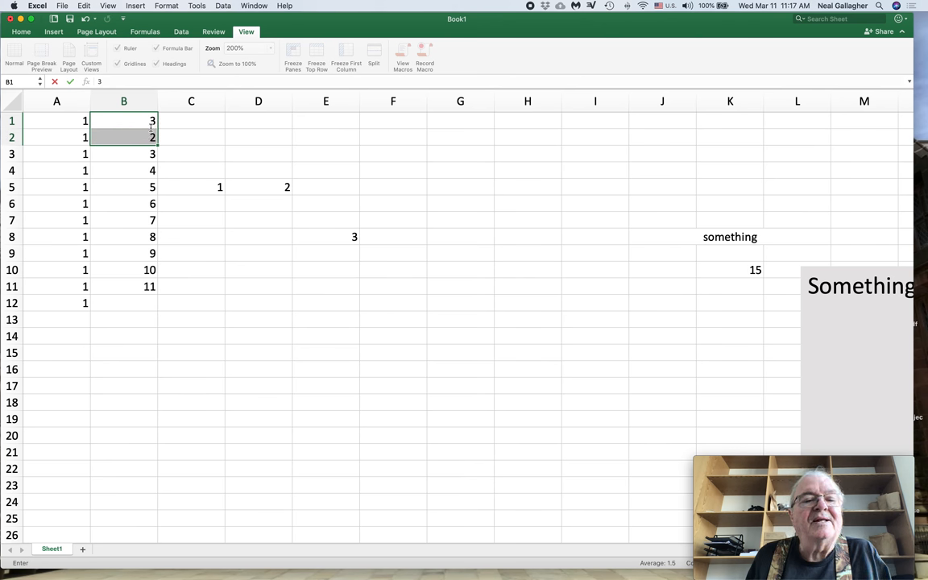
text(1)
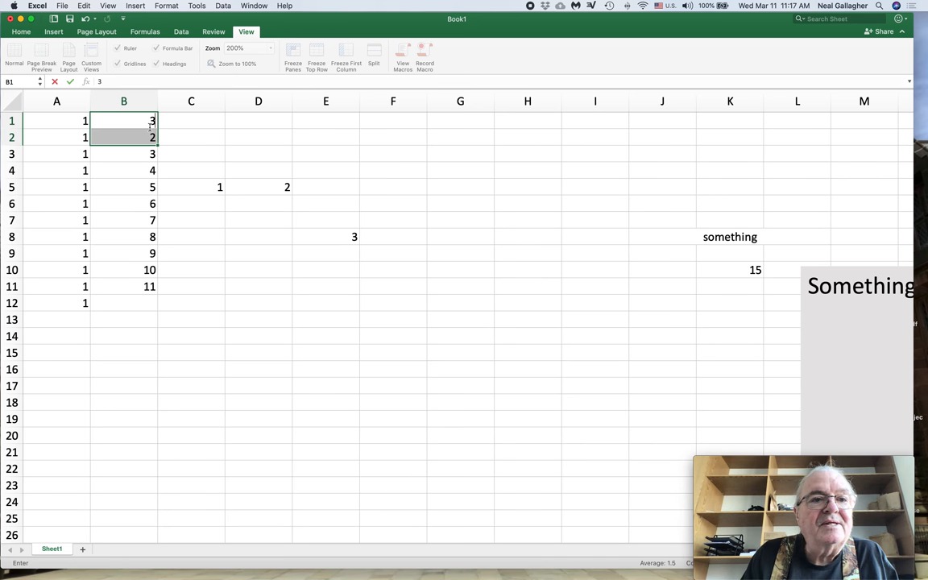
text(1)
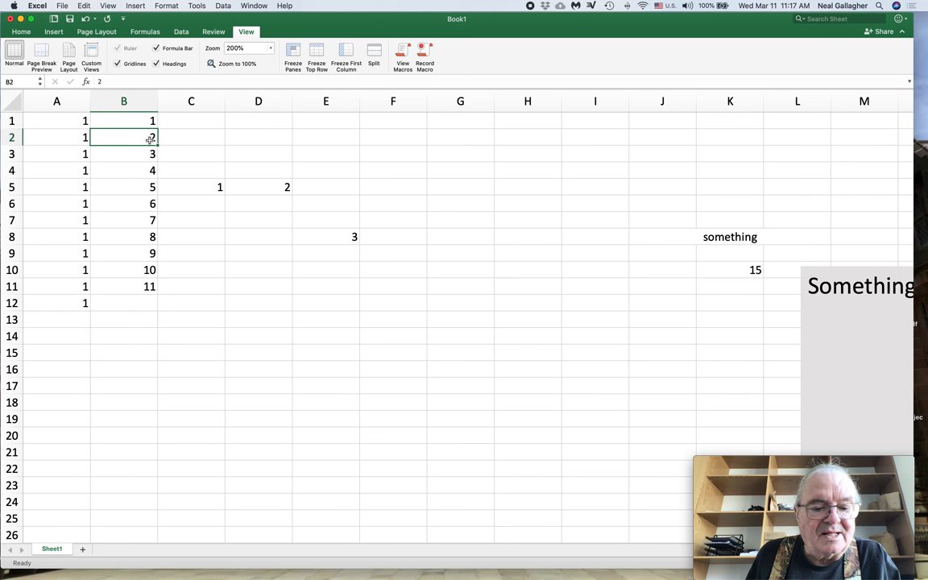
text(3)
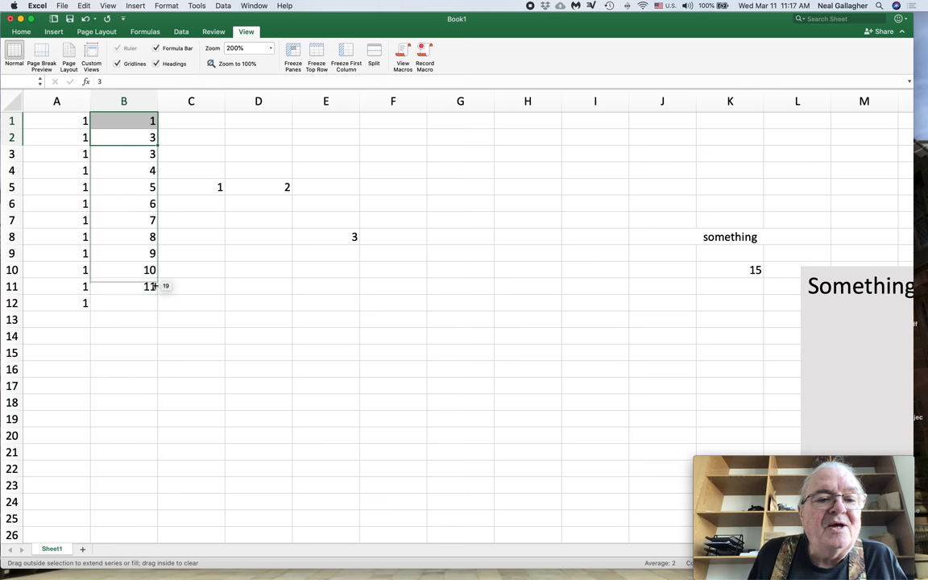
drag(151, 287, 152, 303)
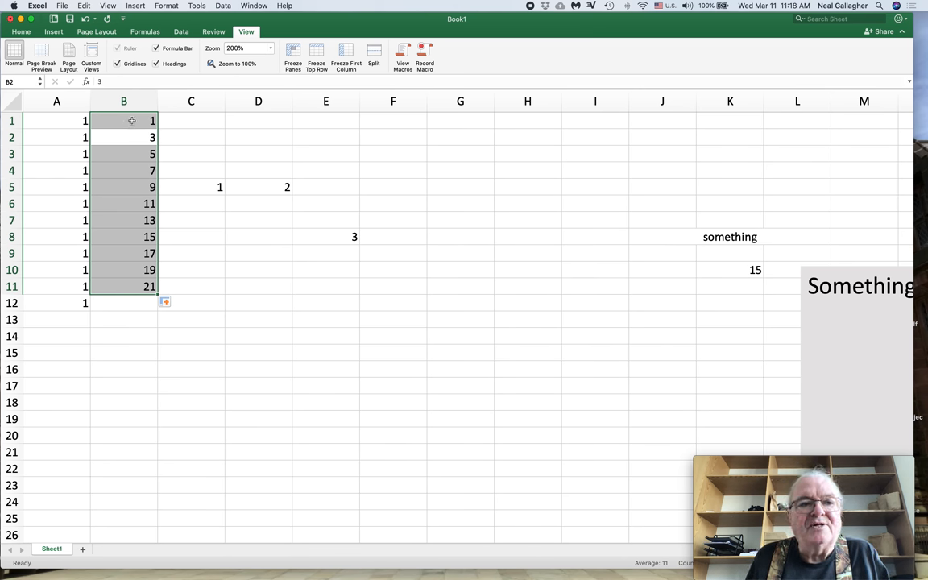
- Collapse the column B selection back to a single cell at B1
click(122, 121)
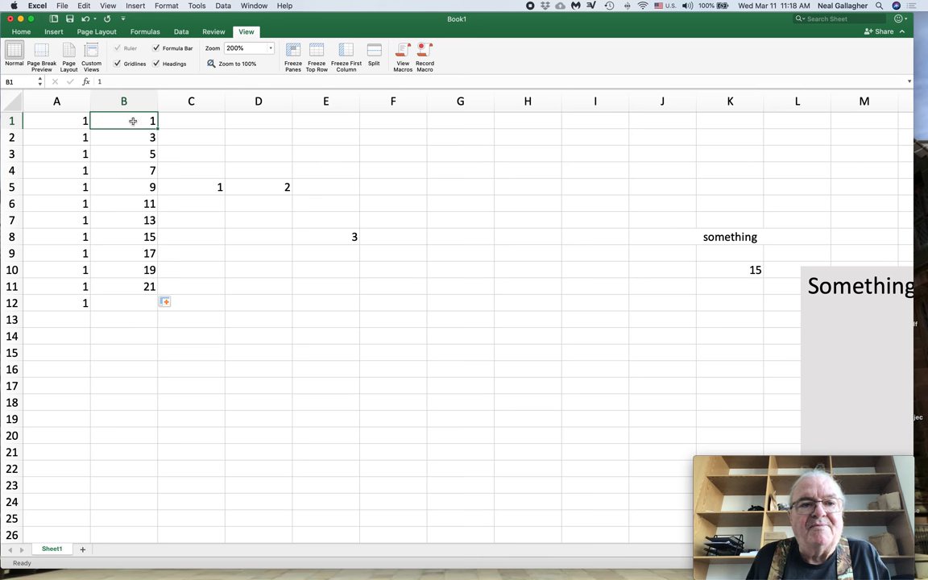
mouse_move(140, 138)
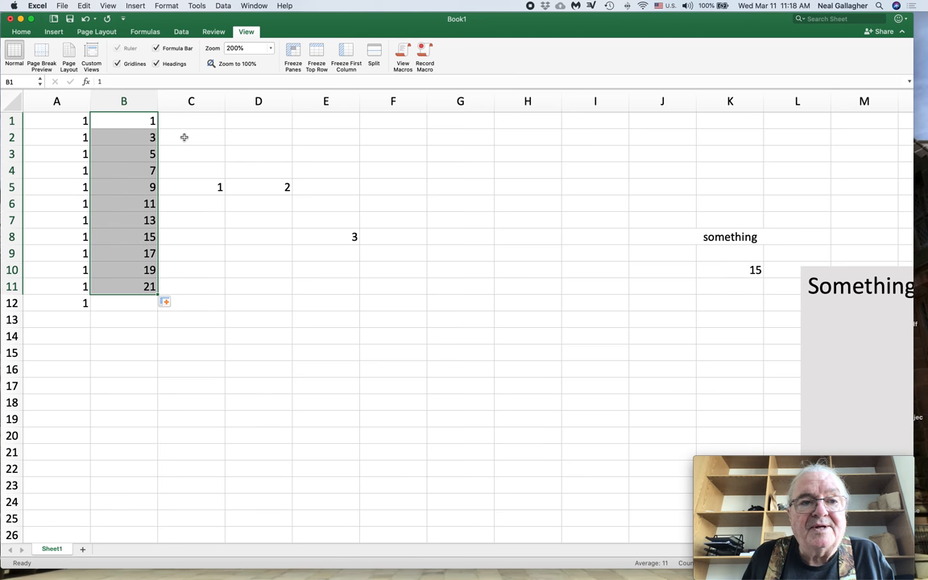
mouse_move(158, 149)
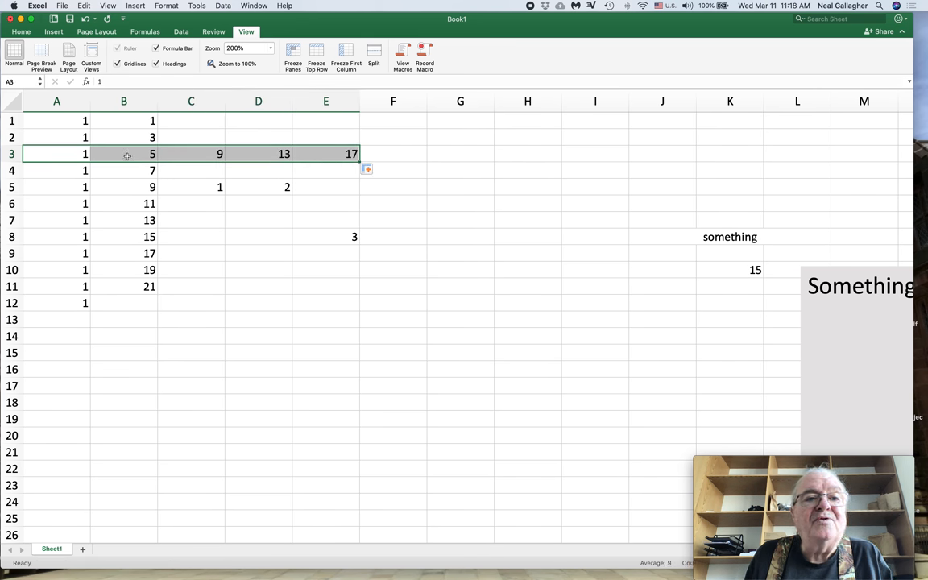
mouse_move(185, 155)
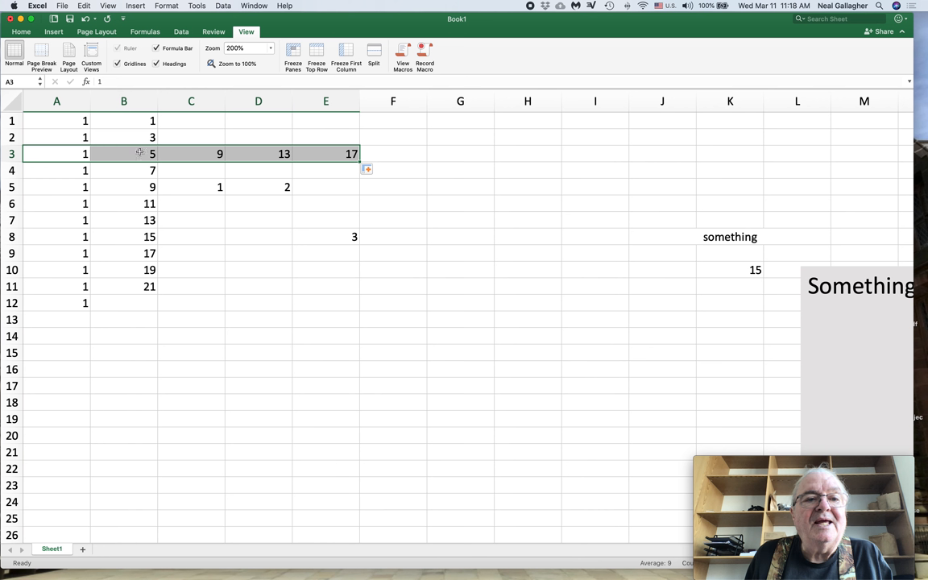
mouse_move(248, 159)
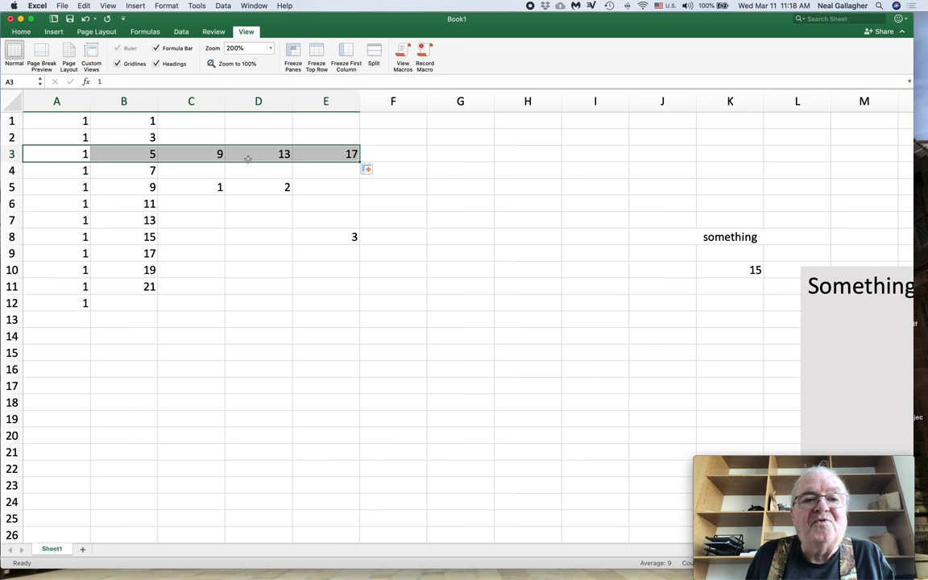
mouse_move(206, 155)
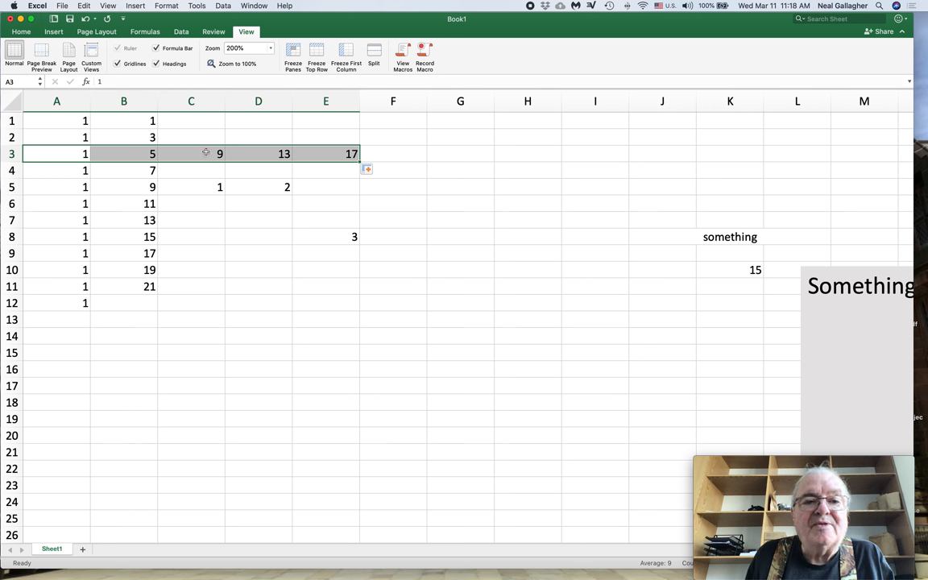
mouse_move(206, 158)
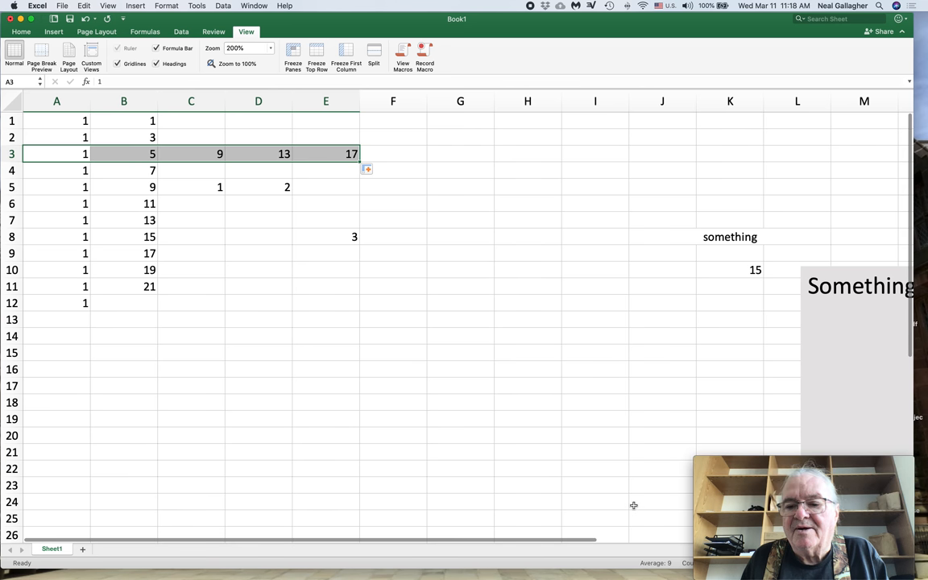
mouse_move(622, 487)
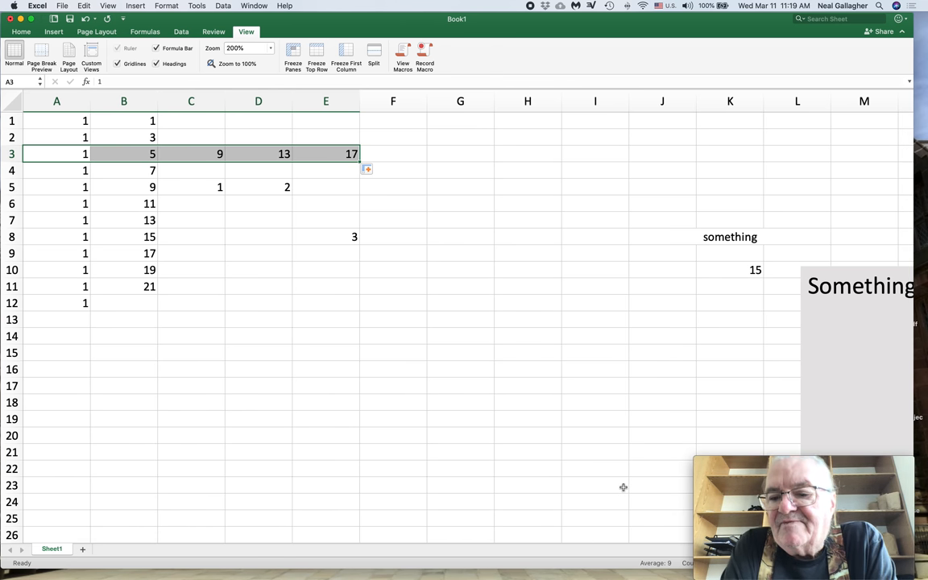